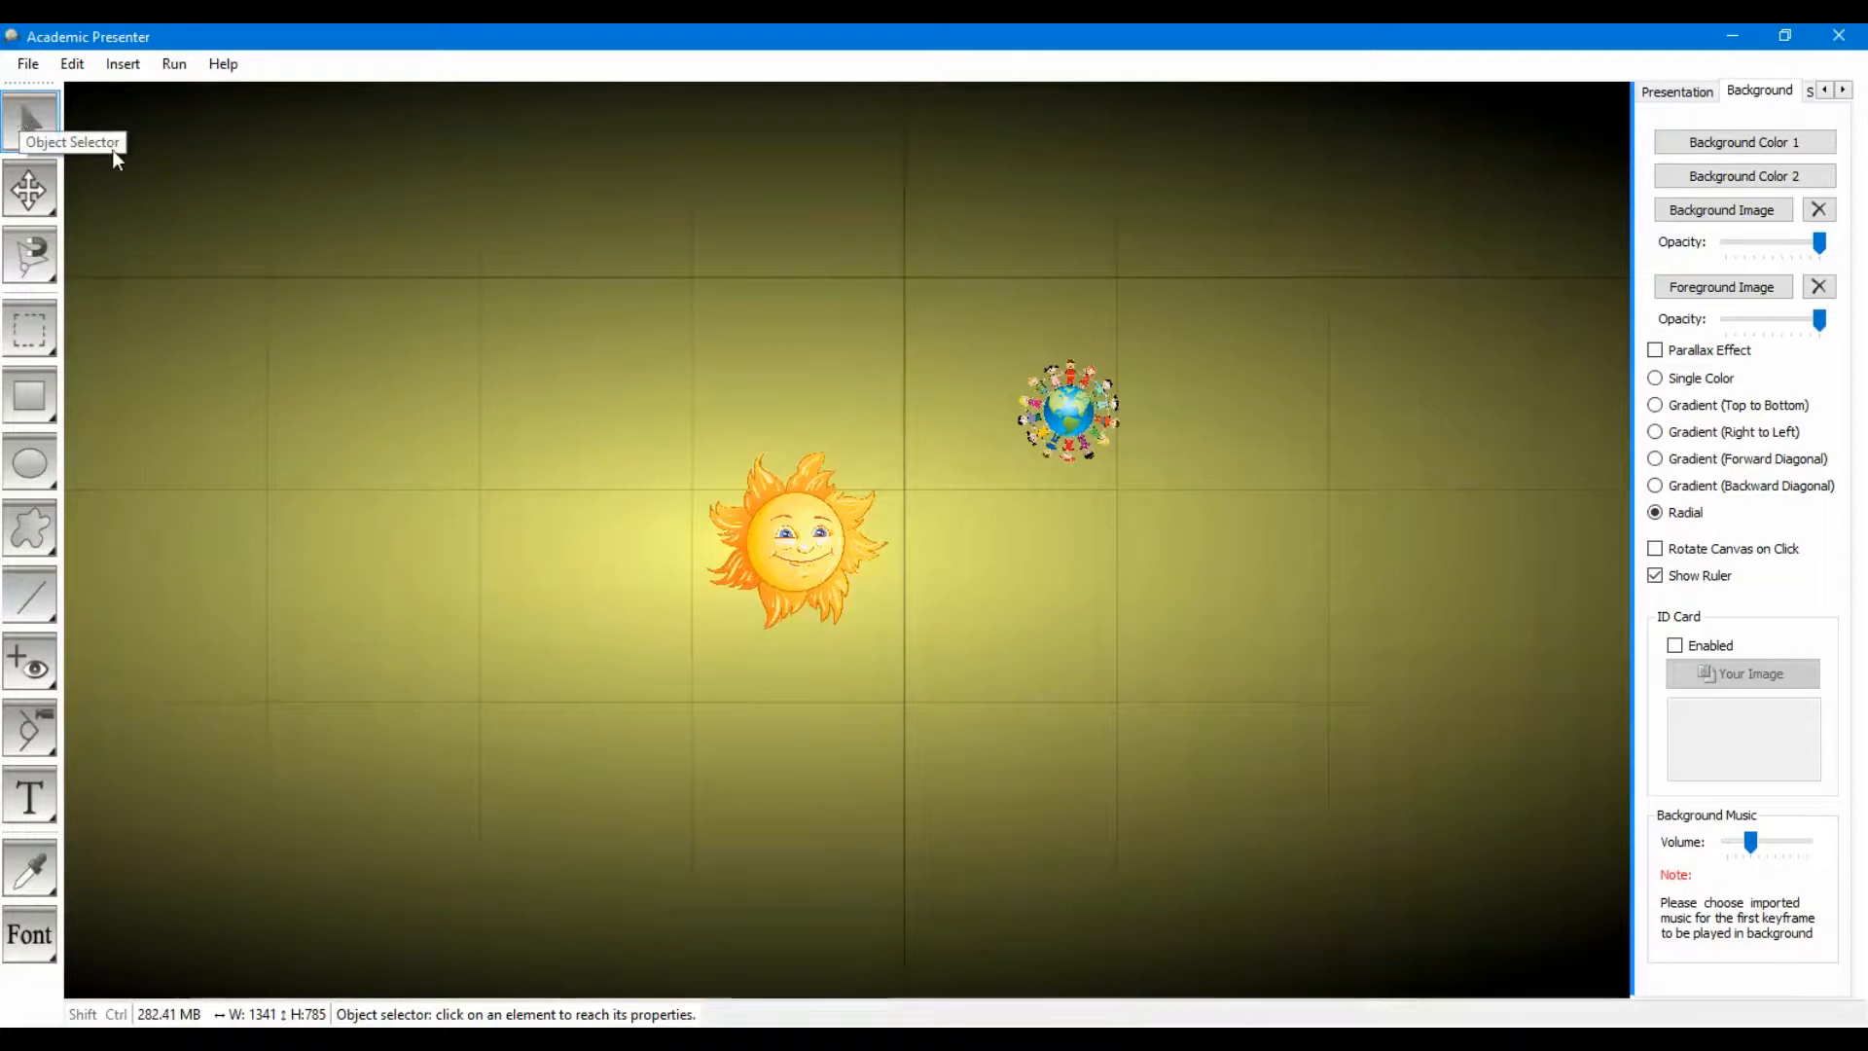
Select the Earth picture, set its Angle to 14°, then deselect it.
click(1067, 409)
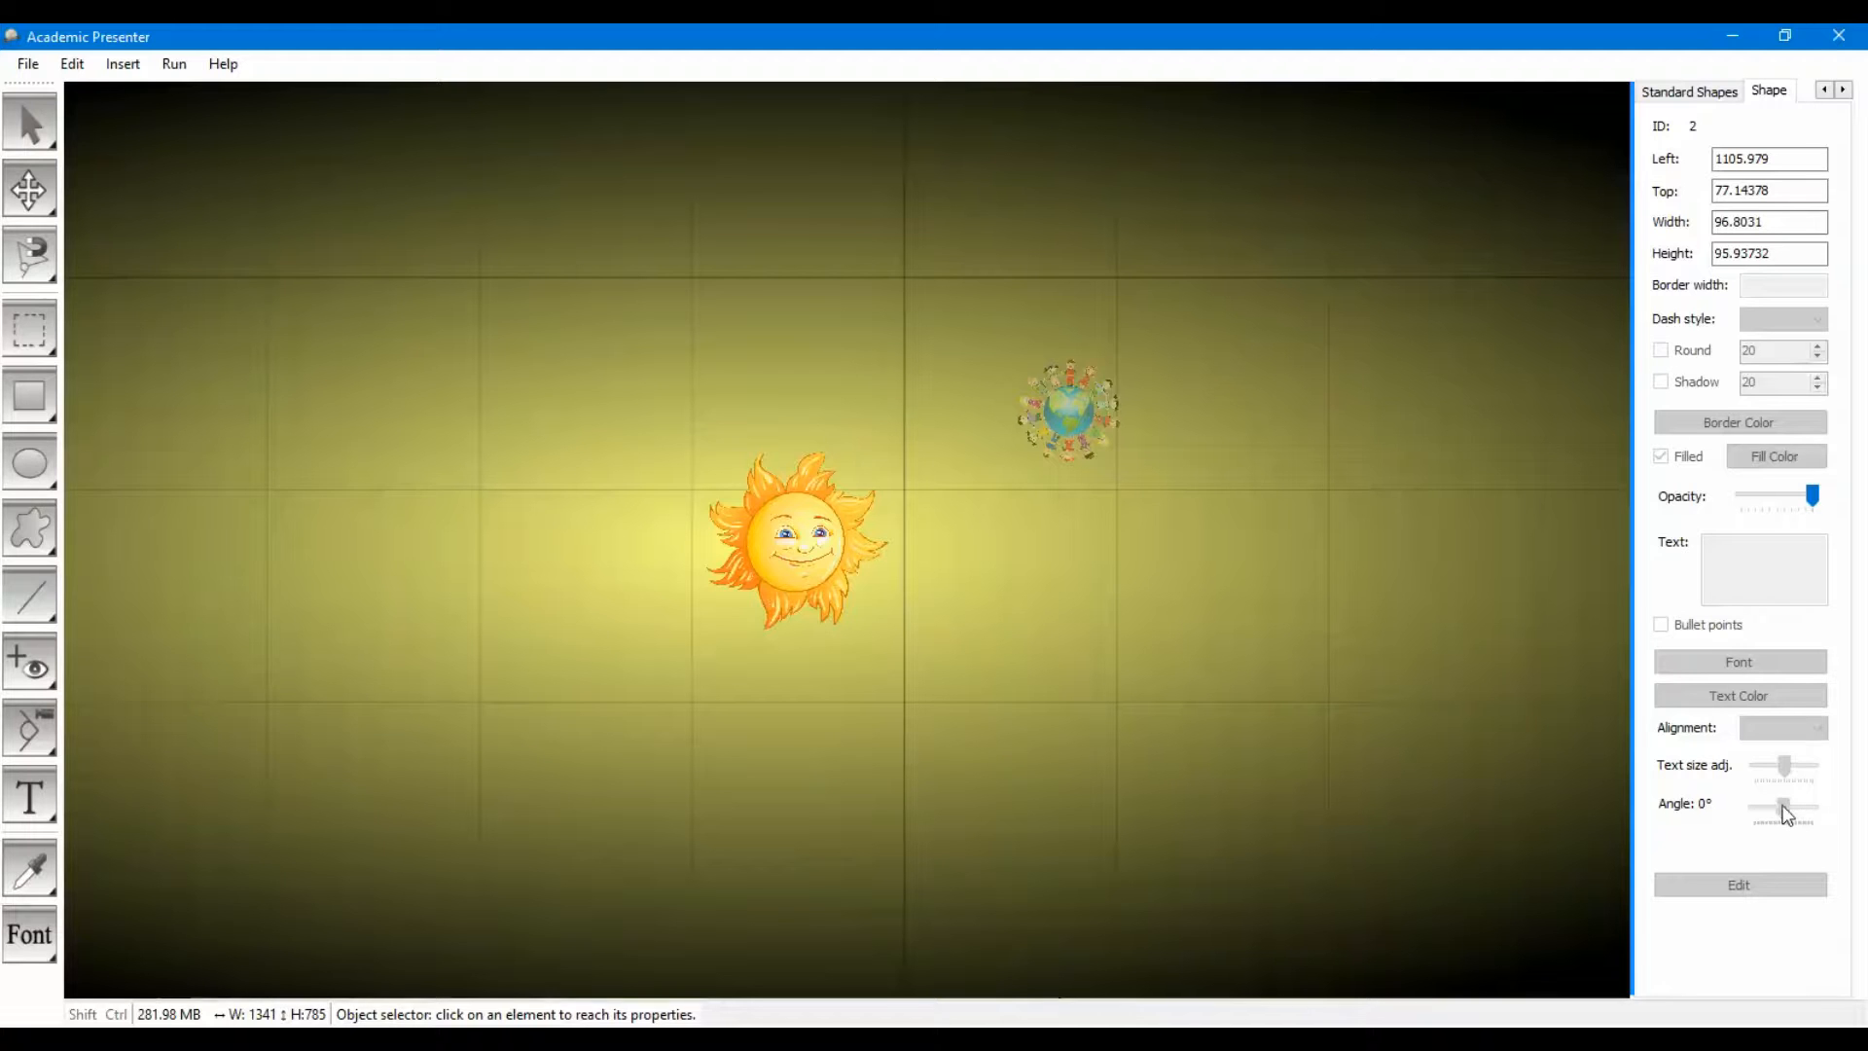
drag(1768, 808, 1786, 808)
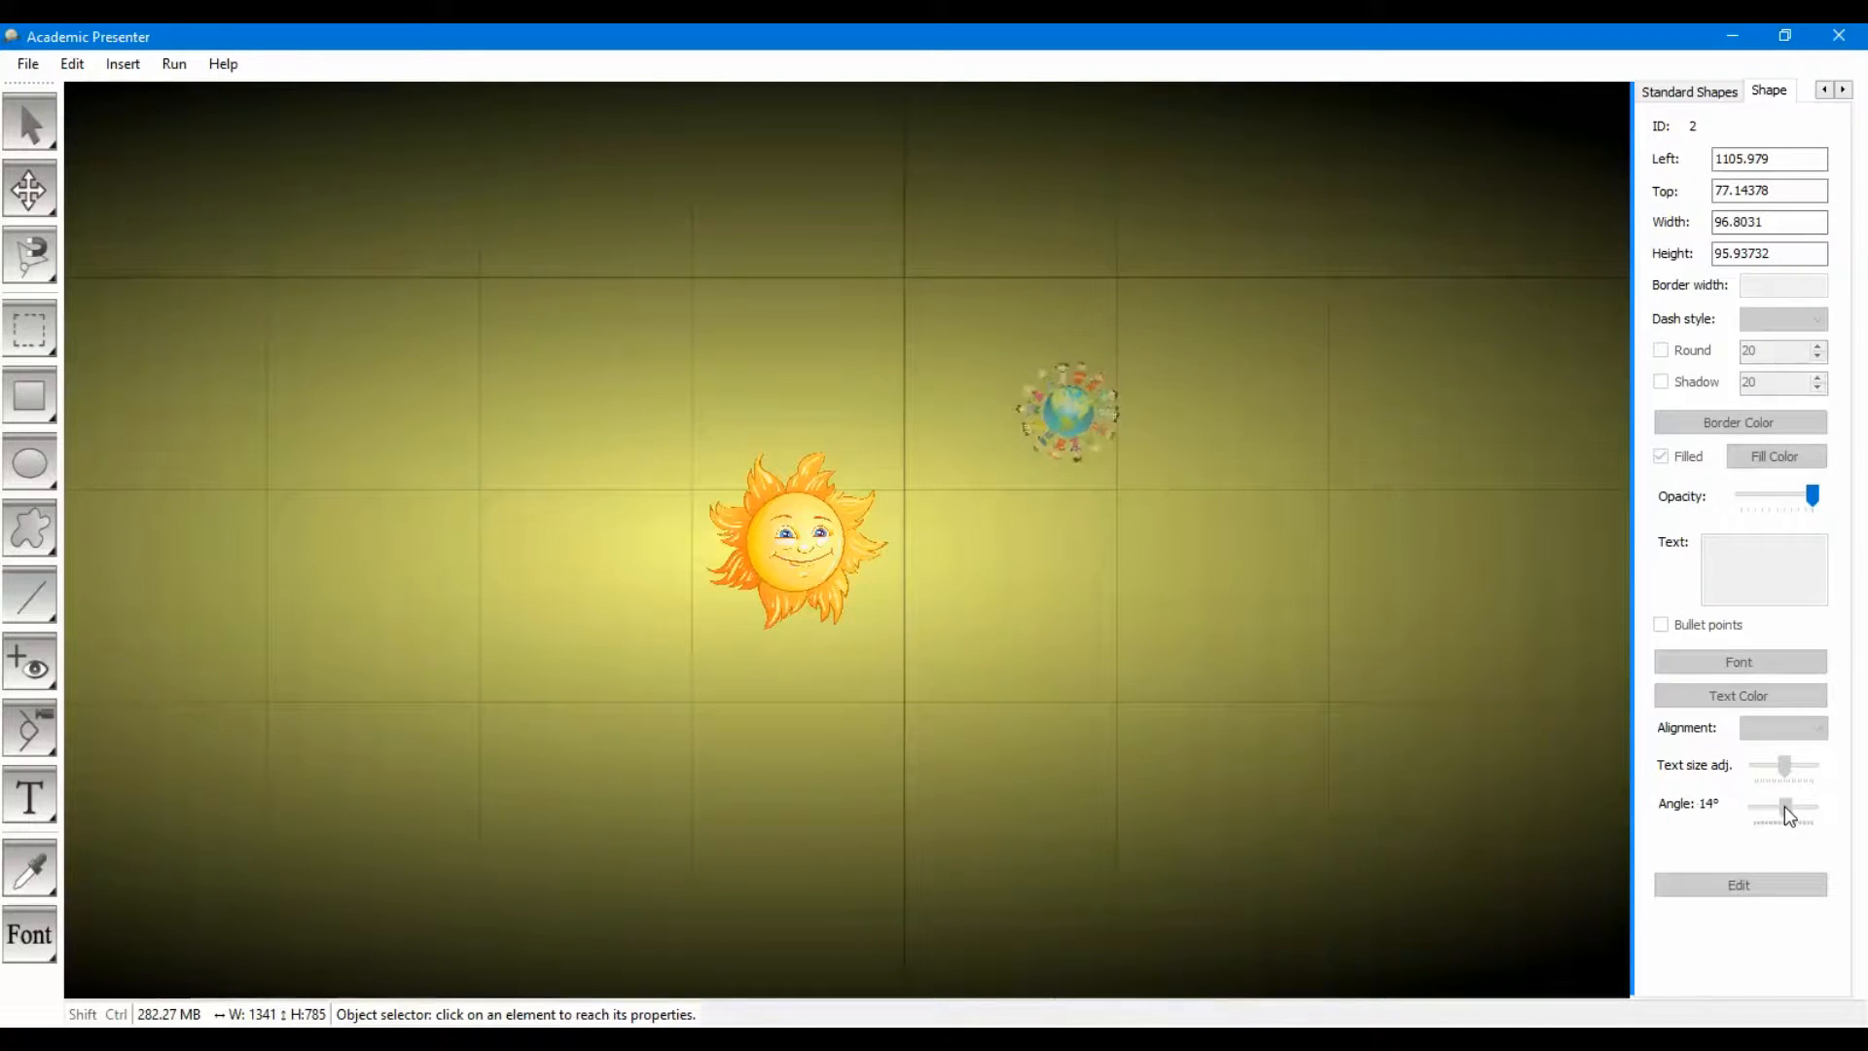
drag(1799, 811, 1768, 816)
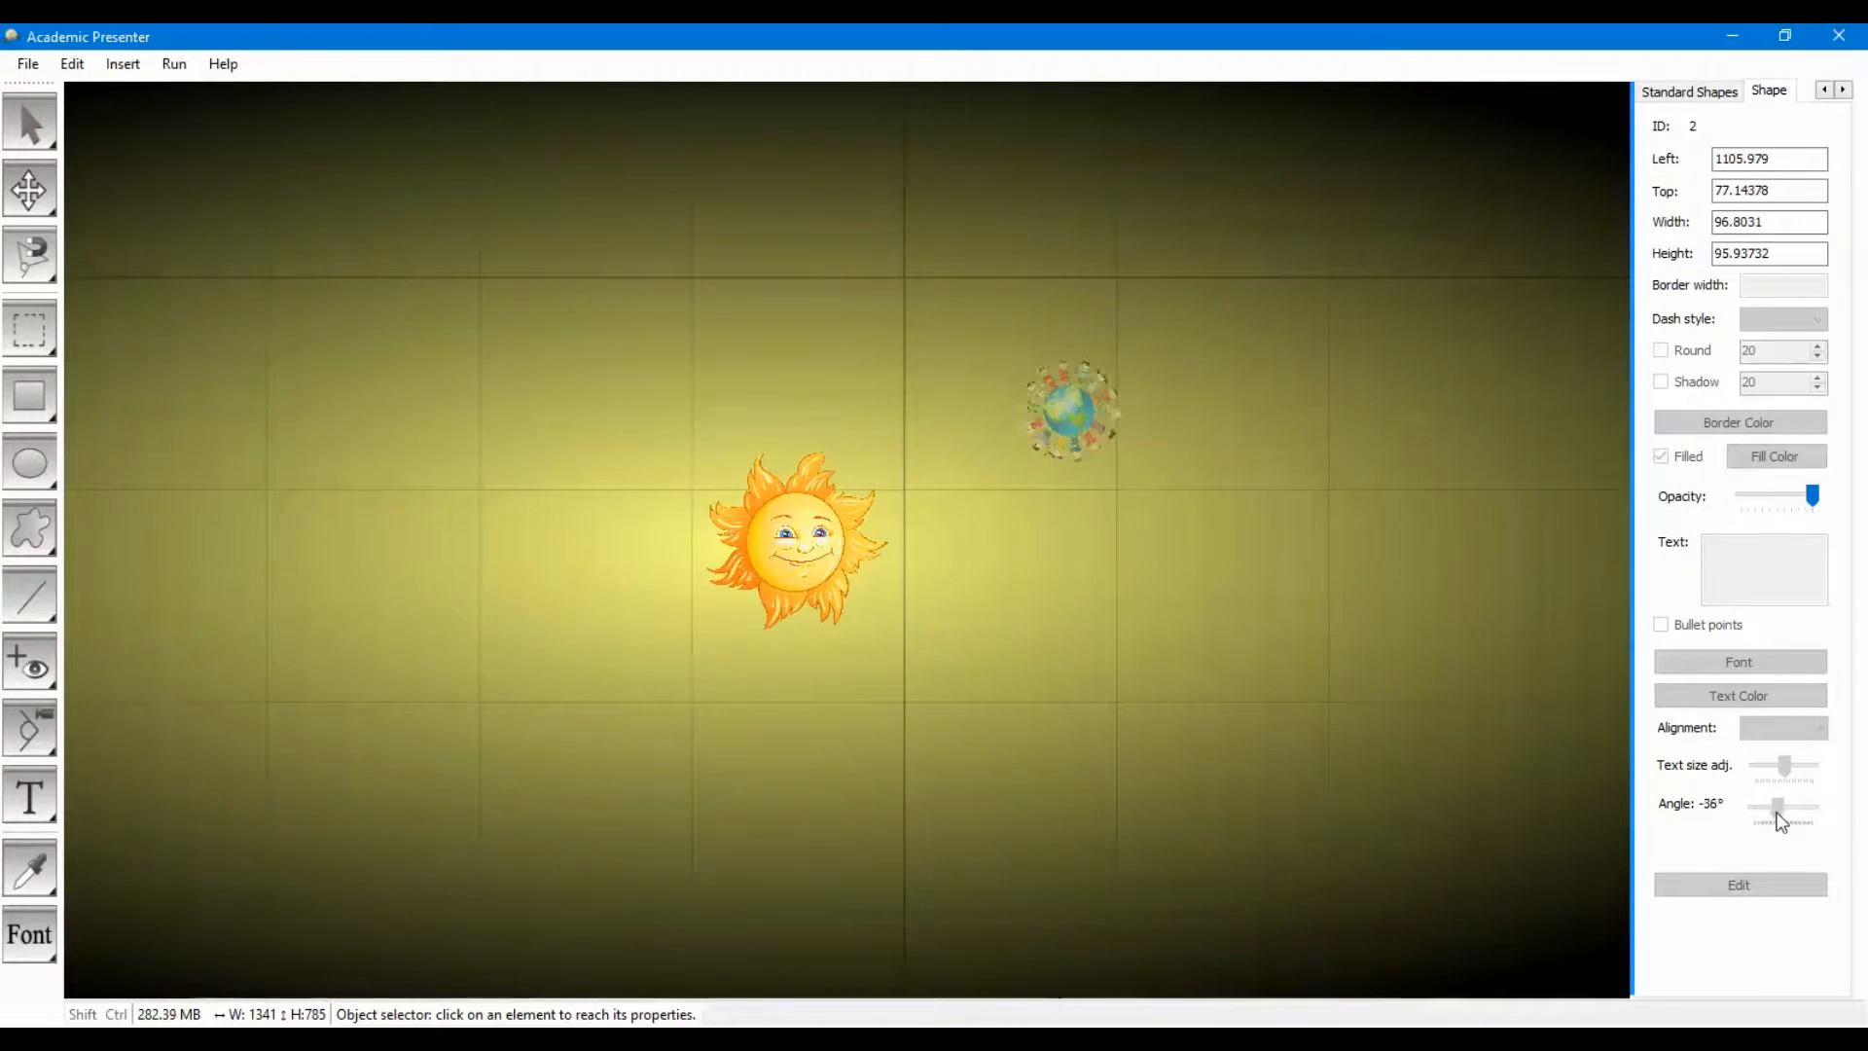
drag(1764, 808, 1783, 808)
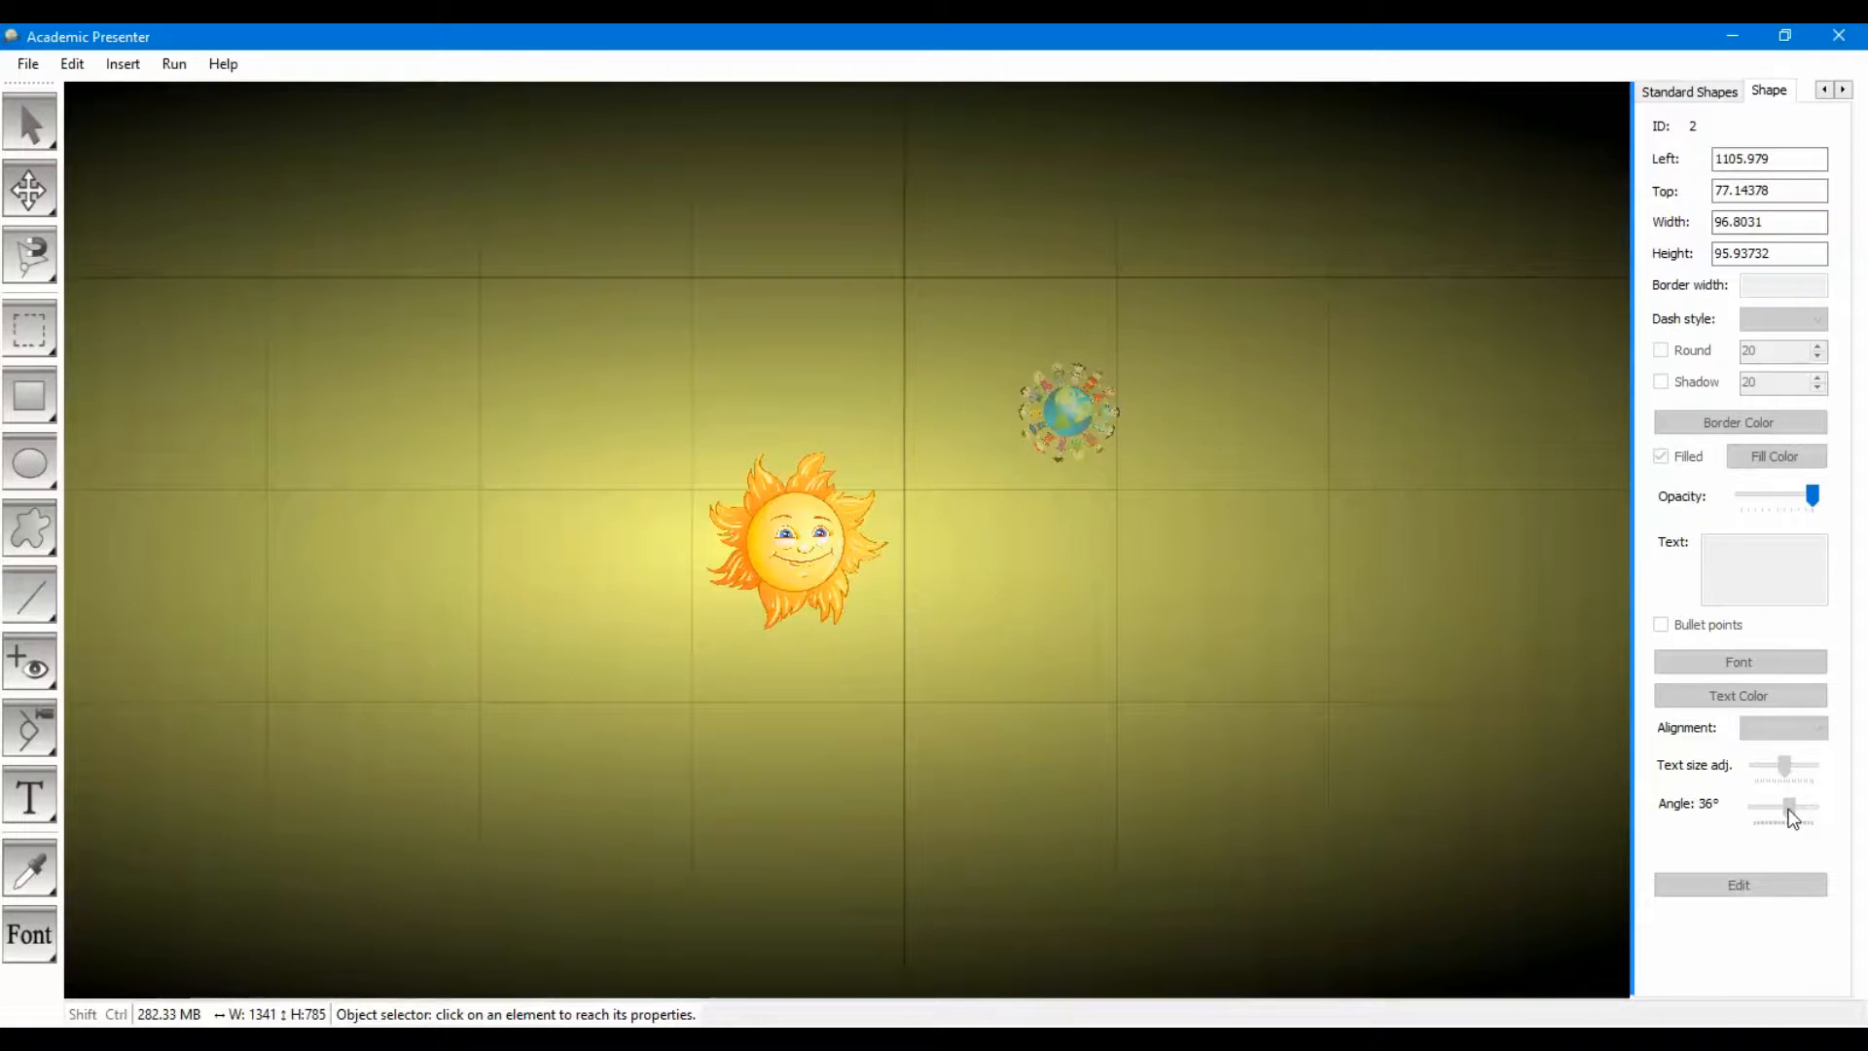
drag(1783, 810, 1774, 811)
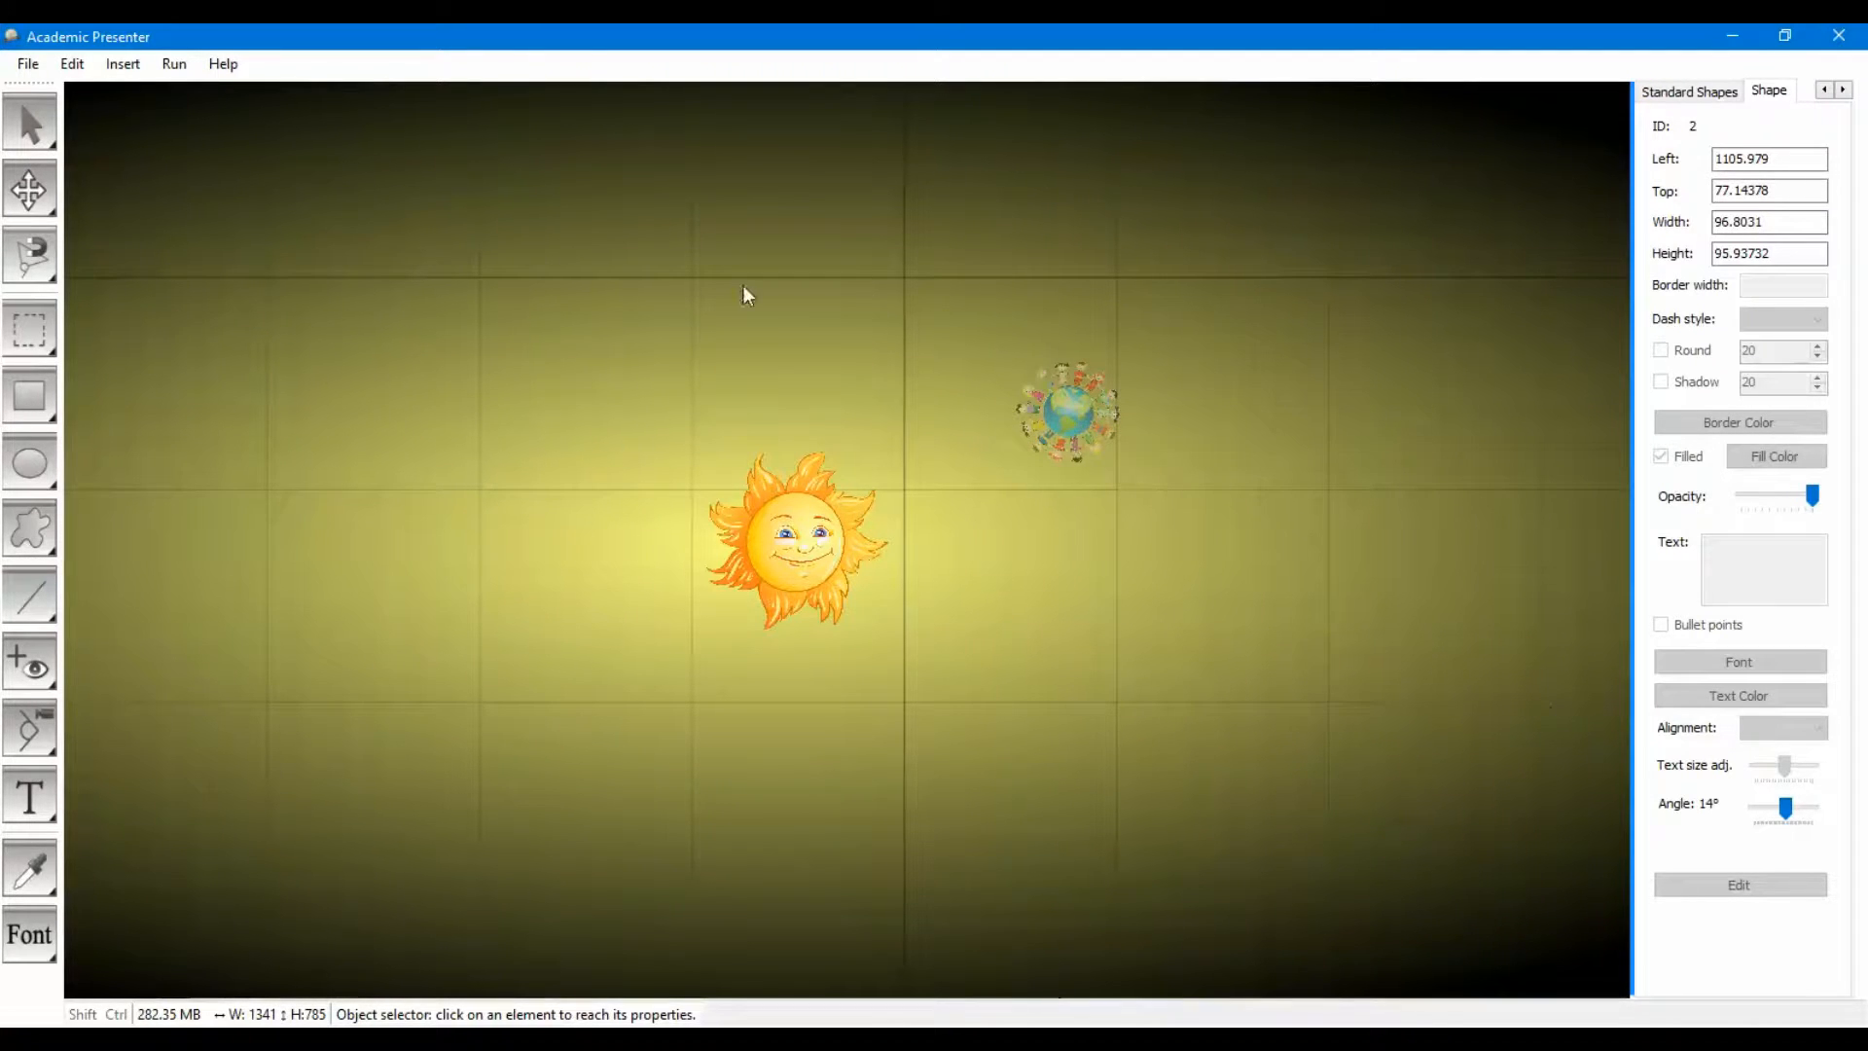
mouse_move(1053, 474)
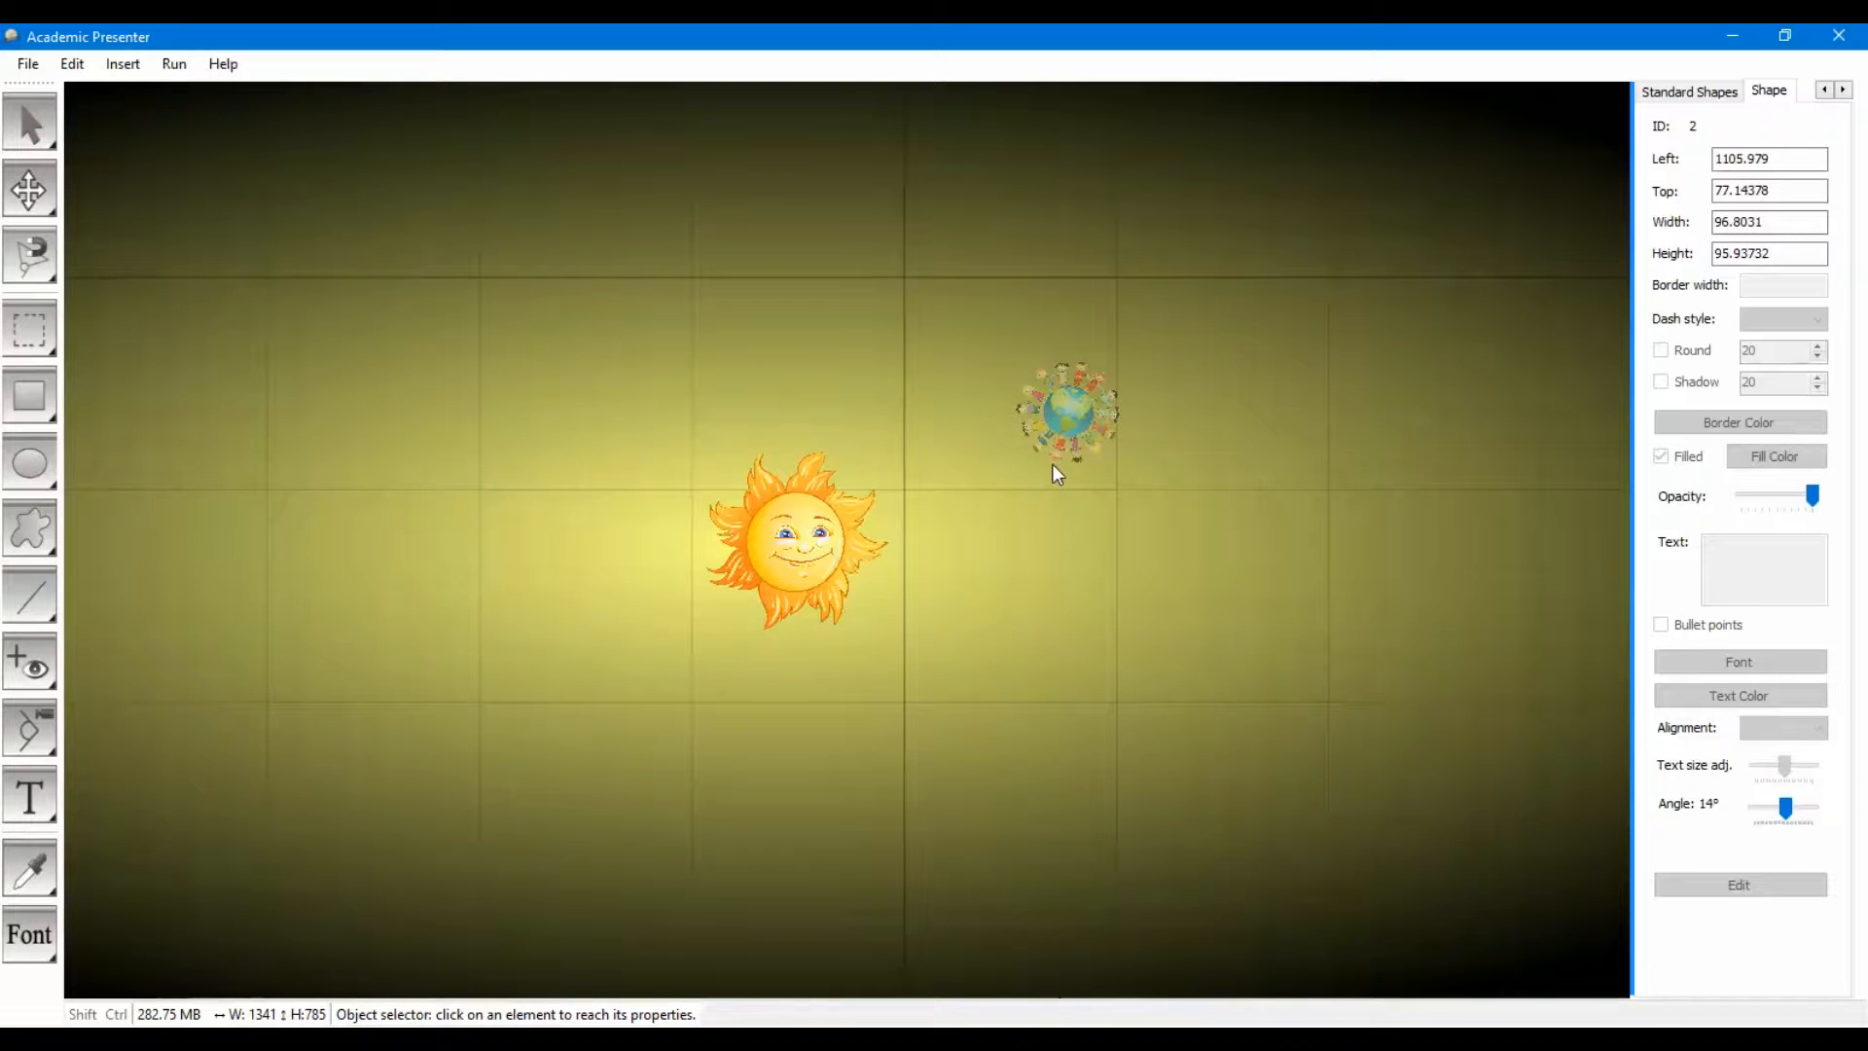
click(1677, 90)
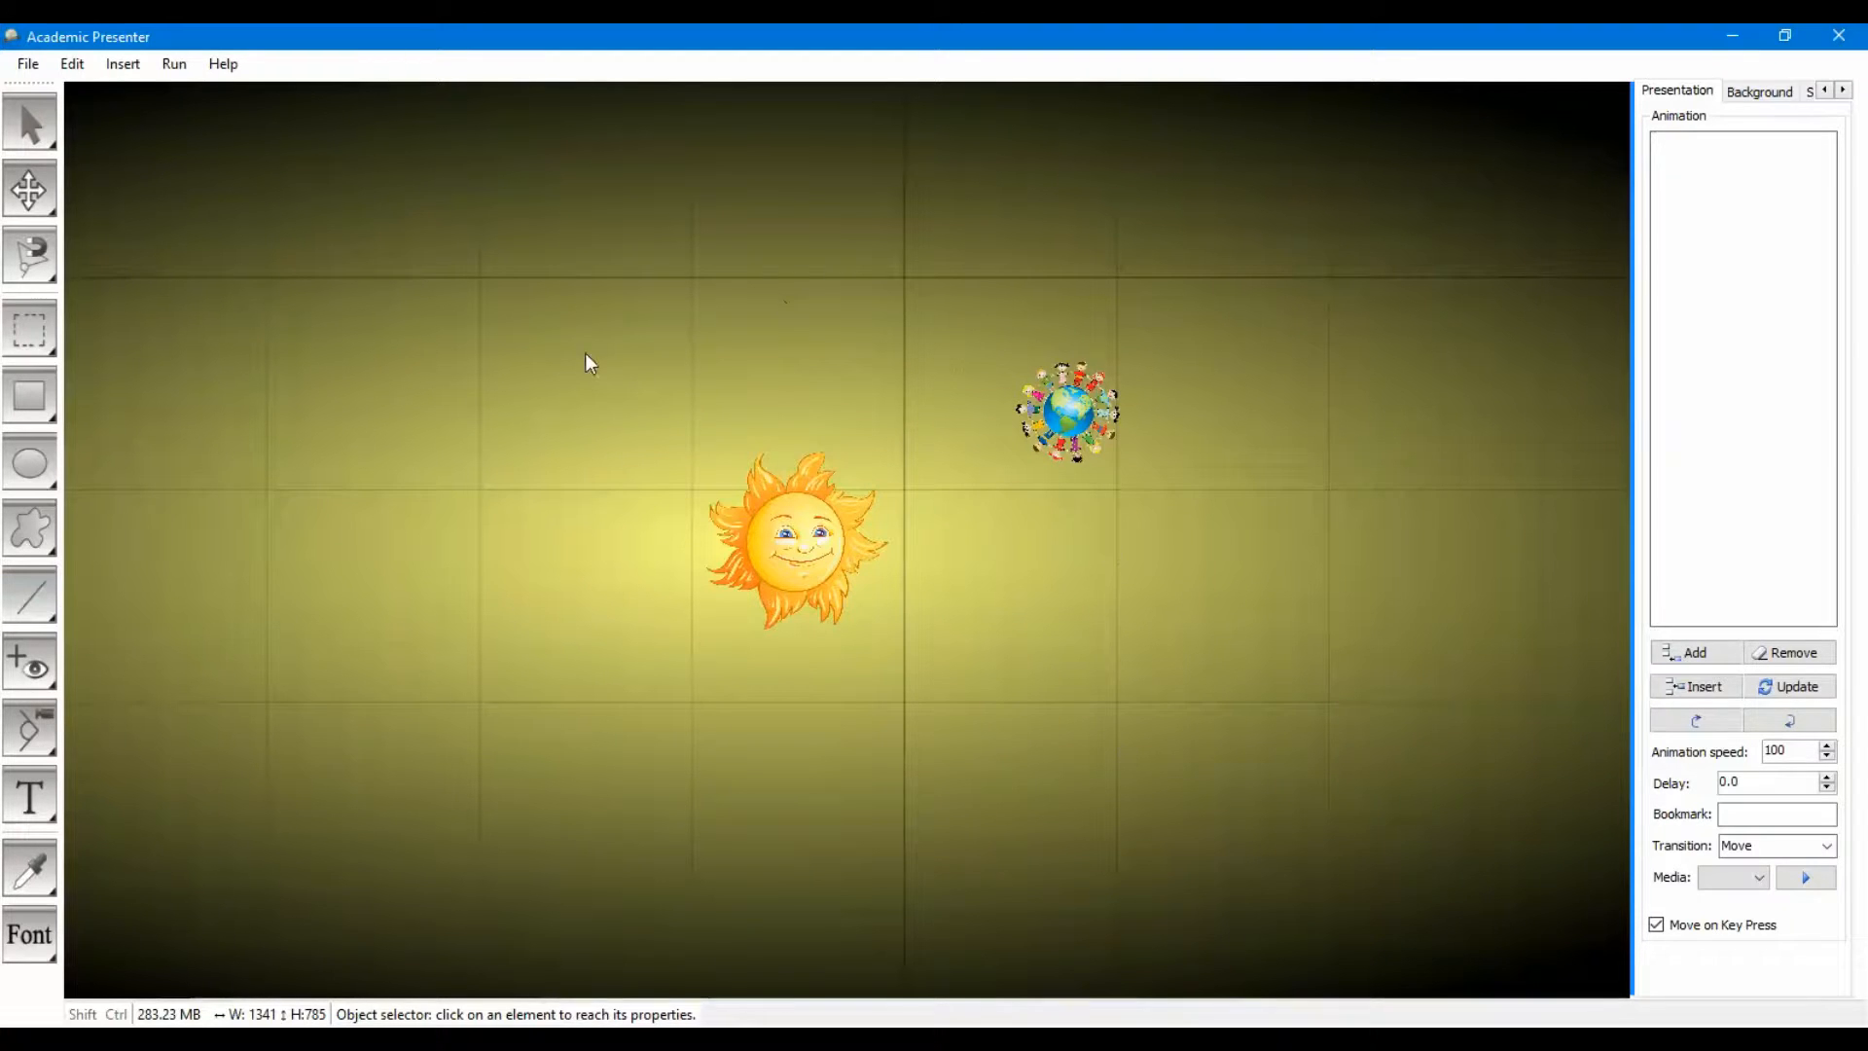
Draw an ellipse around the Sun and untick Filled to leave just its outline.
click(28, 462)
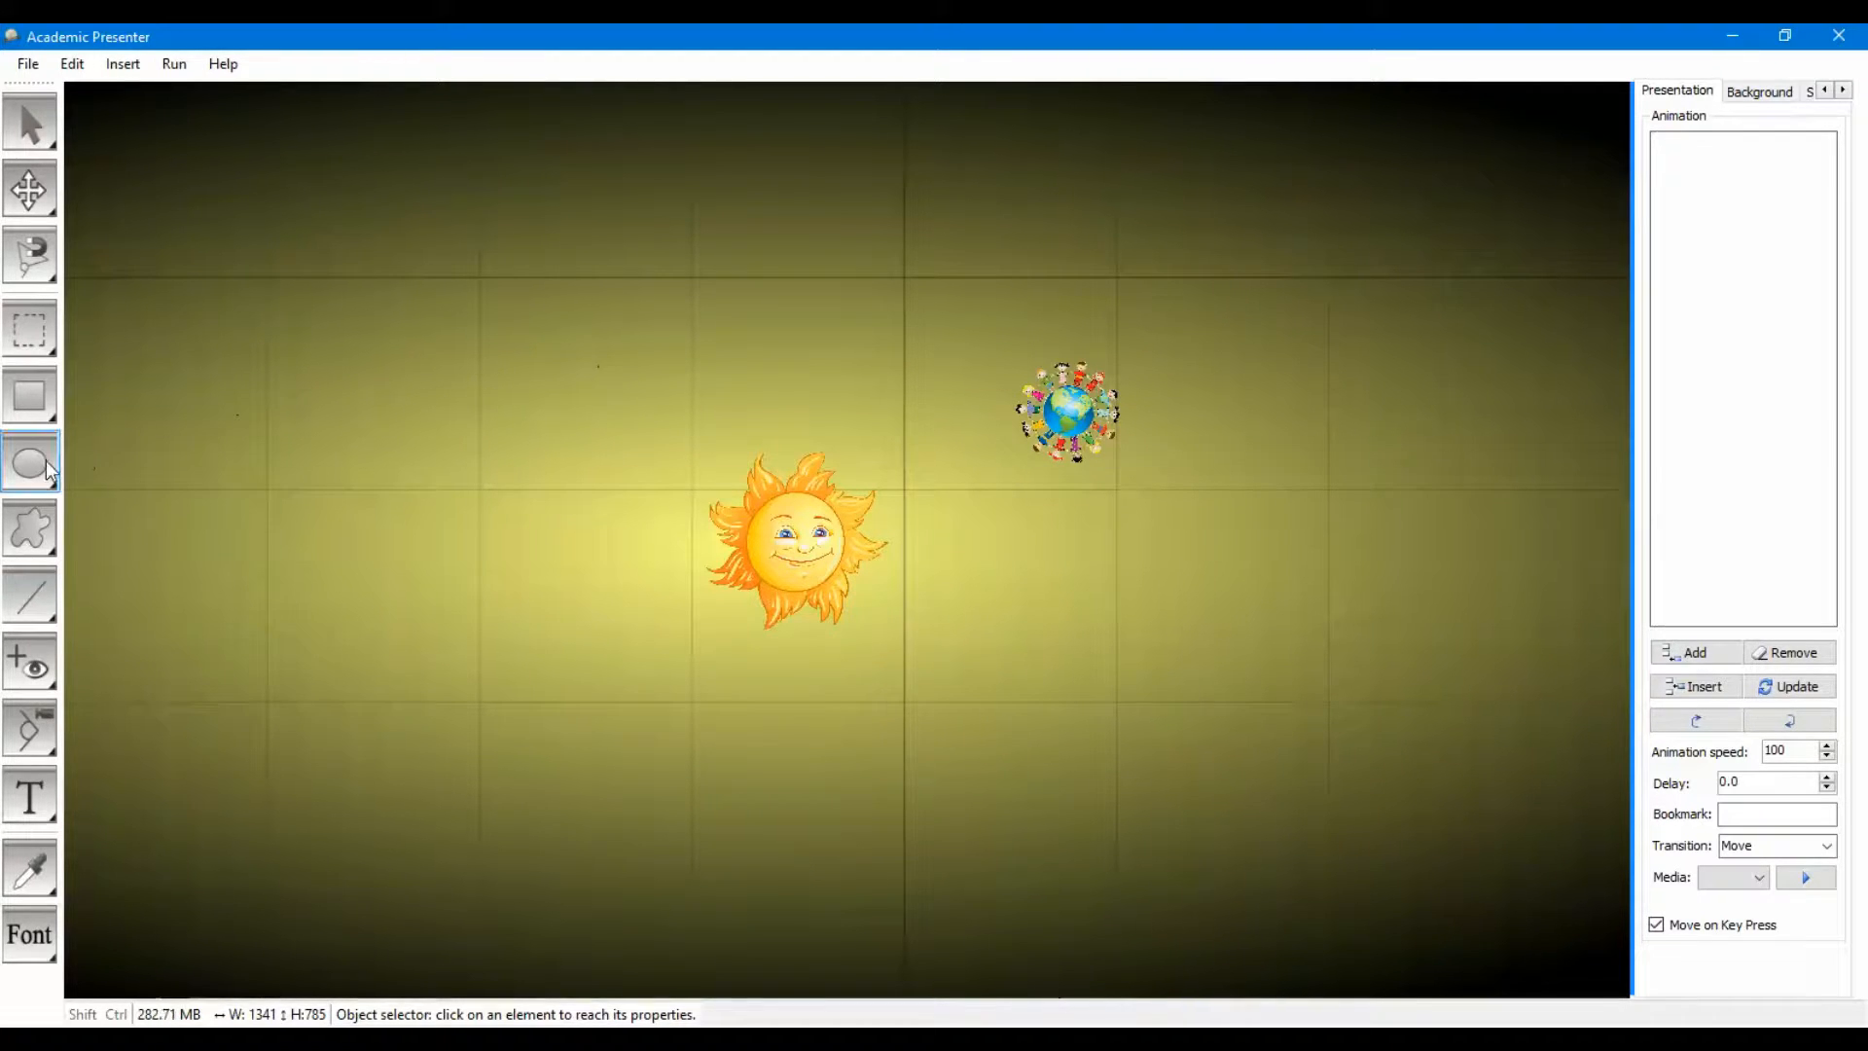
click(28, 462)
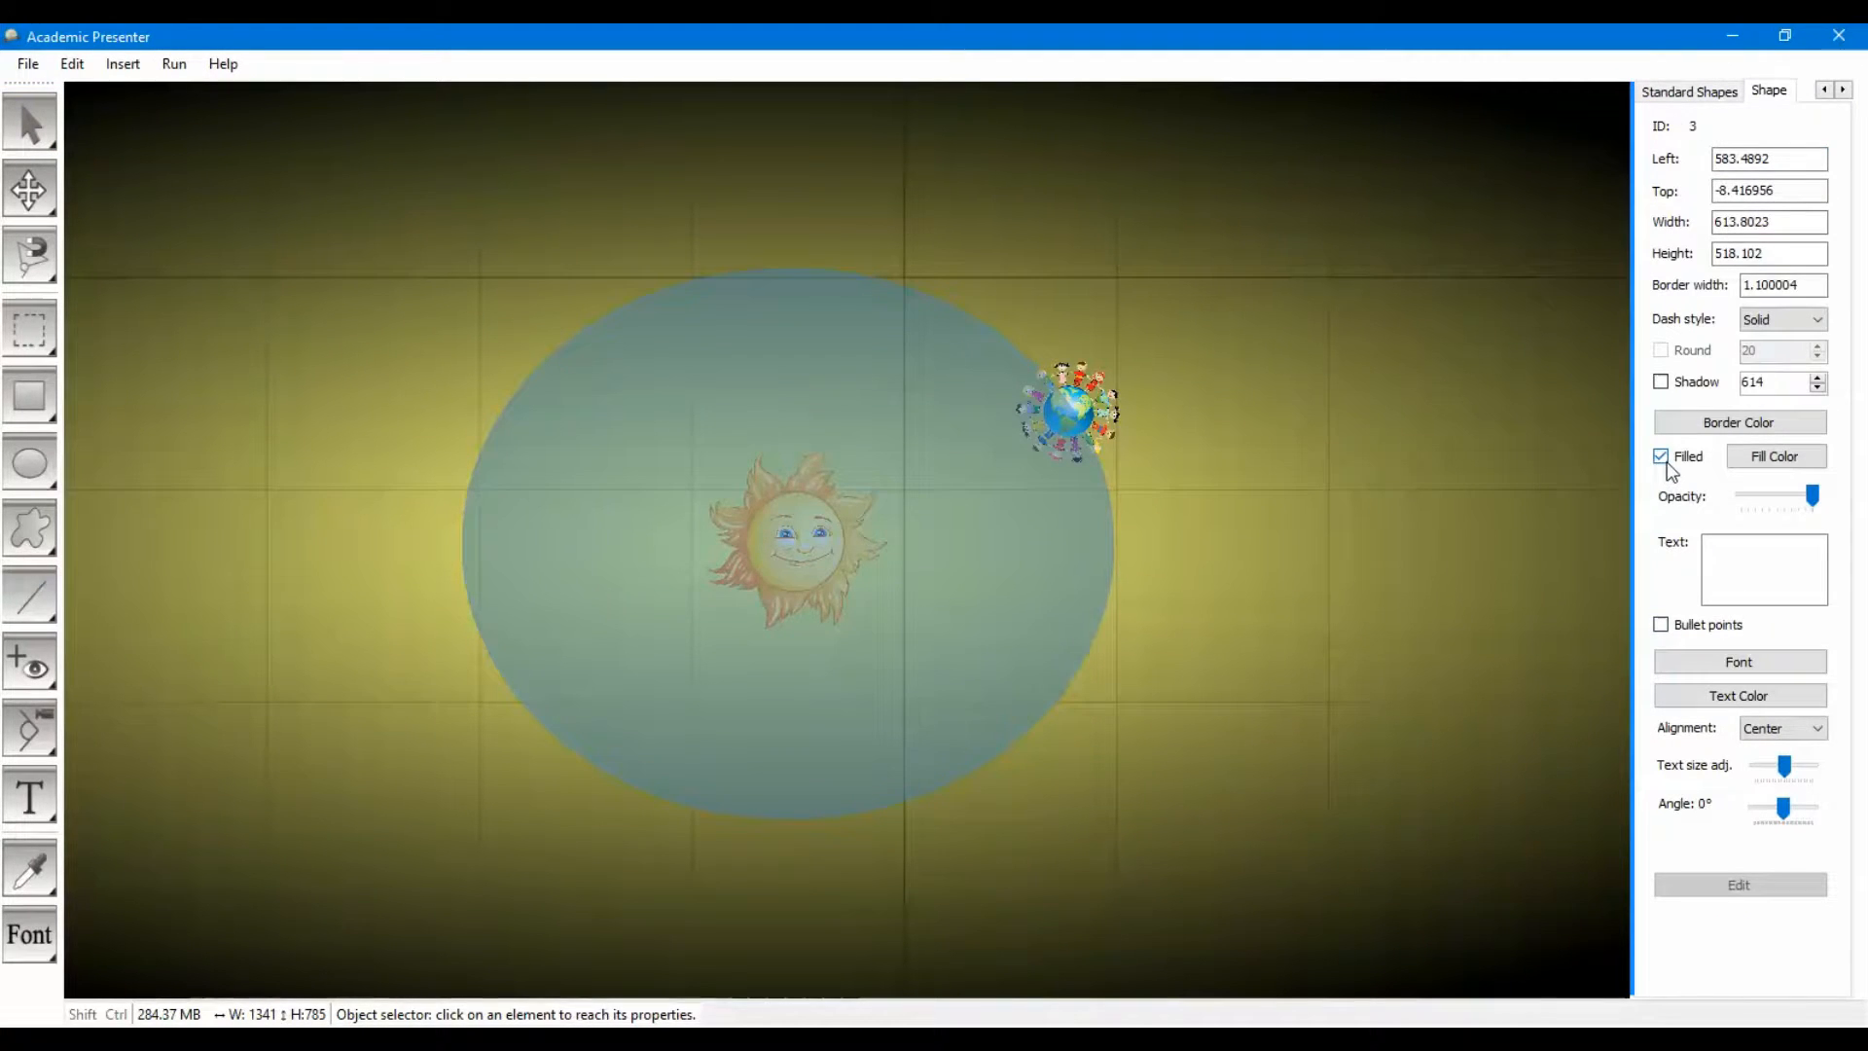
click(1660, 456)
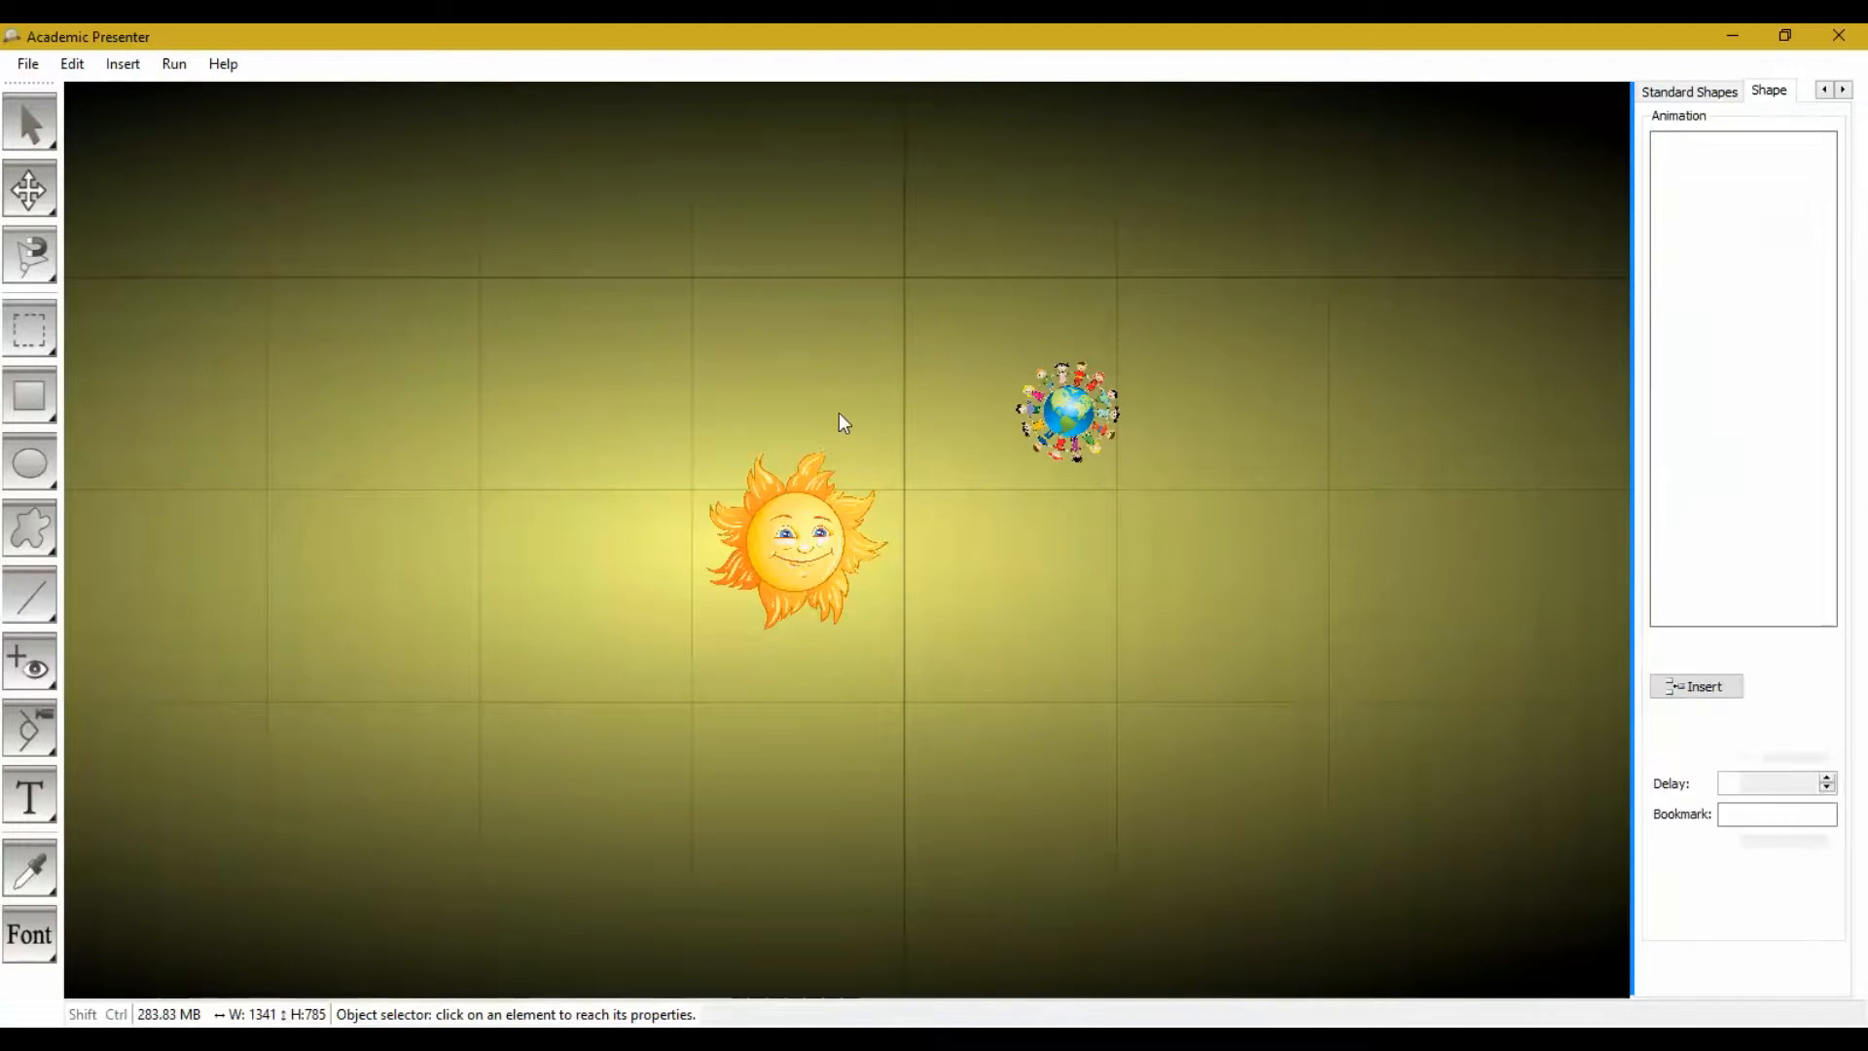
Select the orbit ellipse and resize it to 600 by 600.
click(796, 536)
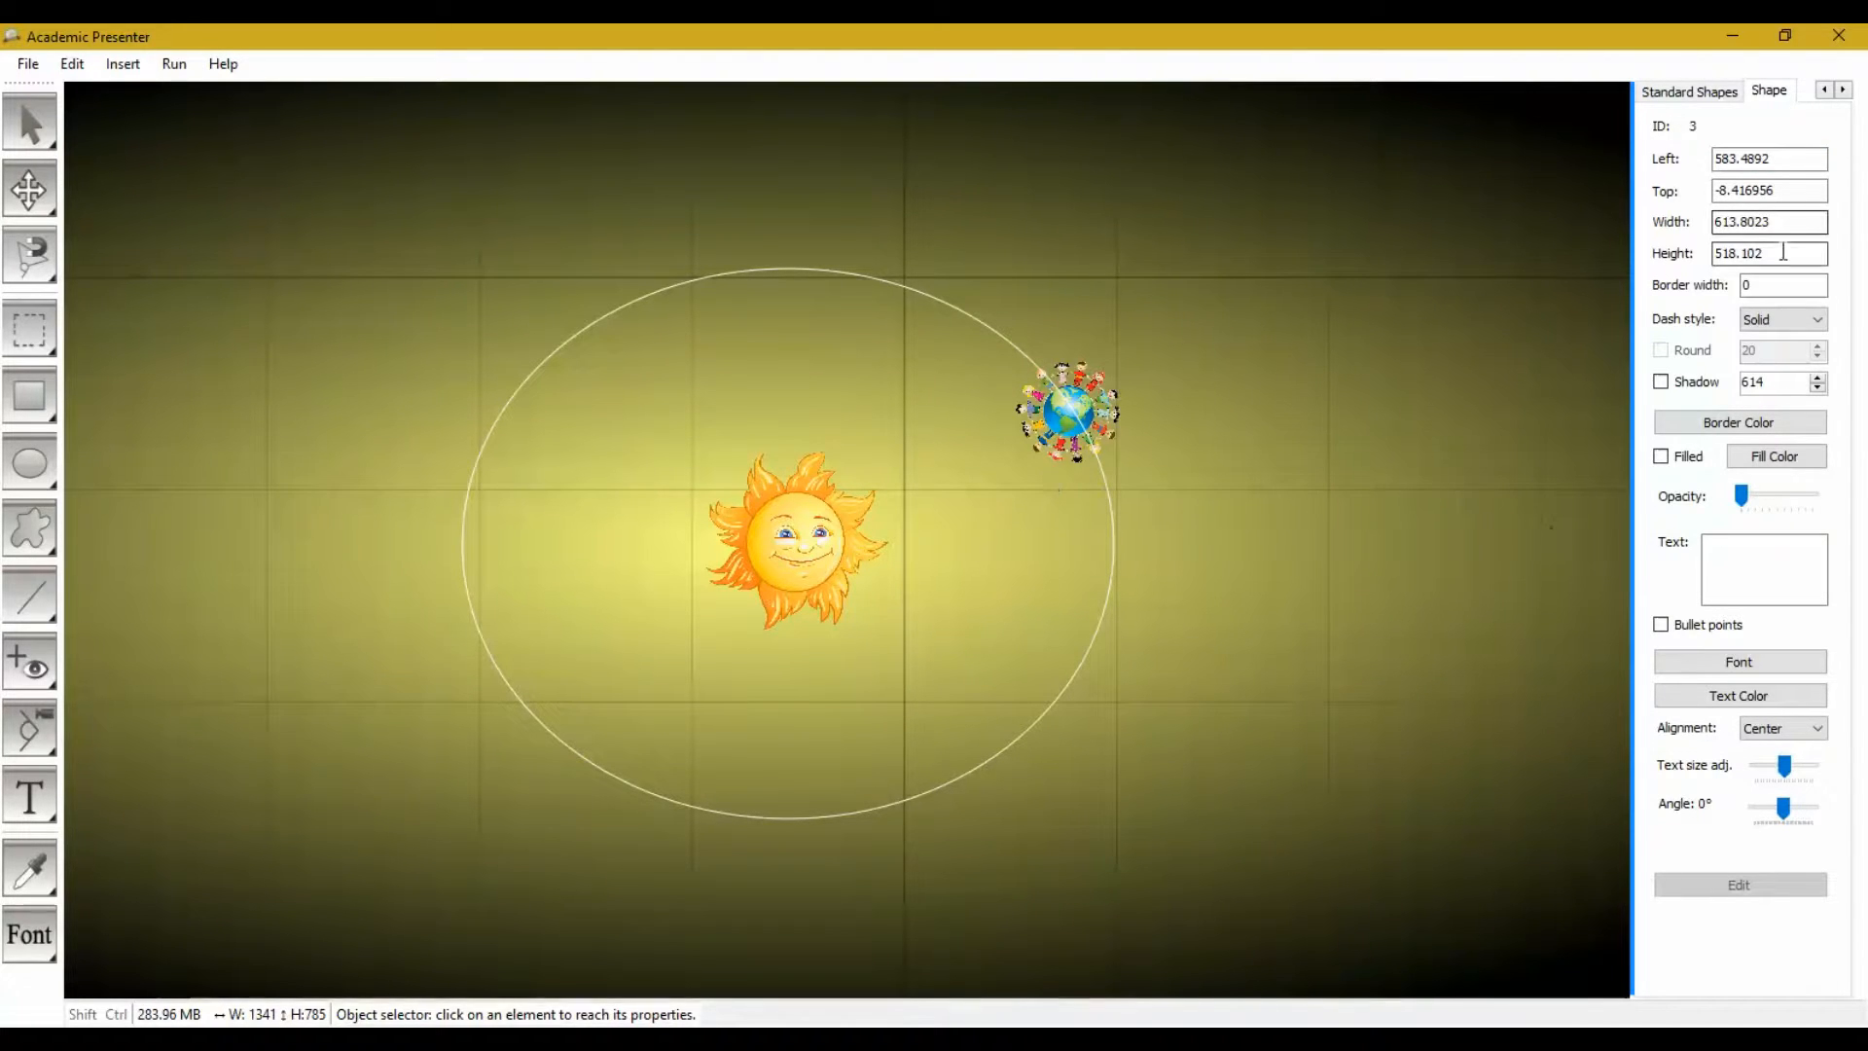
click(1769, 222)
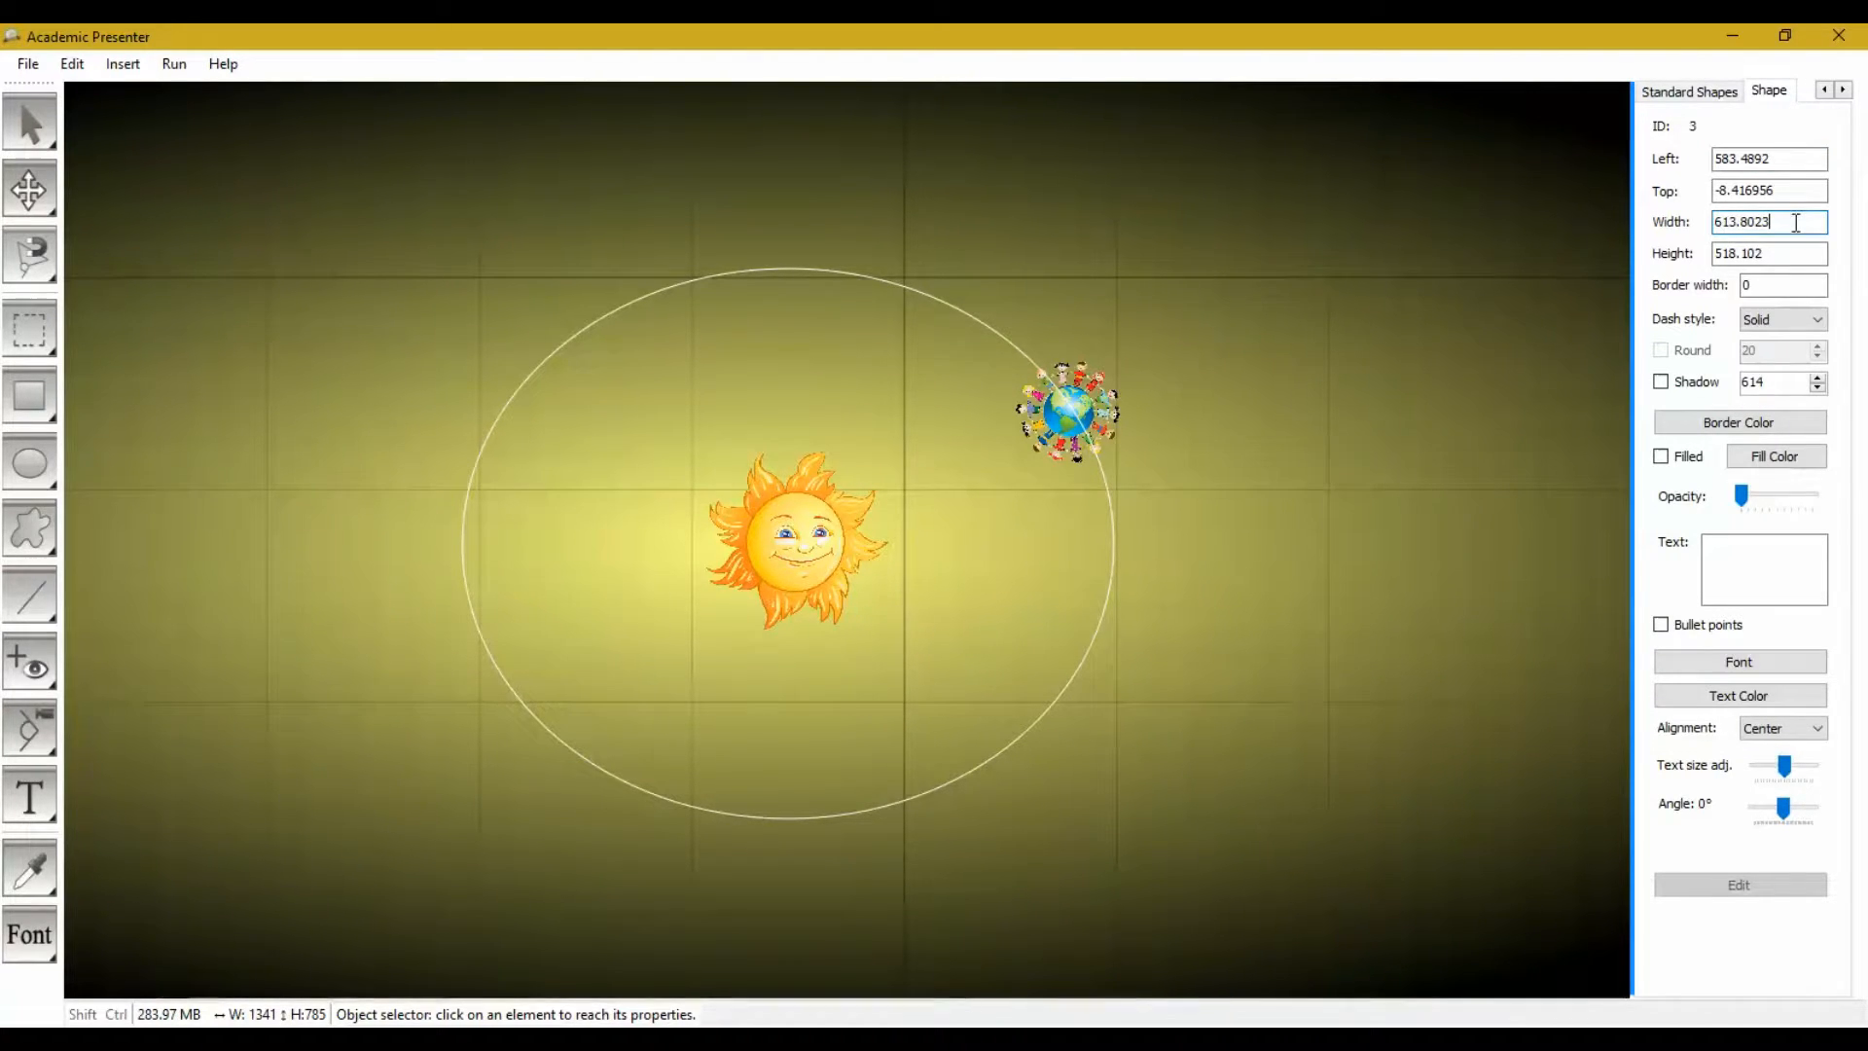
triple_click(1768, 221)
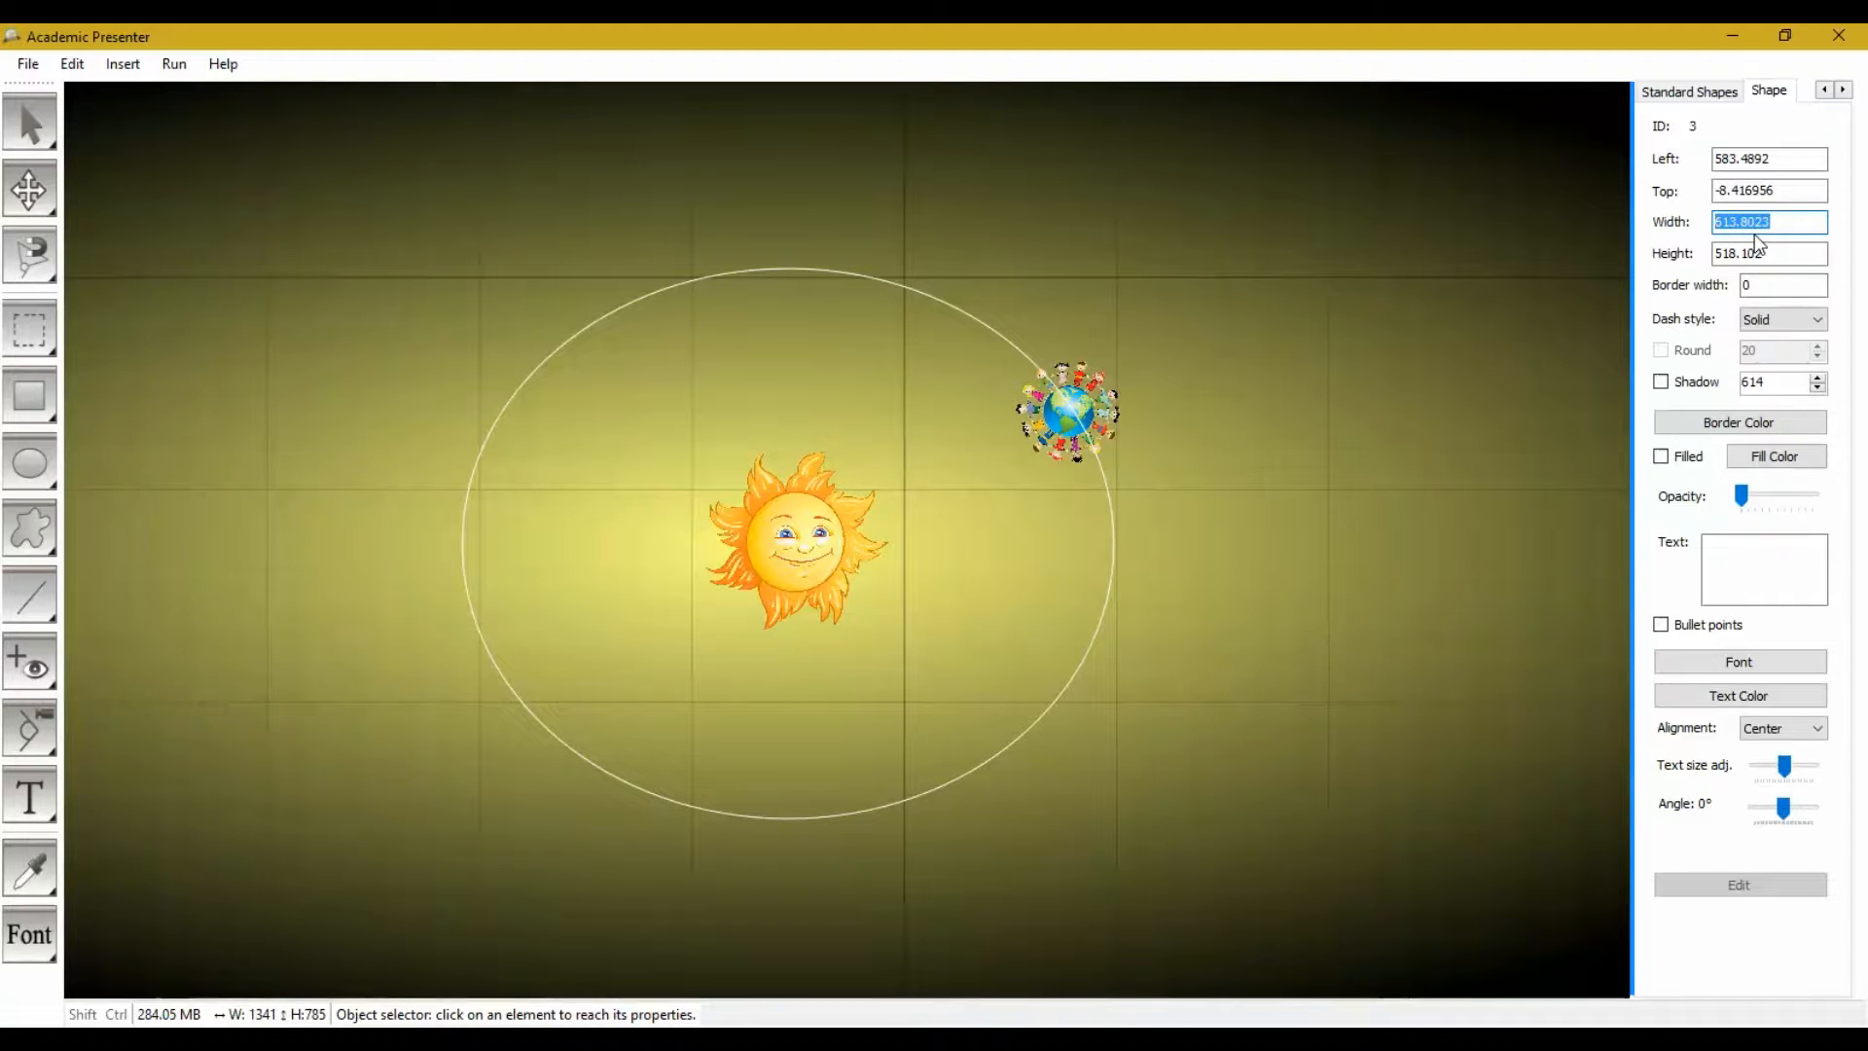
text(600)
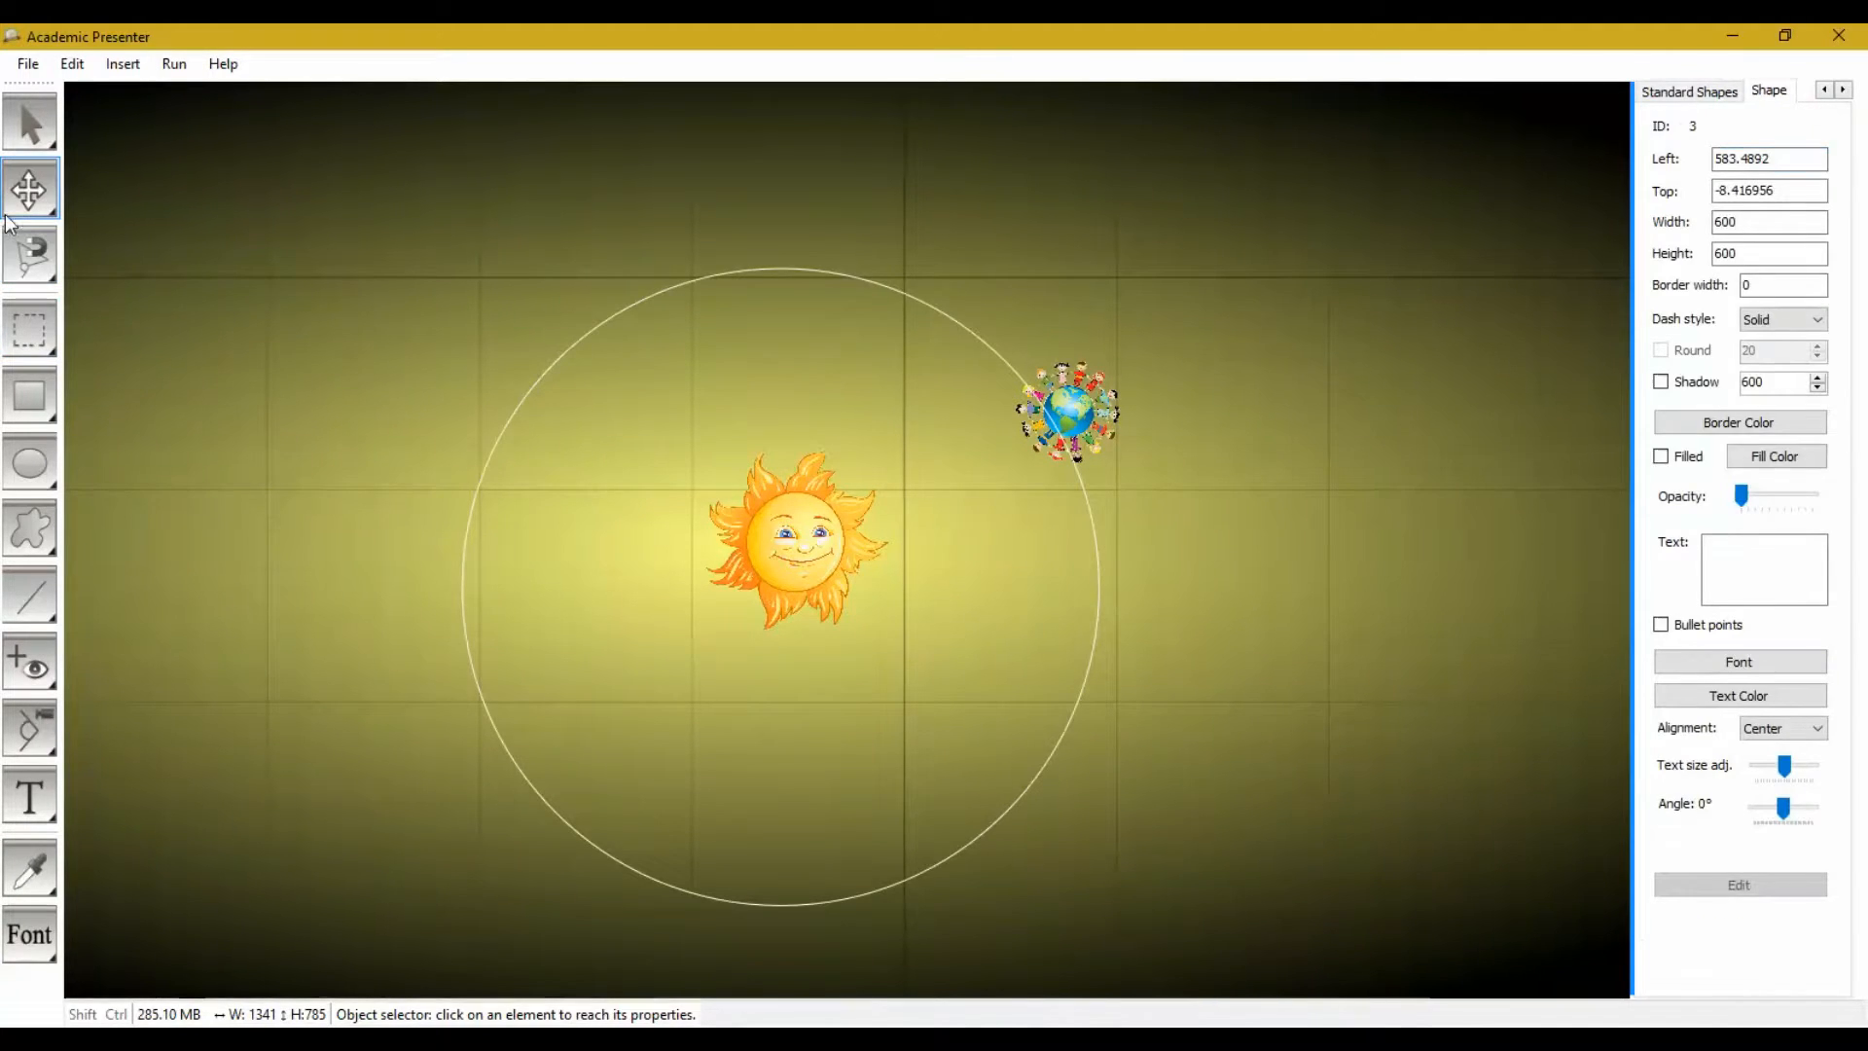
click(28, 190)
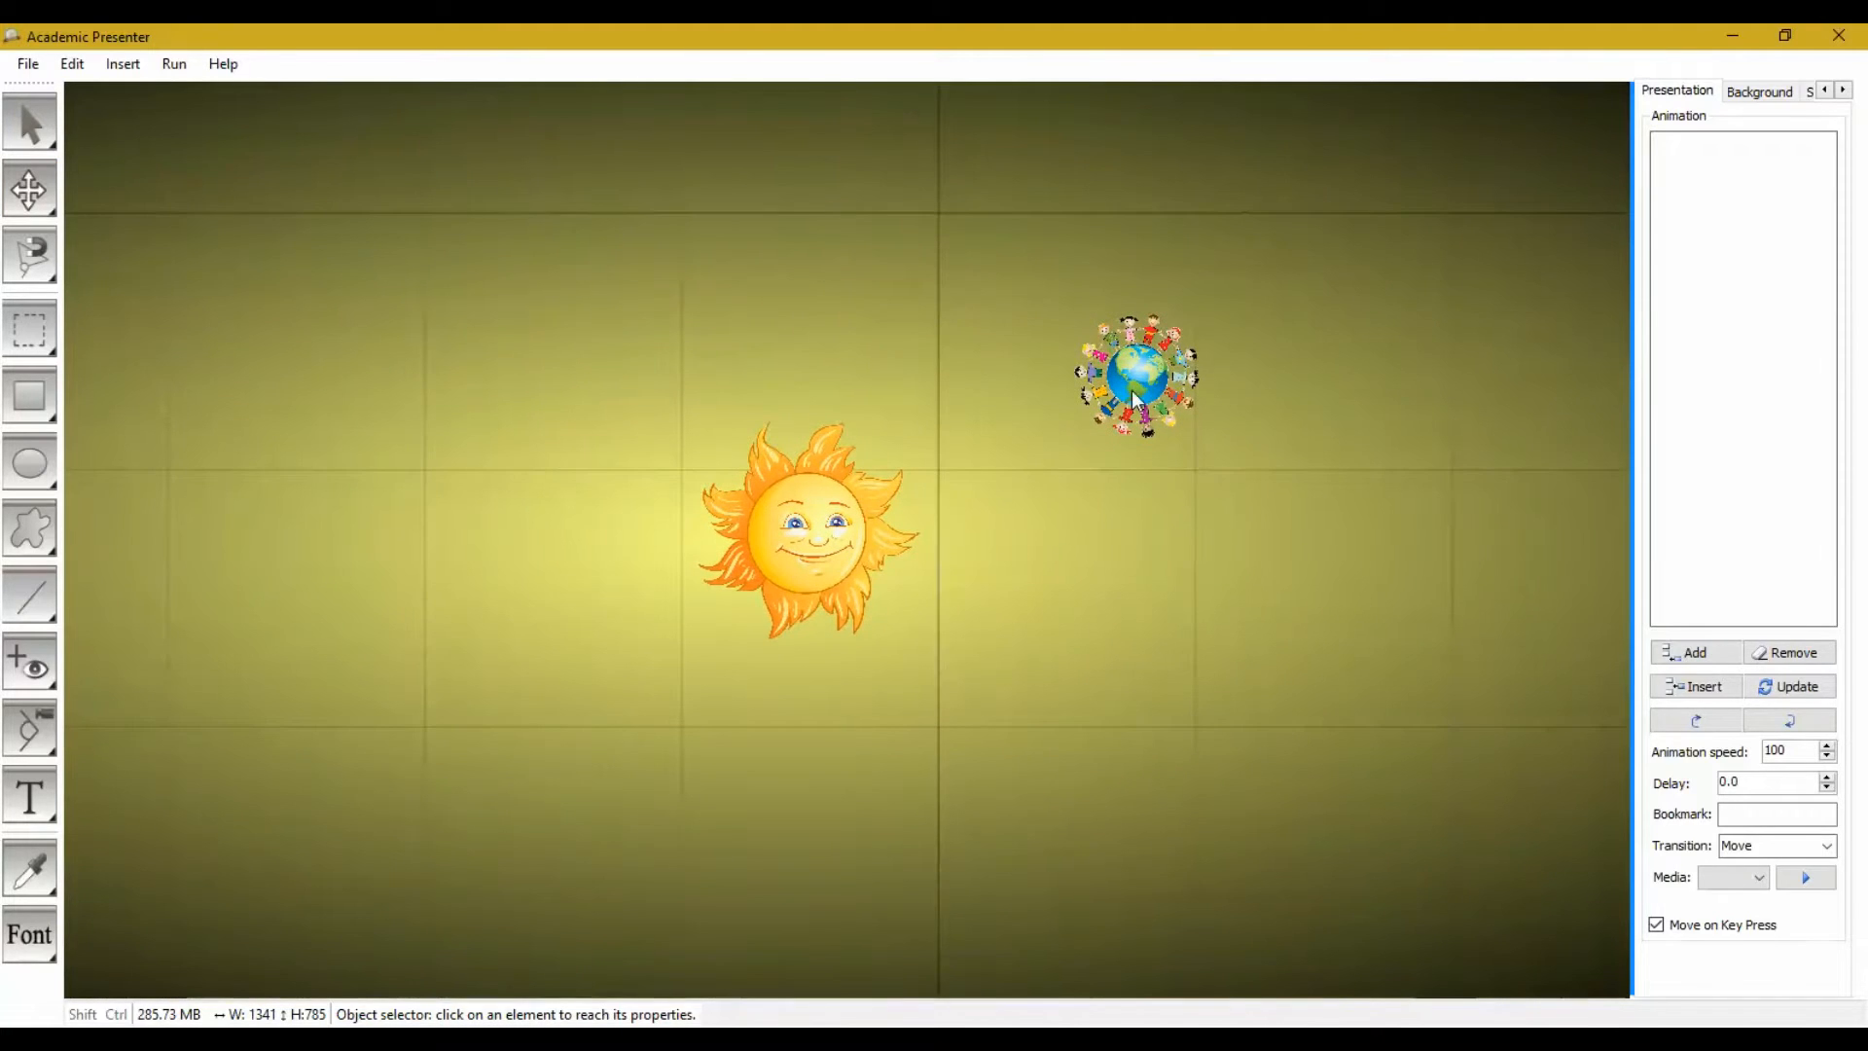
Reposition the Earth so it sits on the Sun-centred orbit circle's outline.
click(1137, 376)
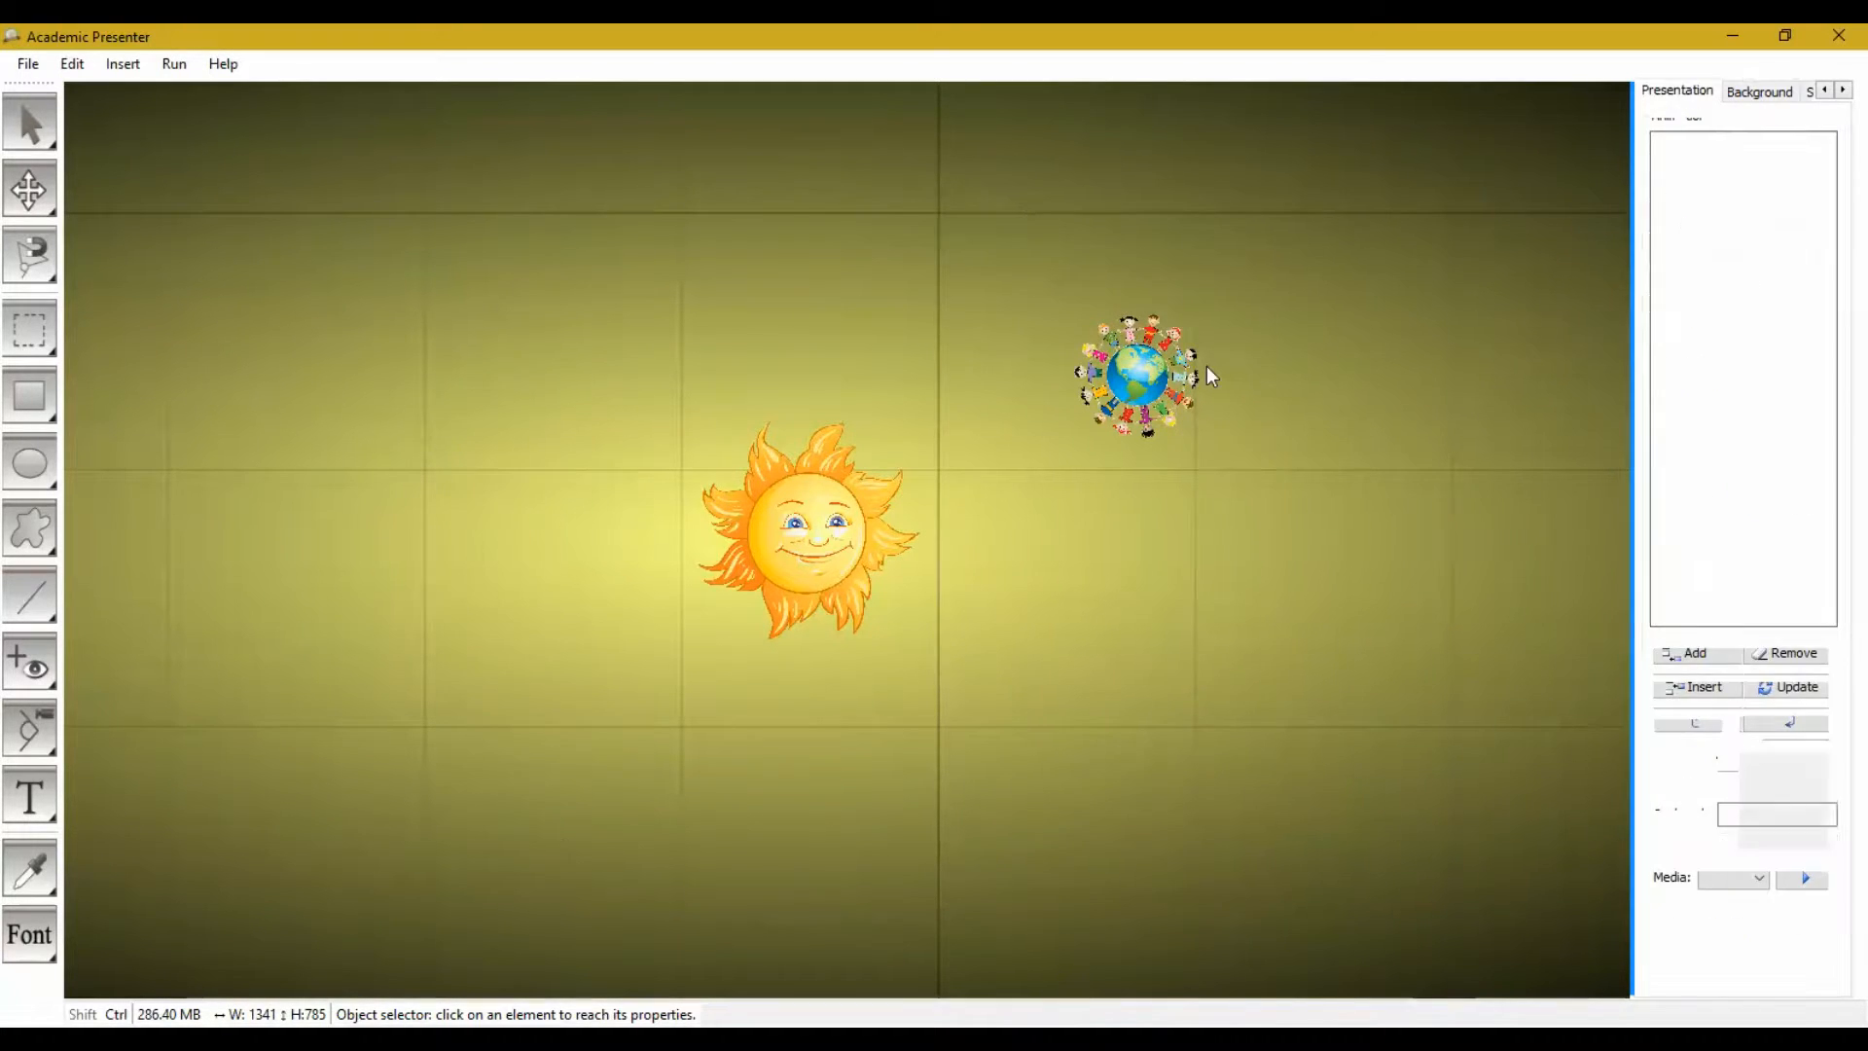
click(1137, 372)
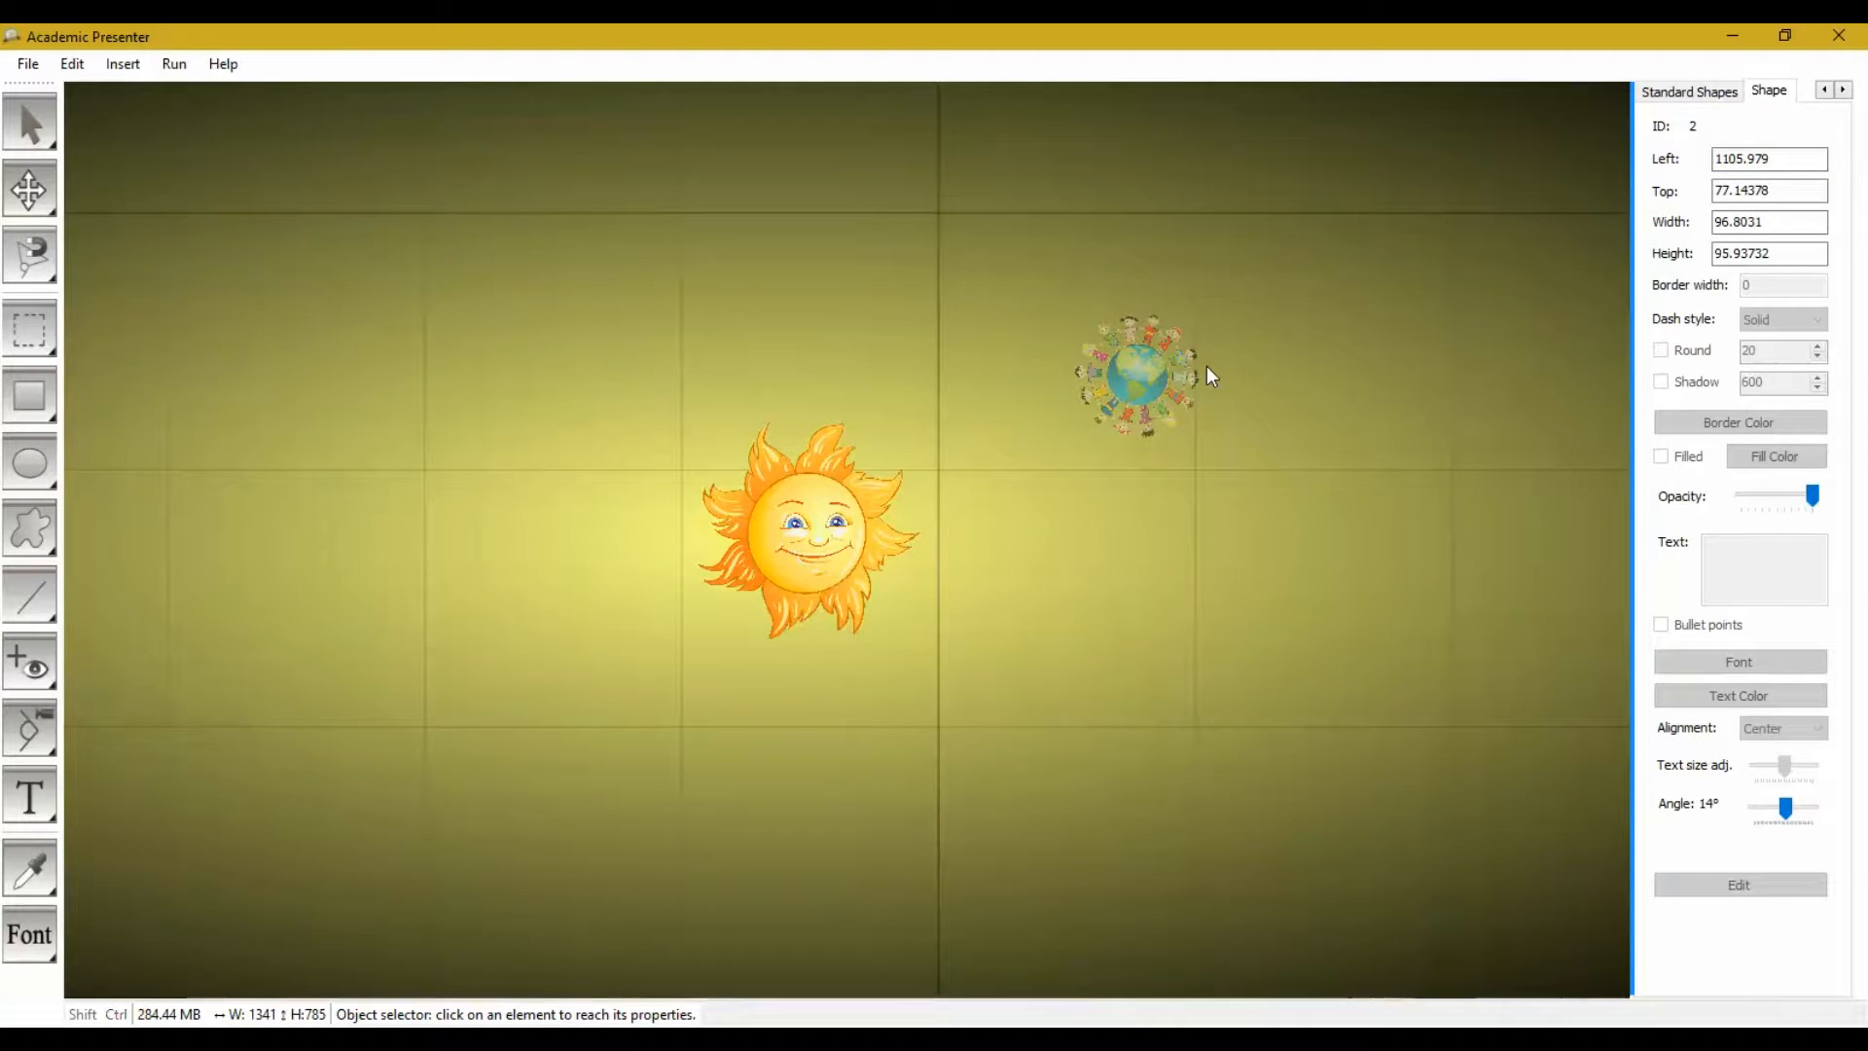
click(28, 191)
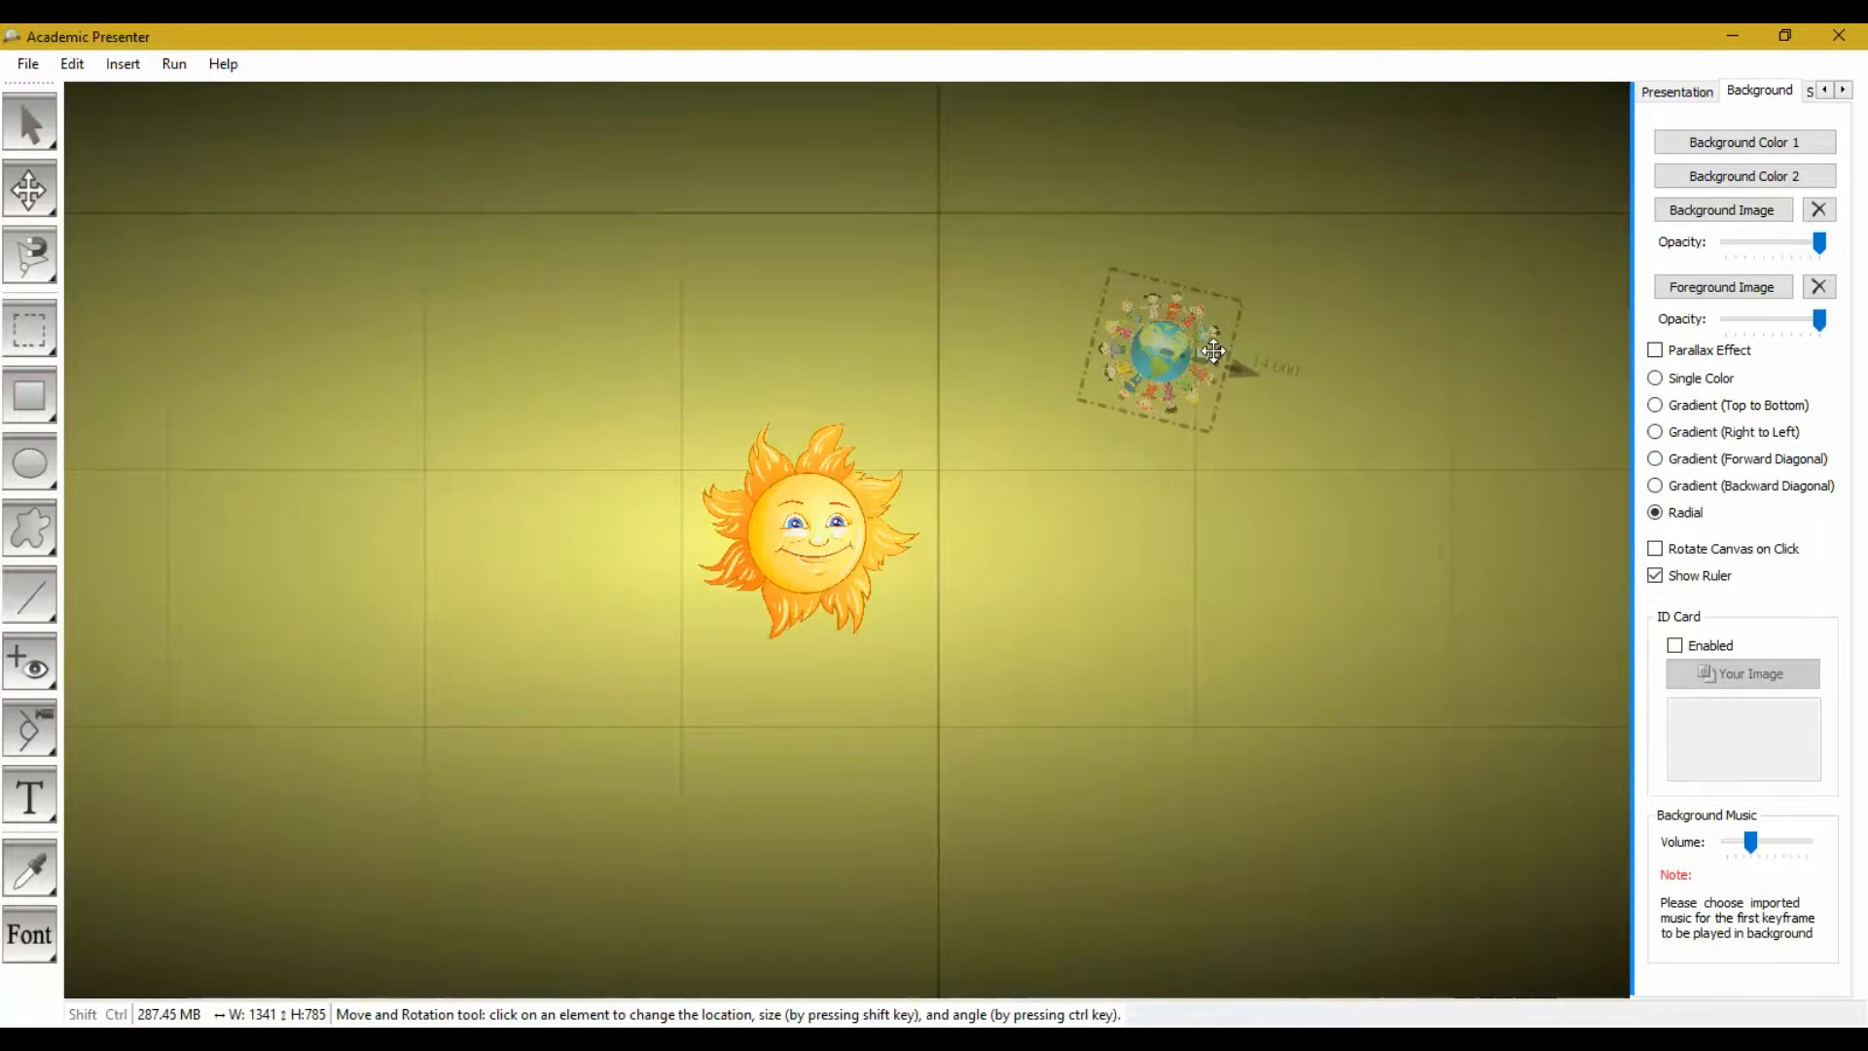
click(1161, 352)
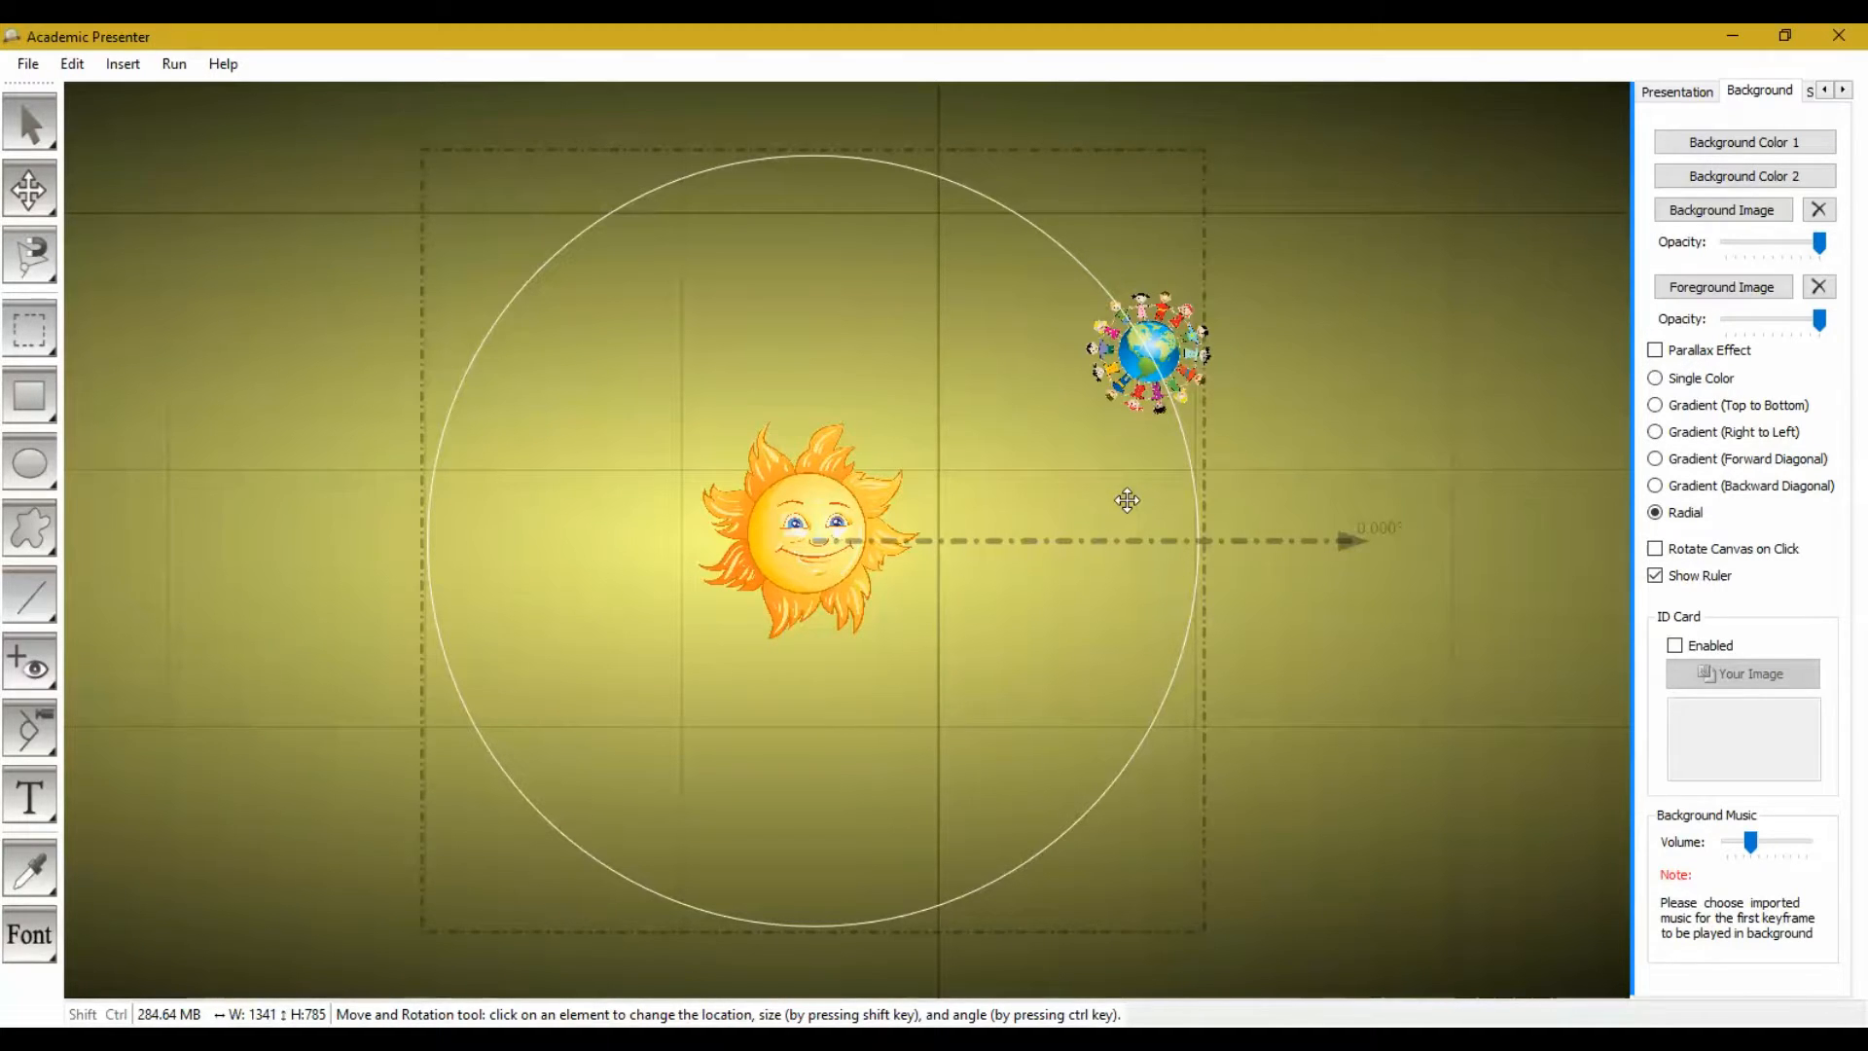
click(28, 121)
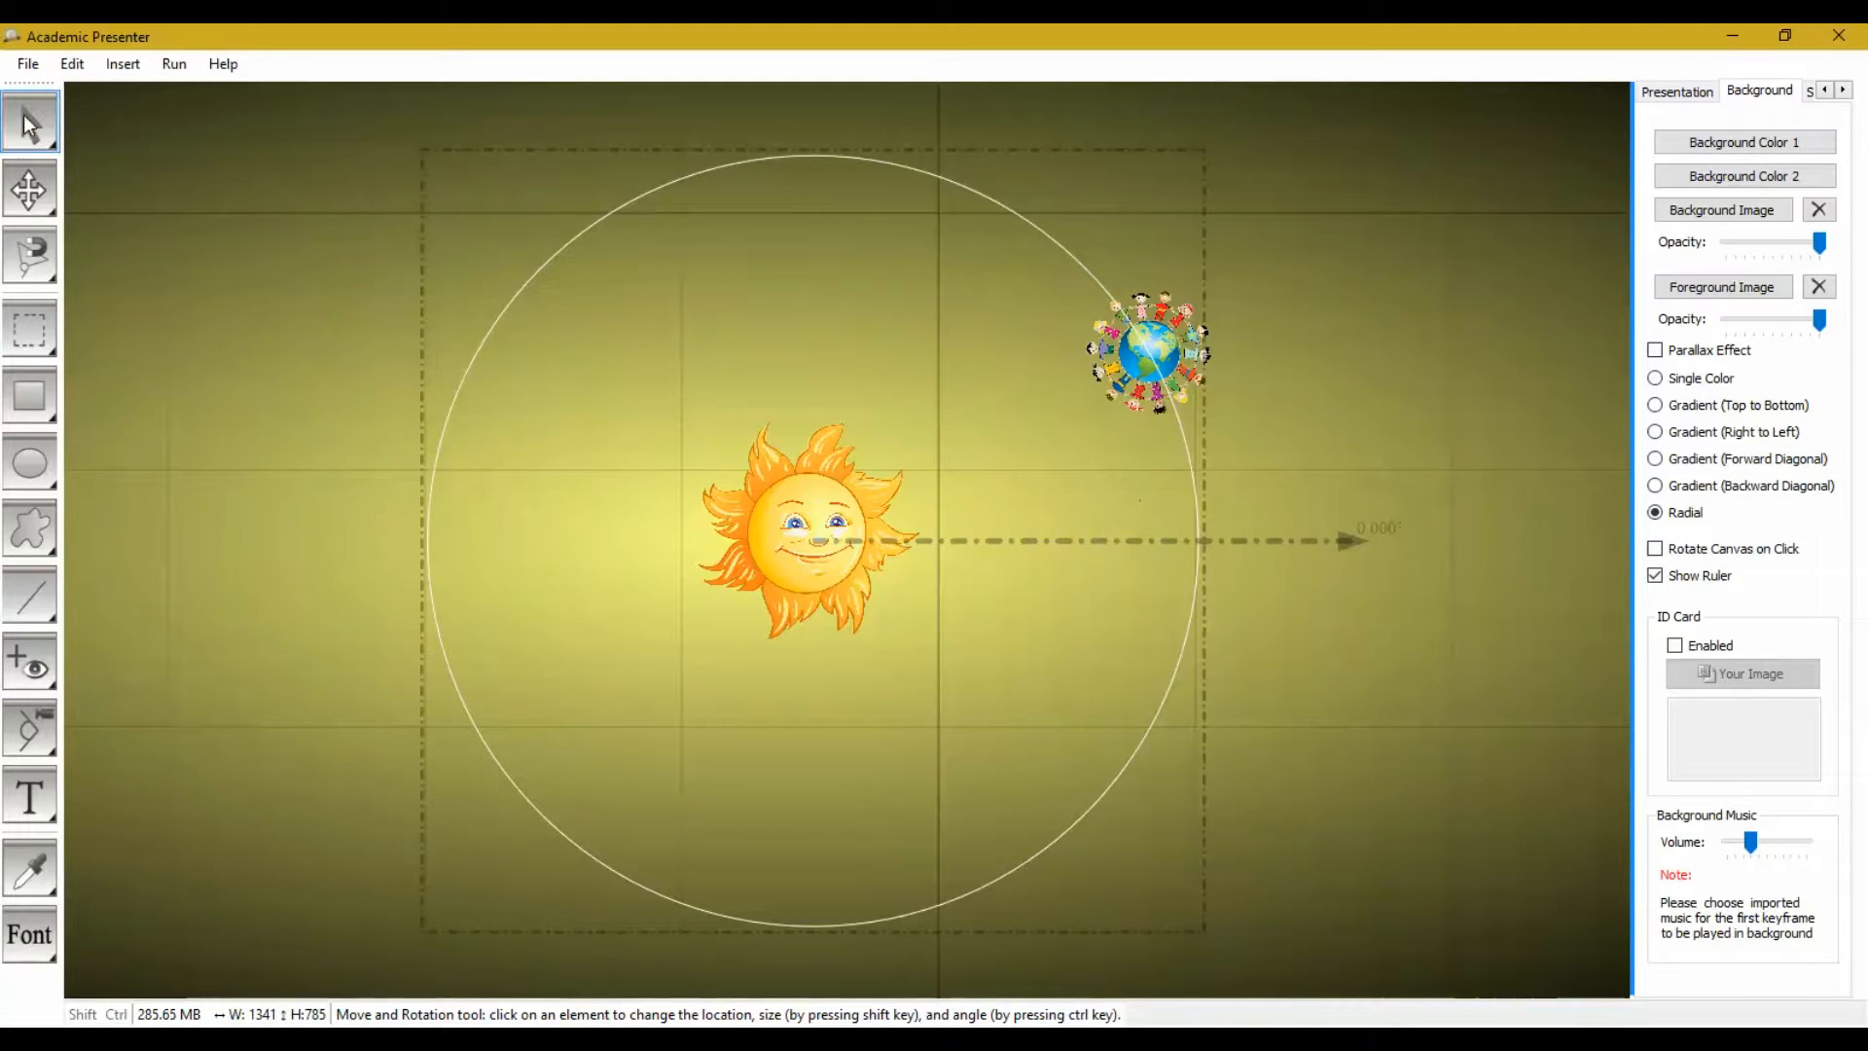
click(28, 121)
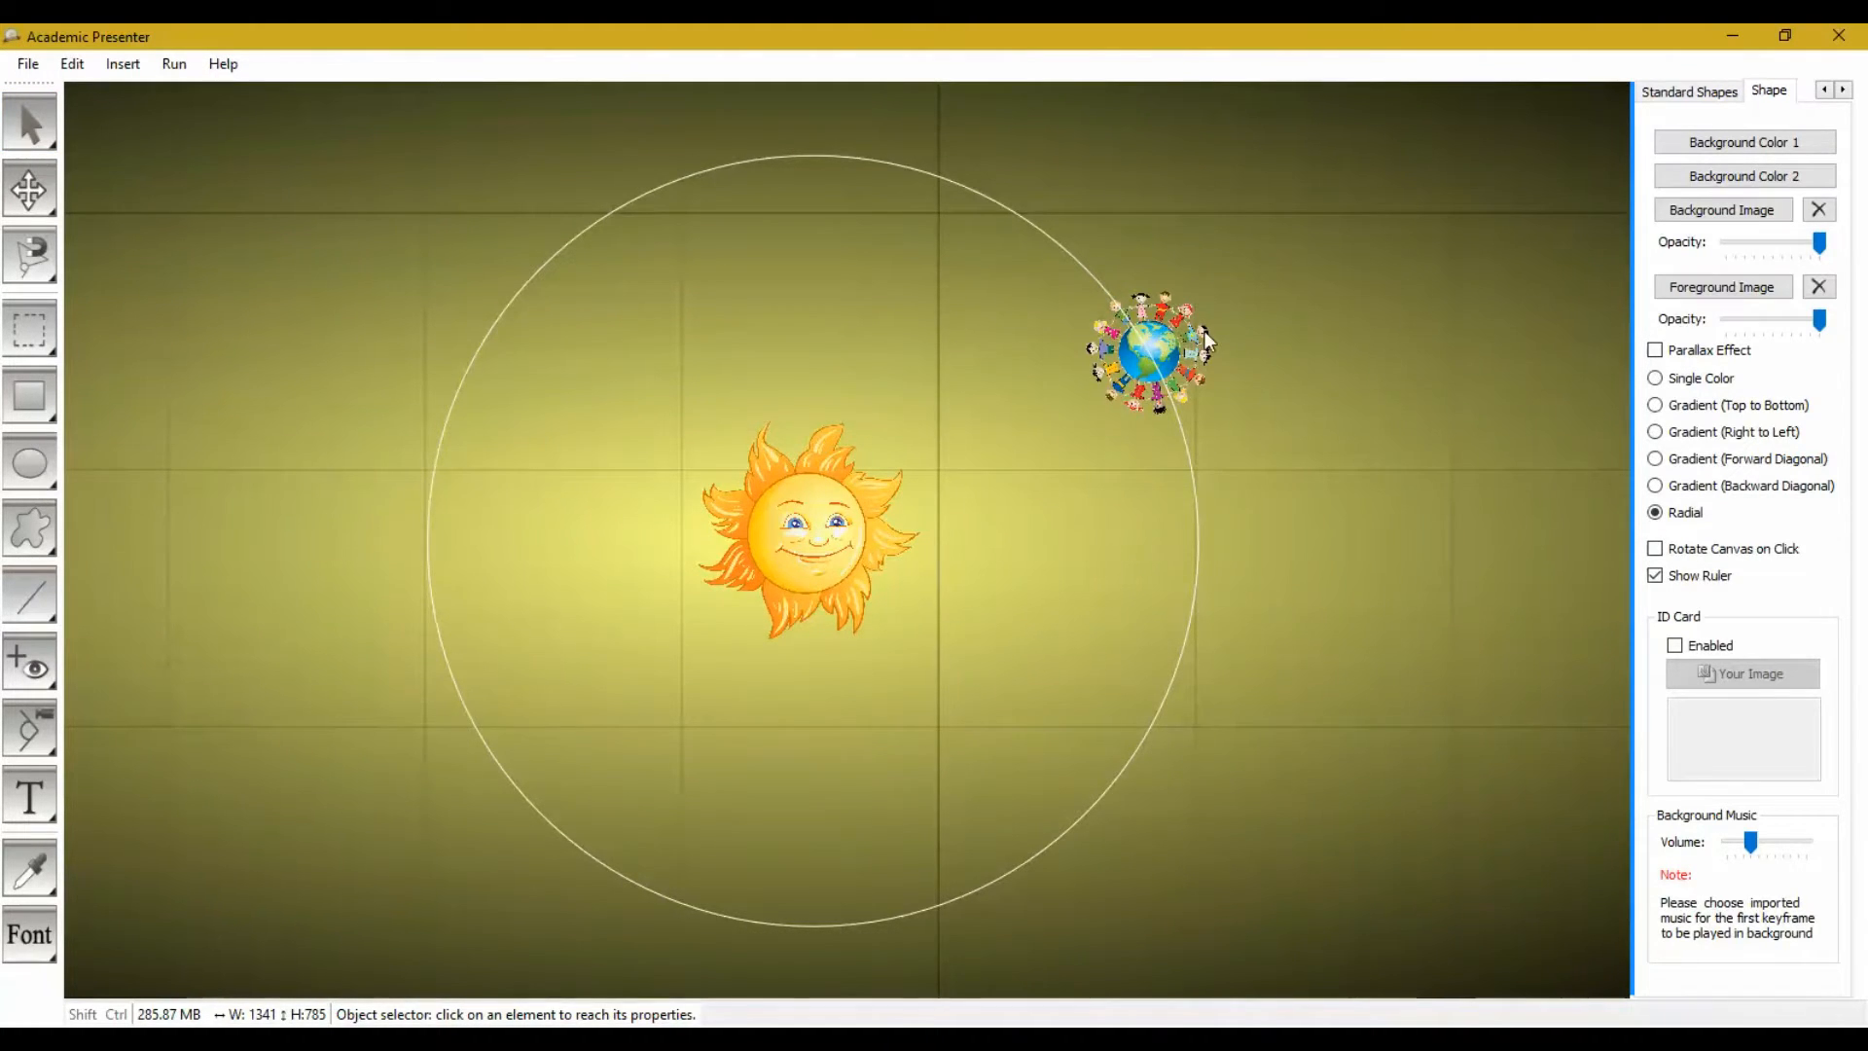
Group the Earth and orbit circle, keeping the name Group_1.
click(1147, 349)
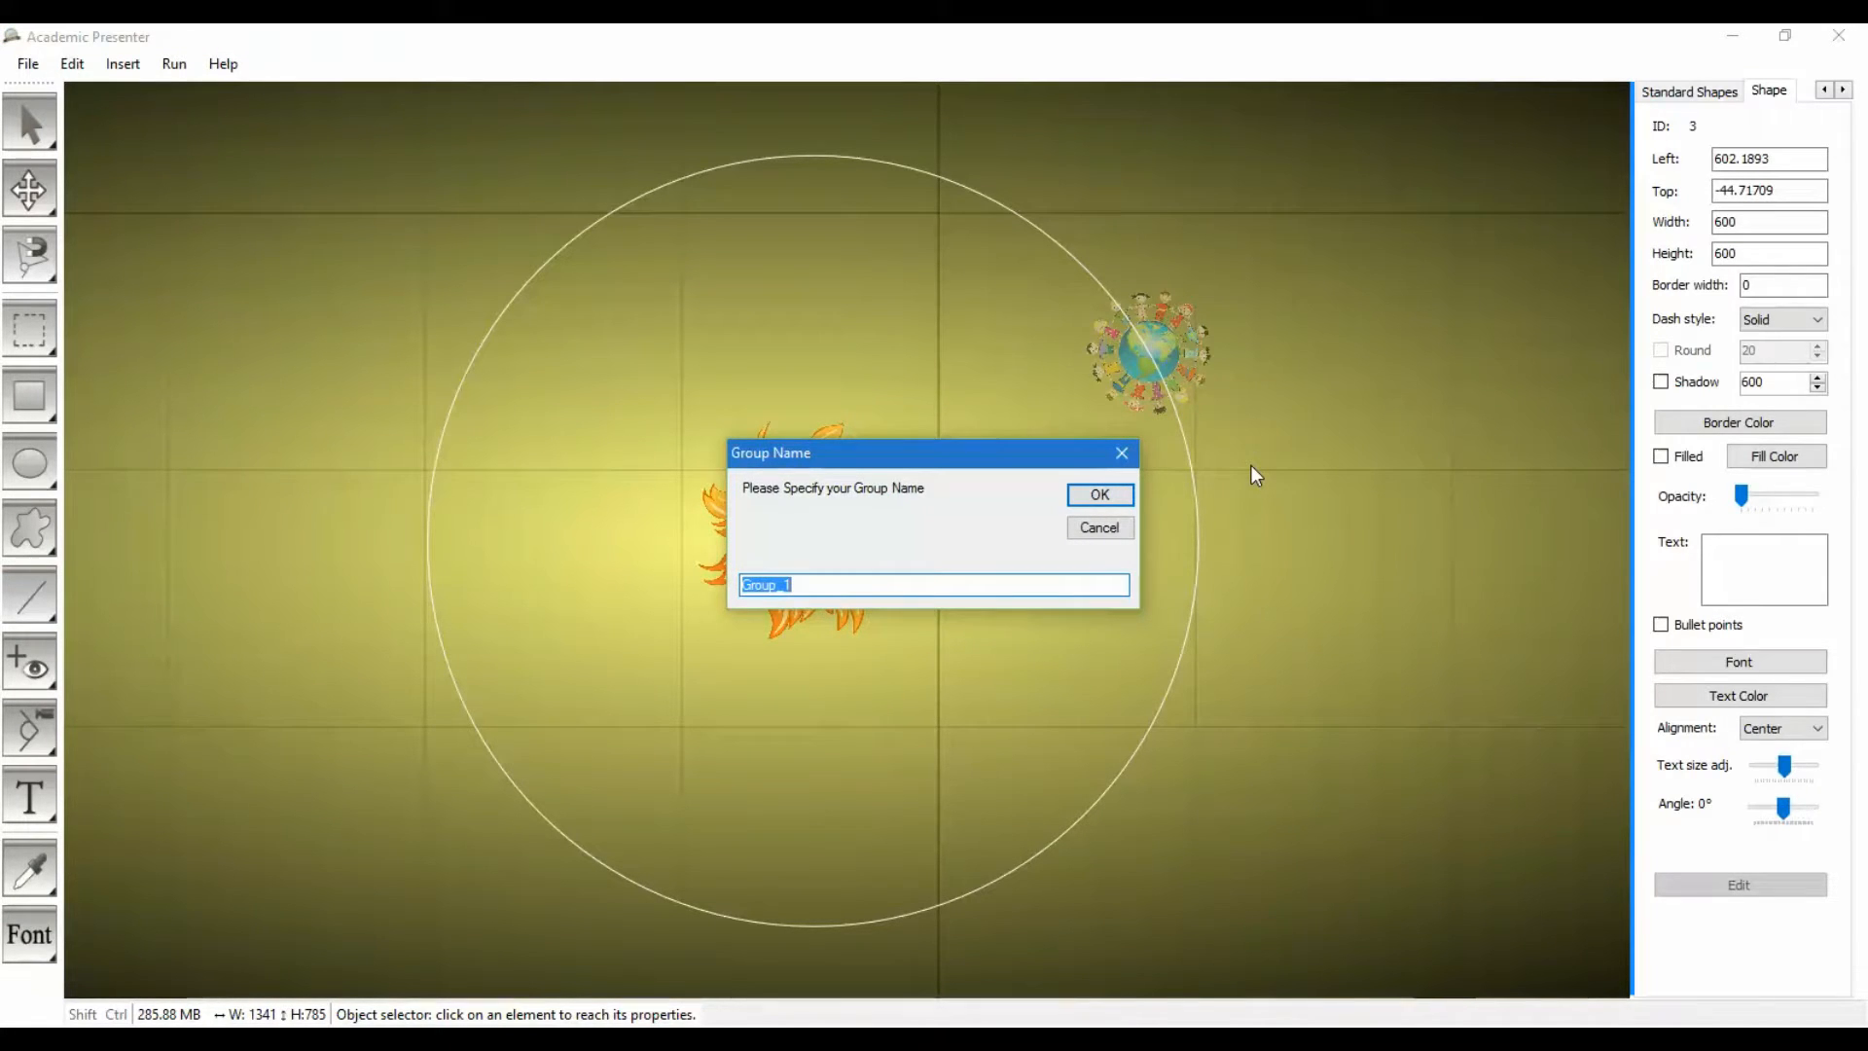
click(1097, 494)
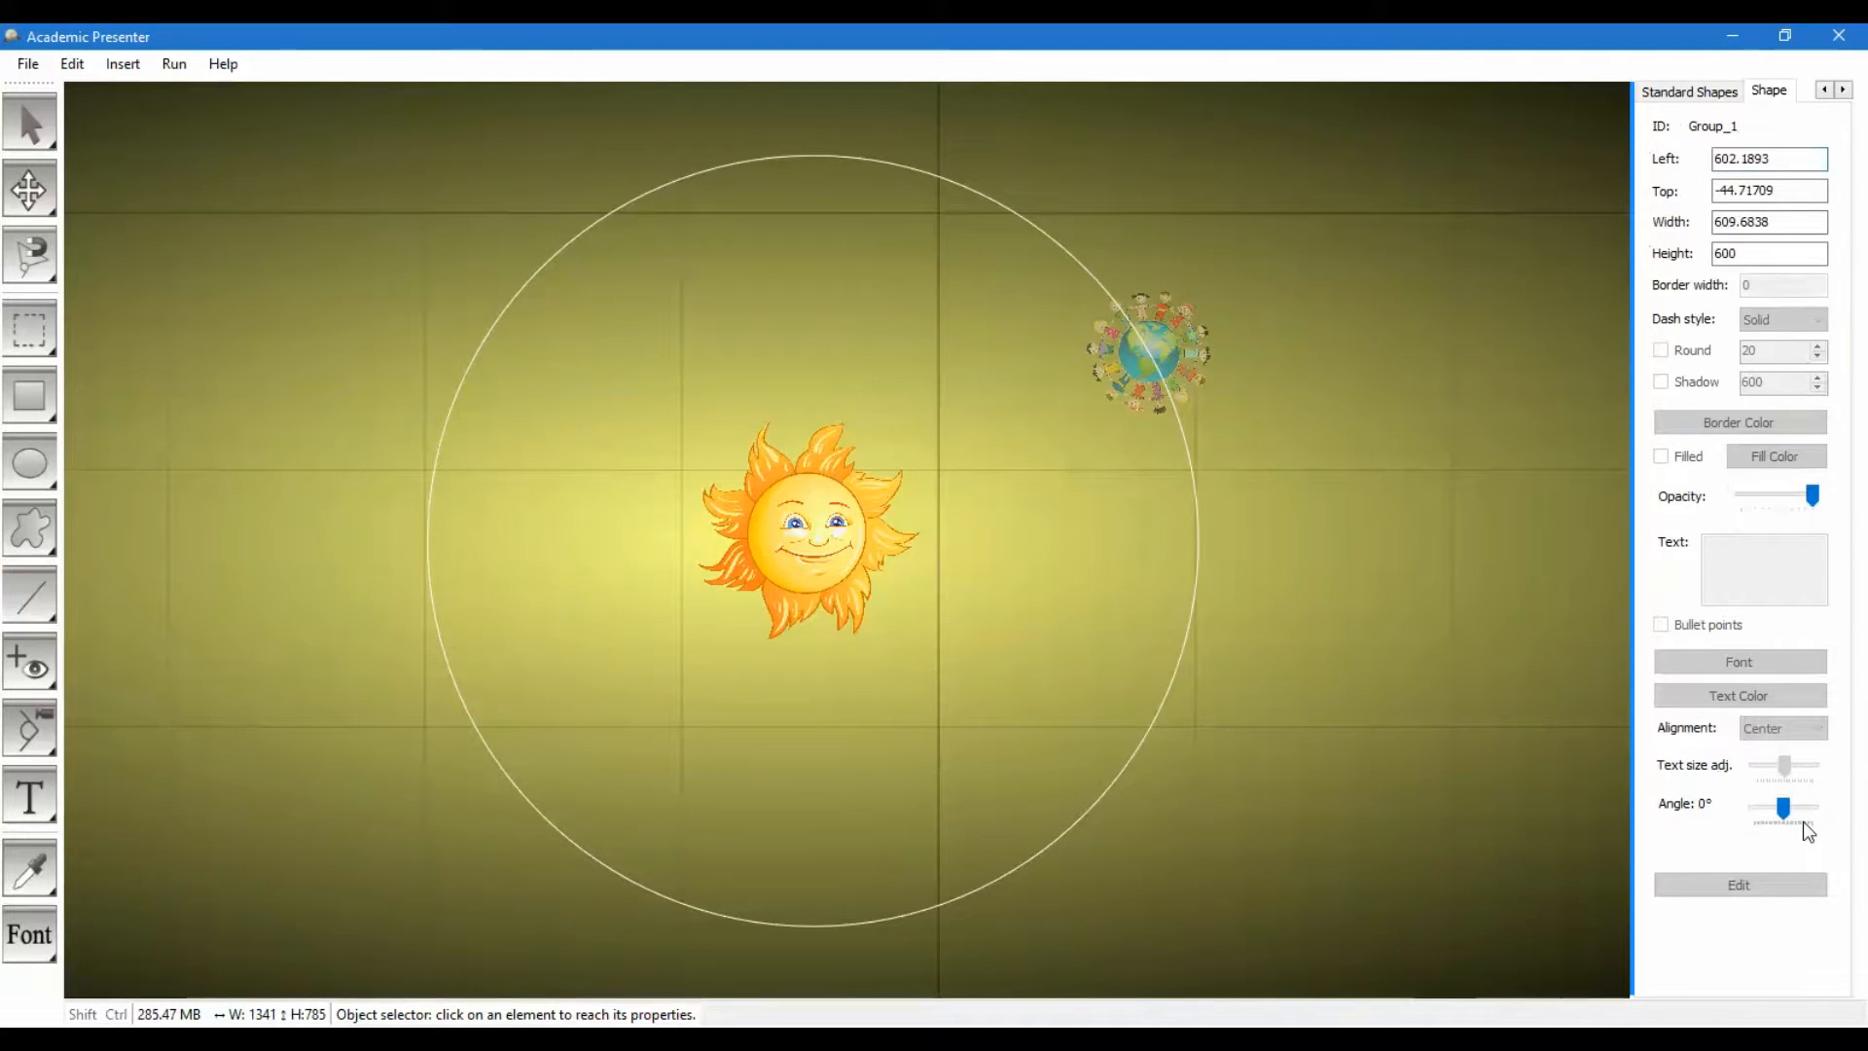
Set Group_1's Angle to 36°, swinging the Earth along its orbit.
drag(1783, 808, 1798, 816)
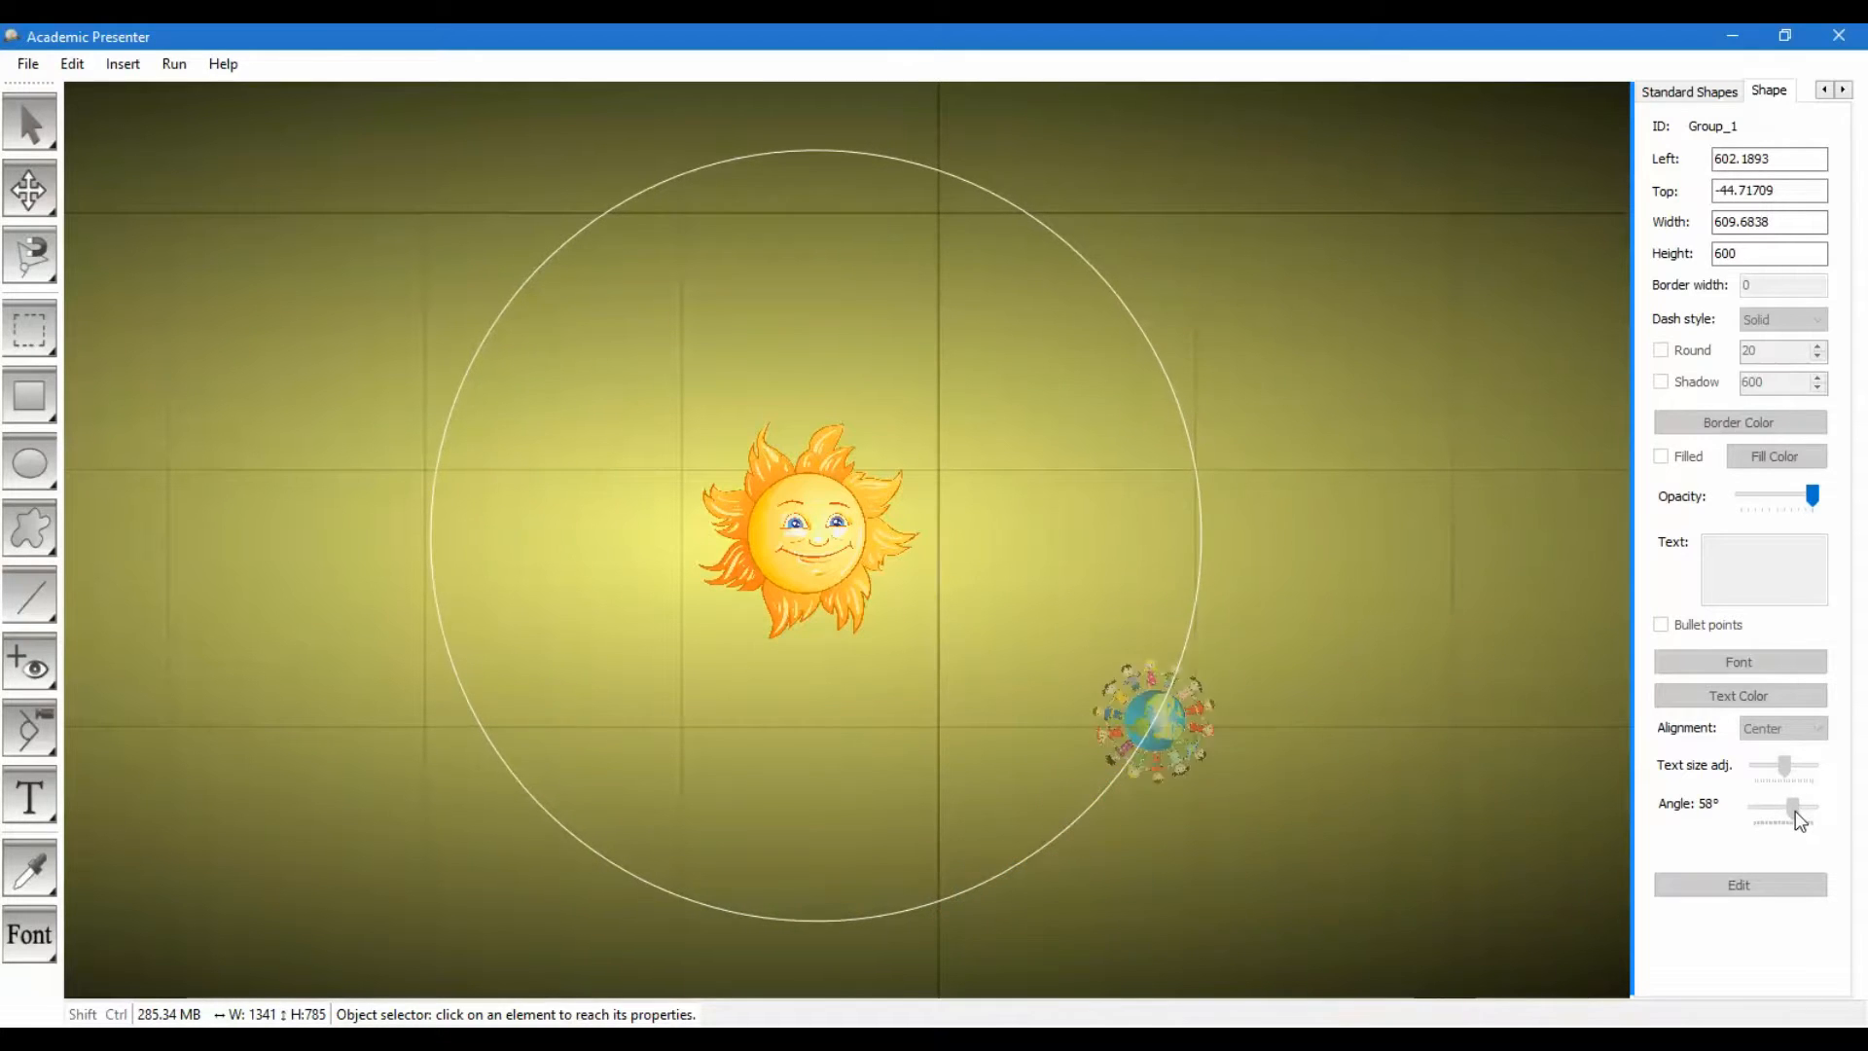
drag(1796, 810, 1752, 808)
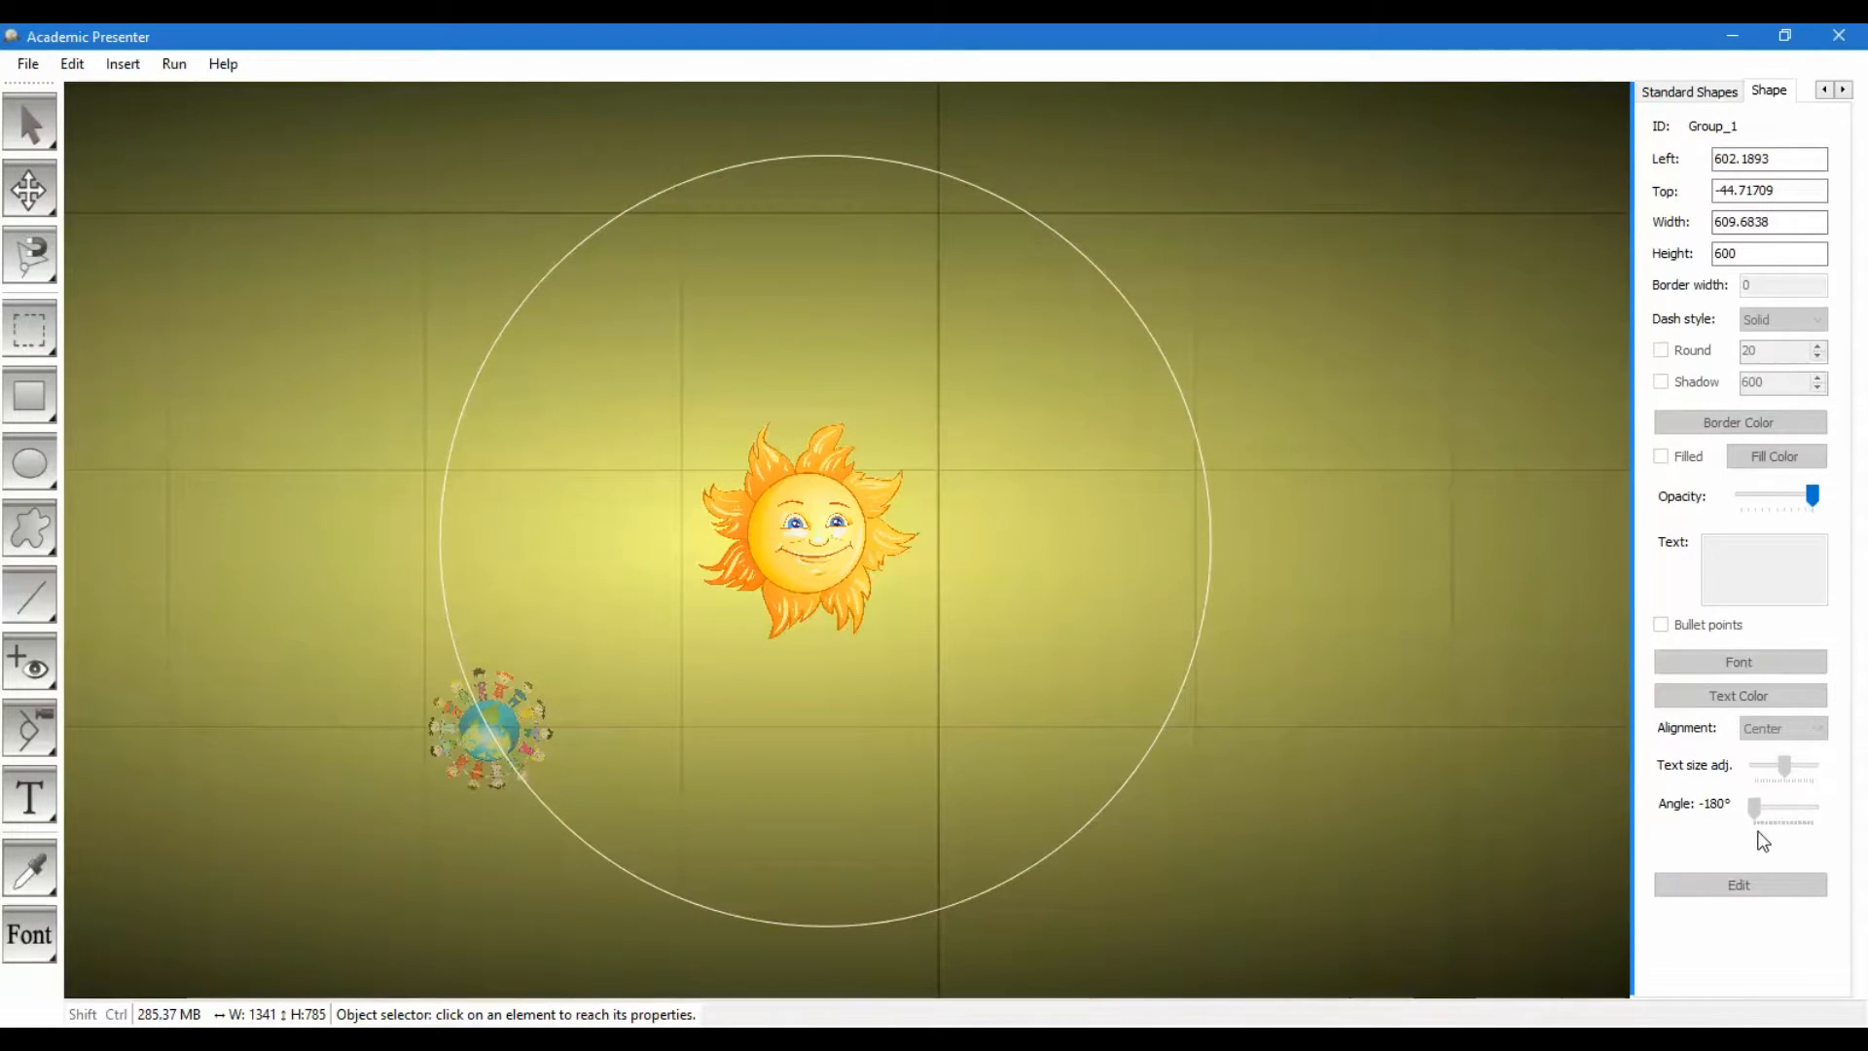
drag(1753, 808, 1784, 808)
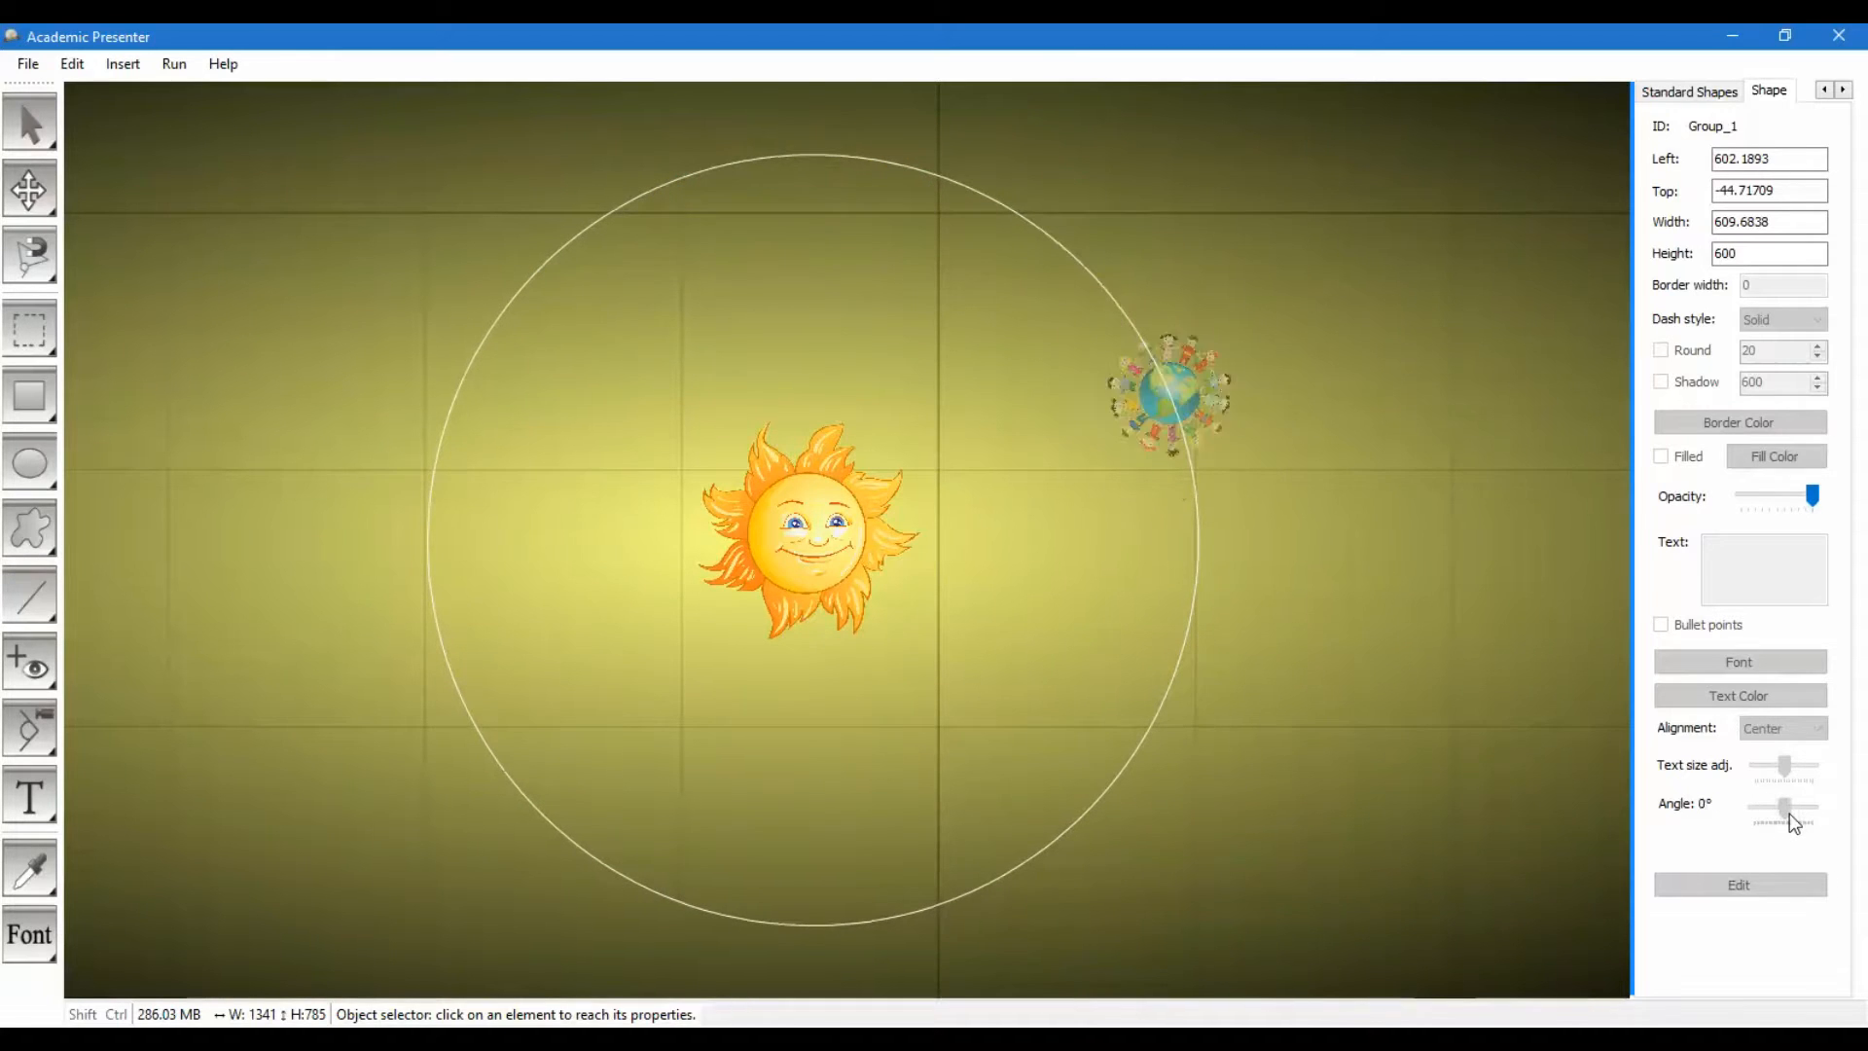
drag(1774, 809, 1787, 809)
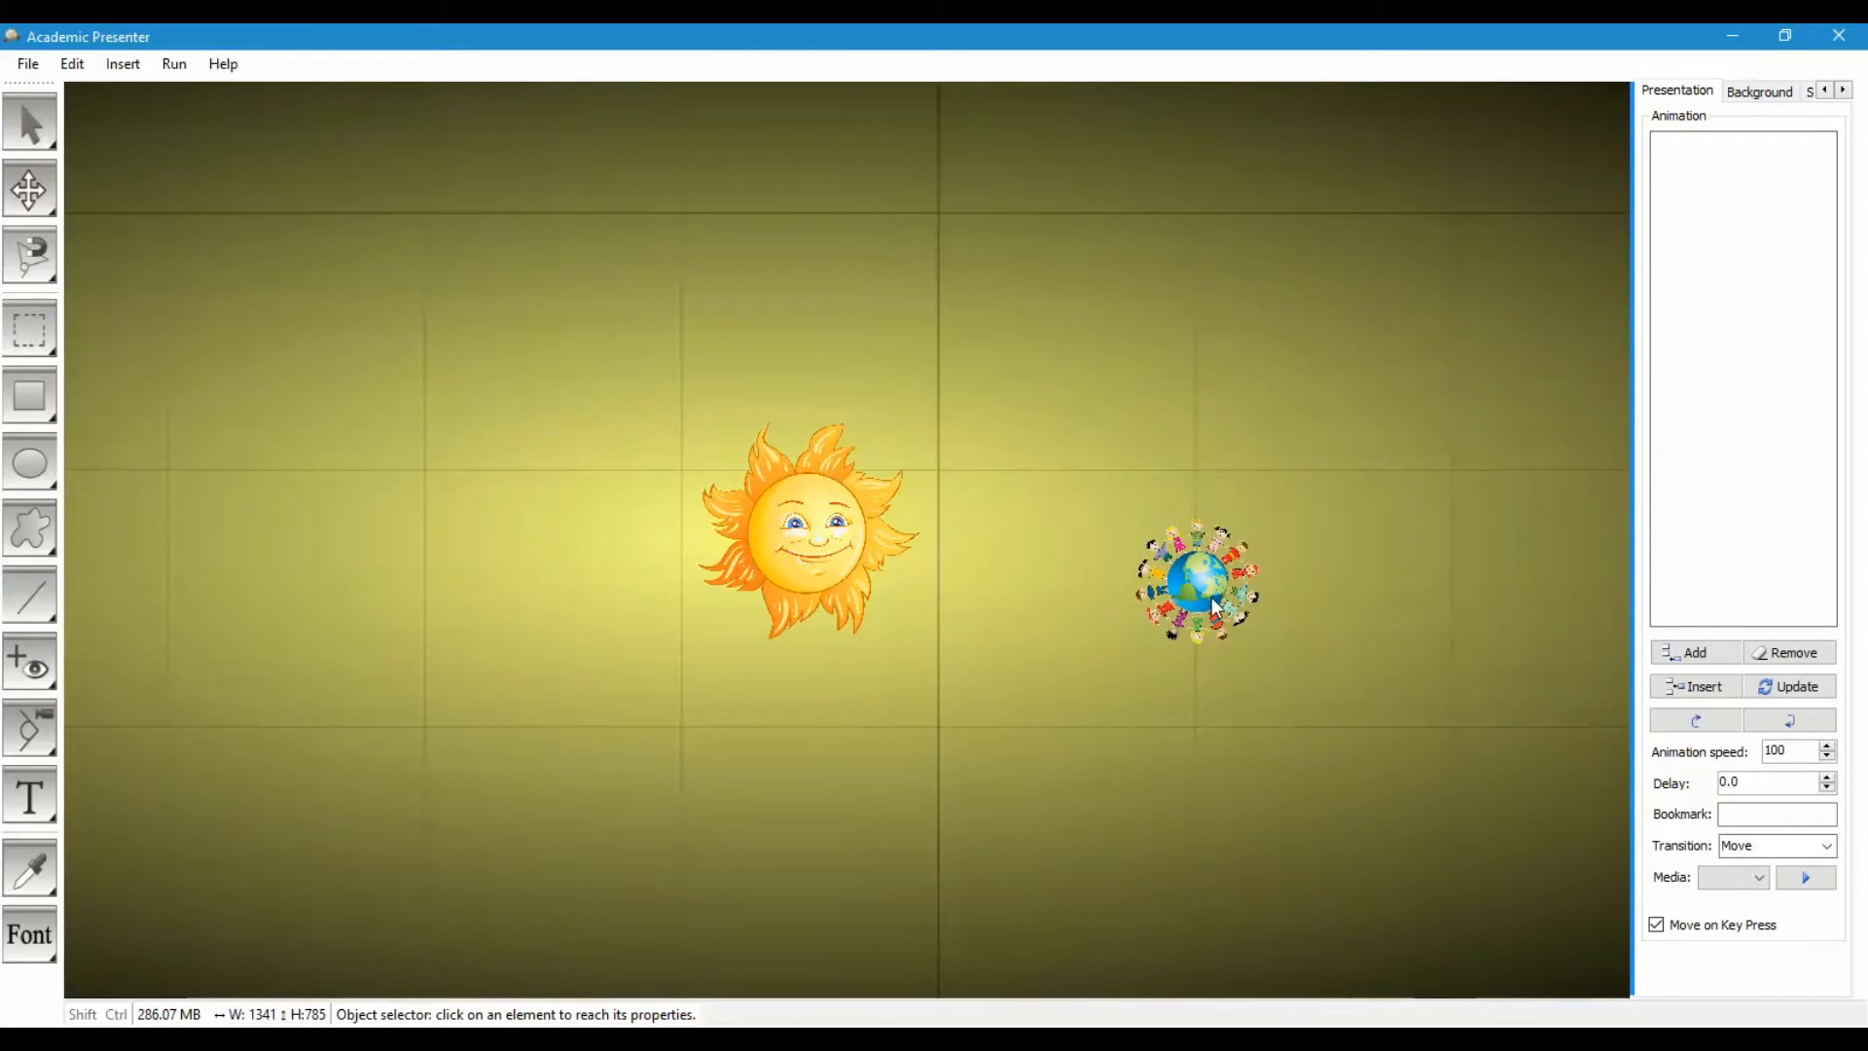
click(1197, 584)
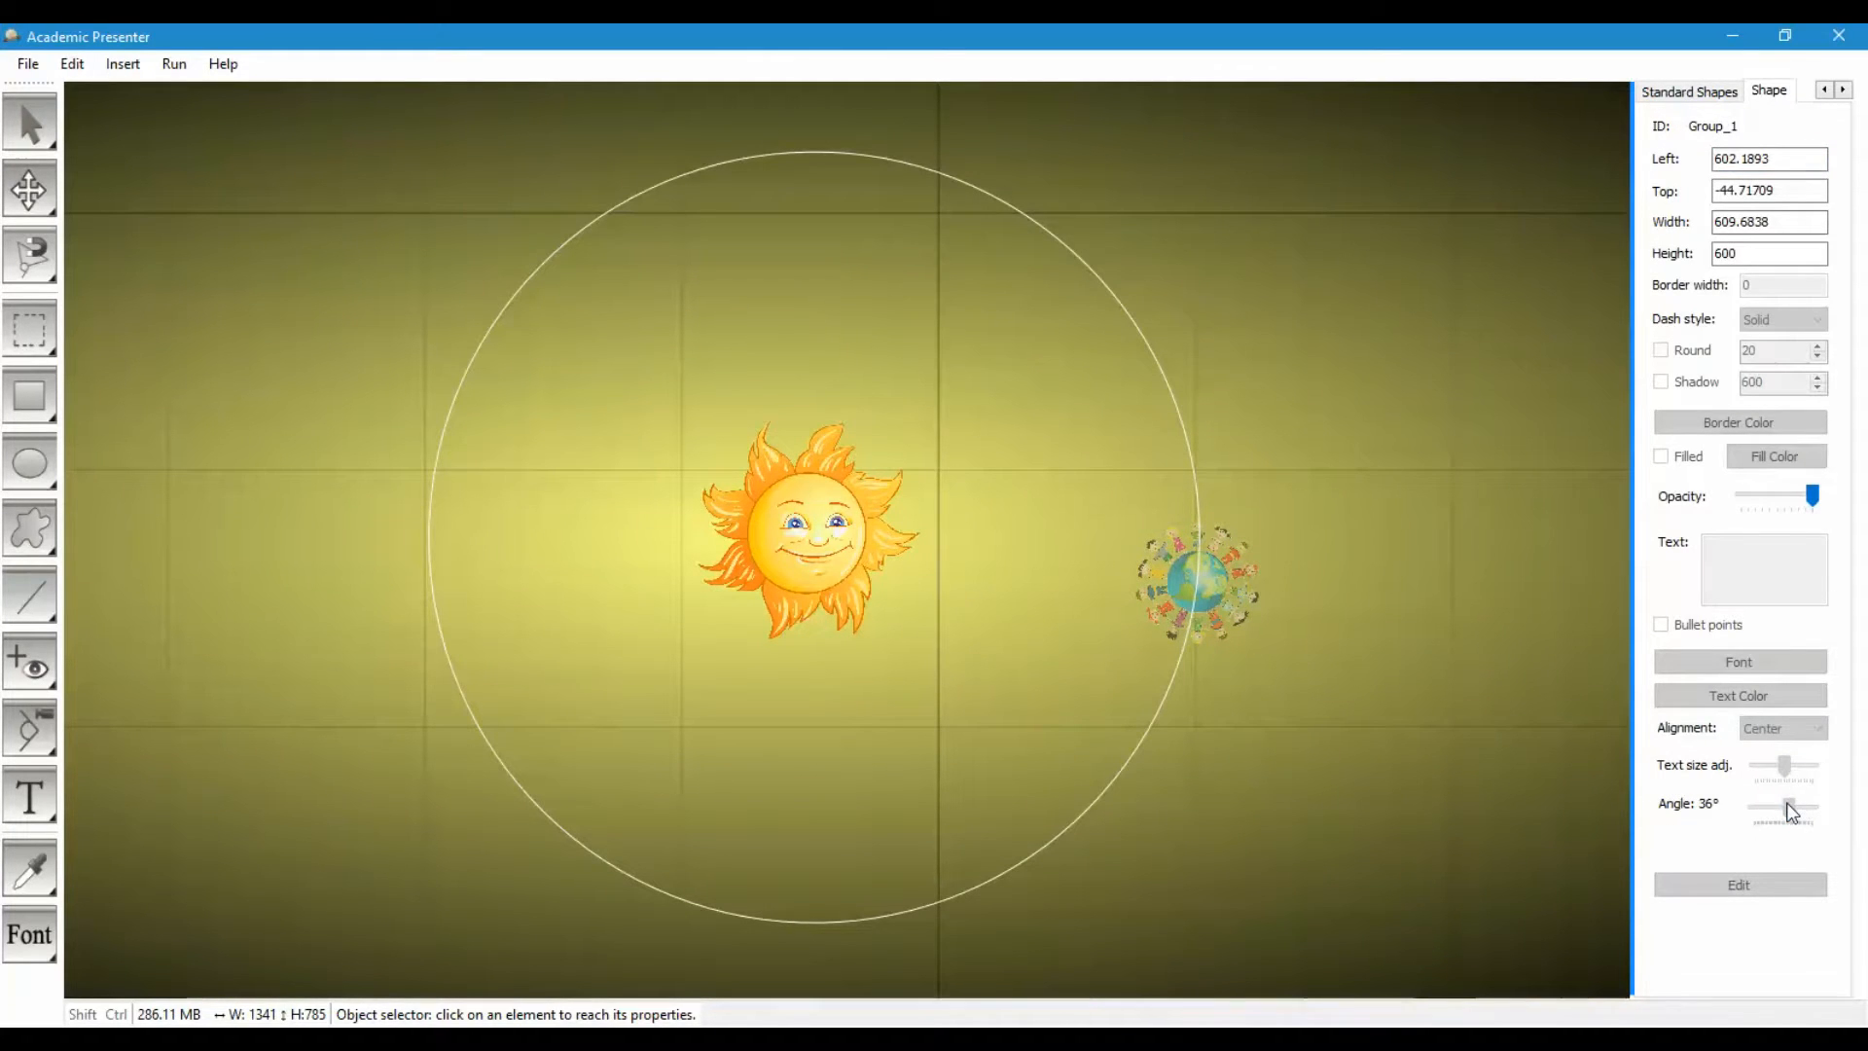
Rotate the group to -180° and record the scene as keyframe #1.
drag(1793, 807, 1774, 807)
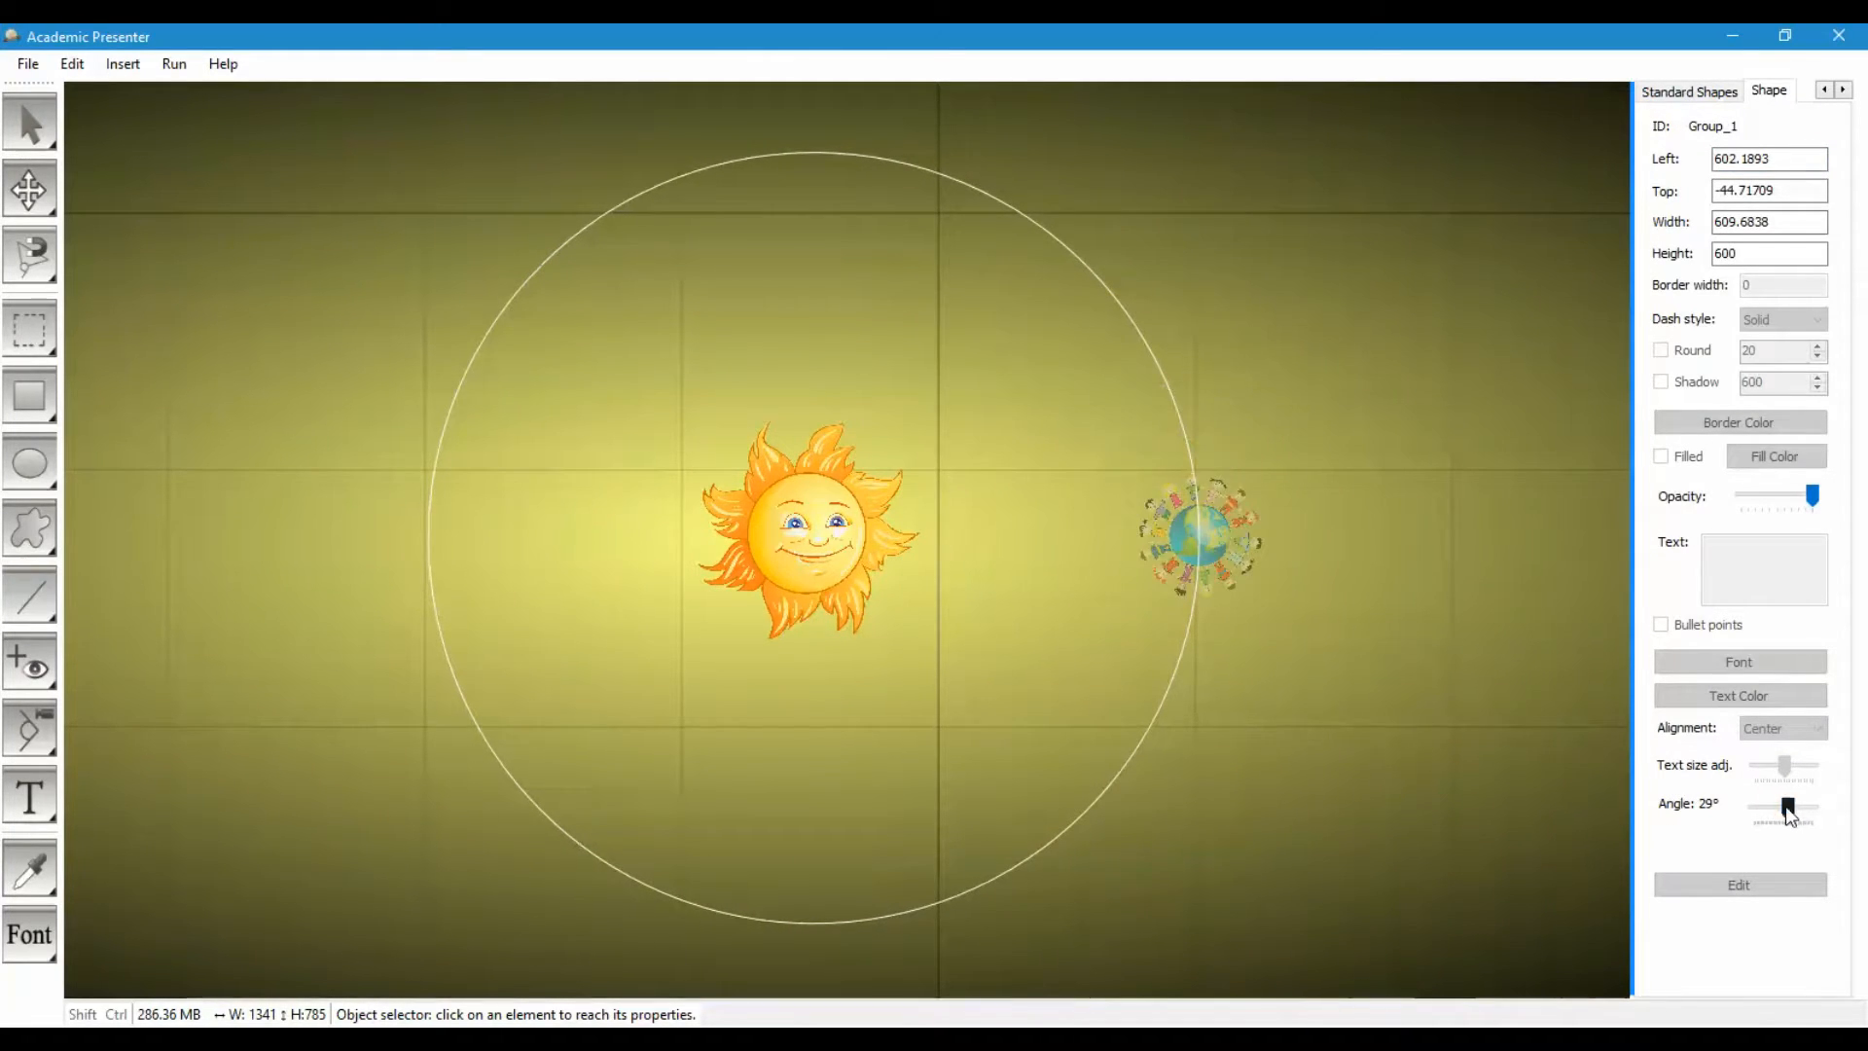
drag(1788, 807, 1742, 807)
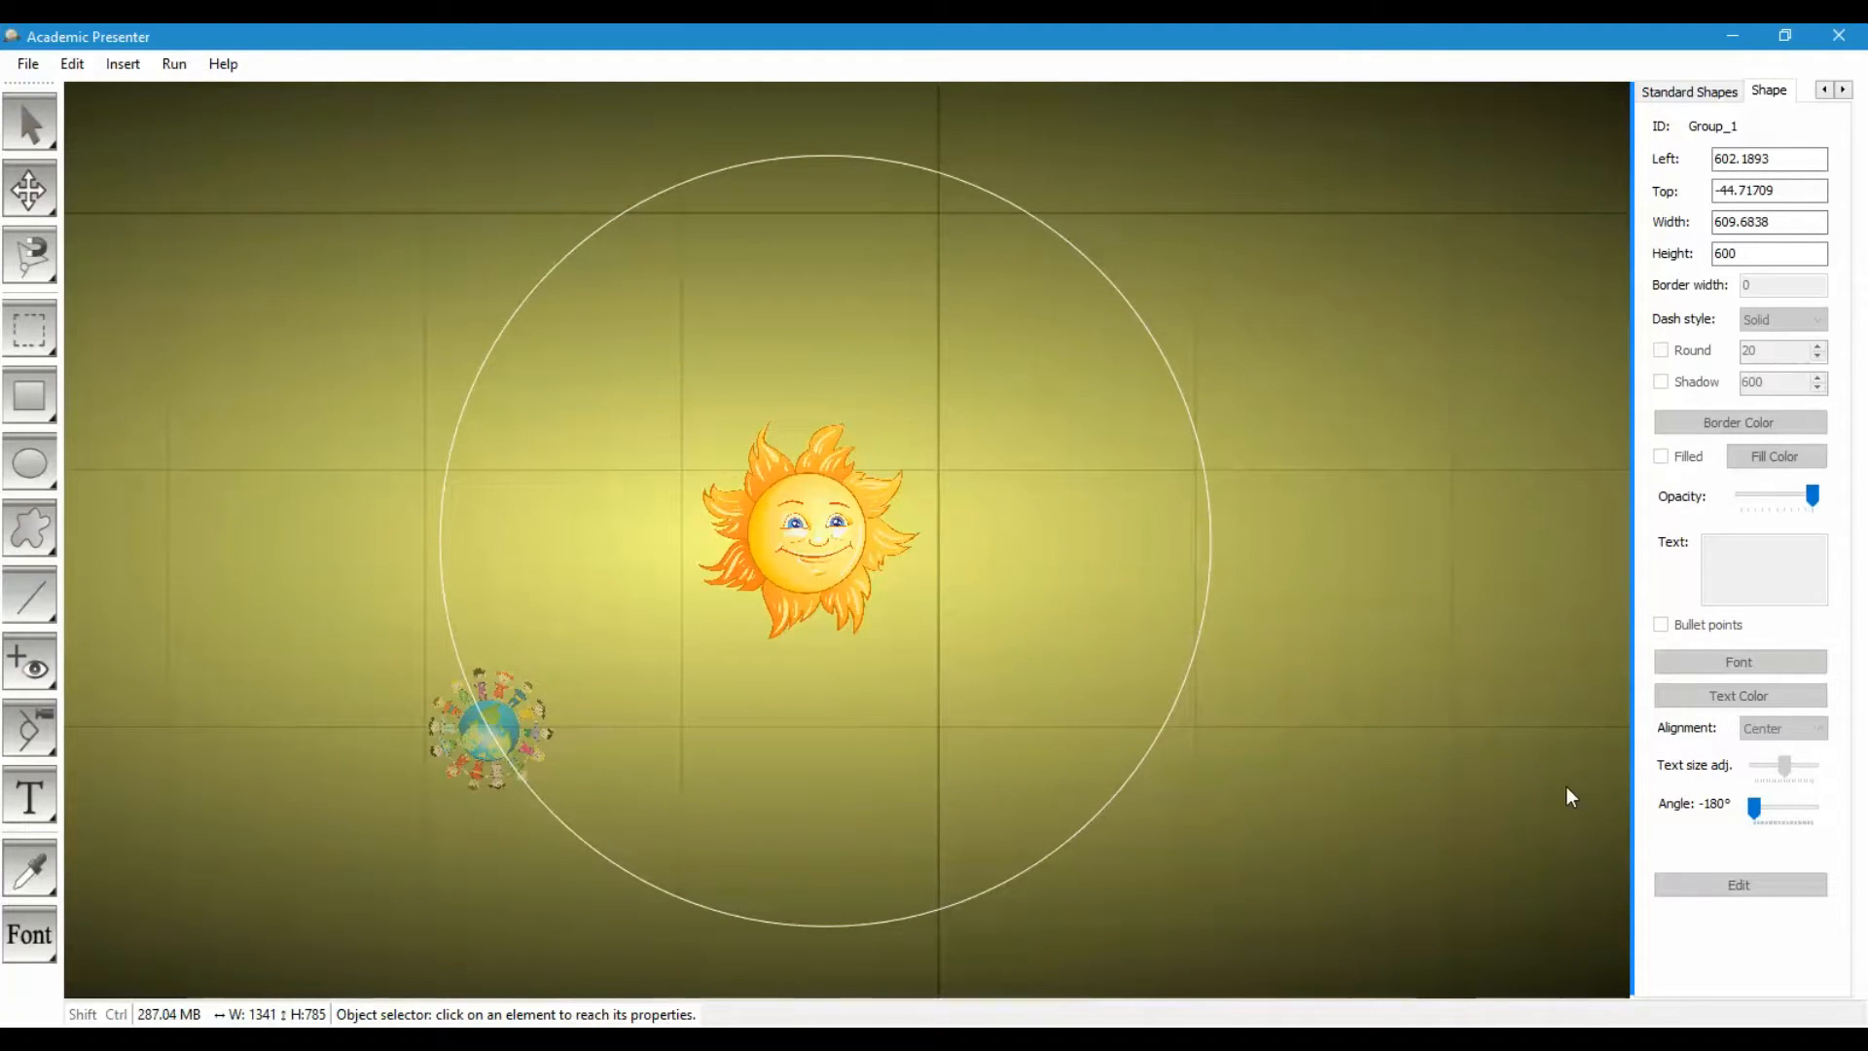
click(1675, 91)
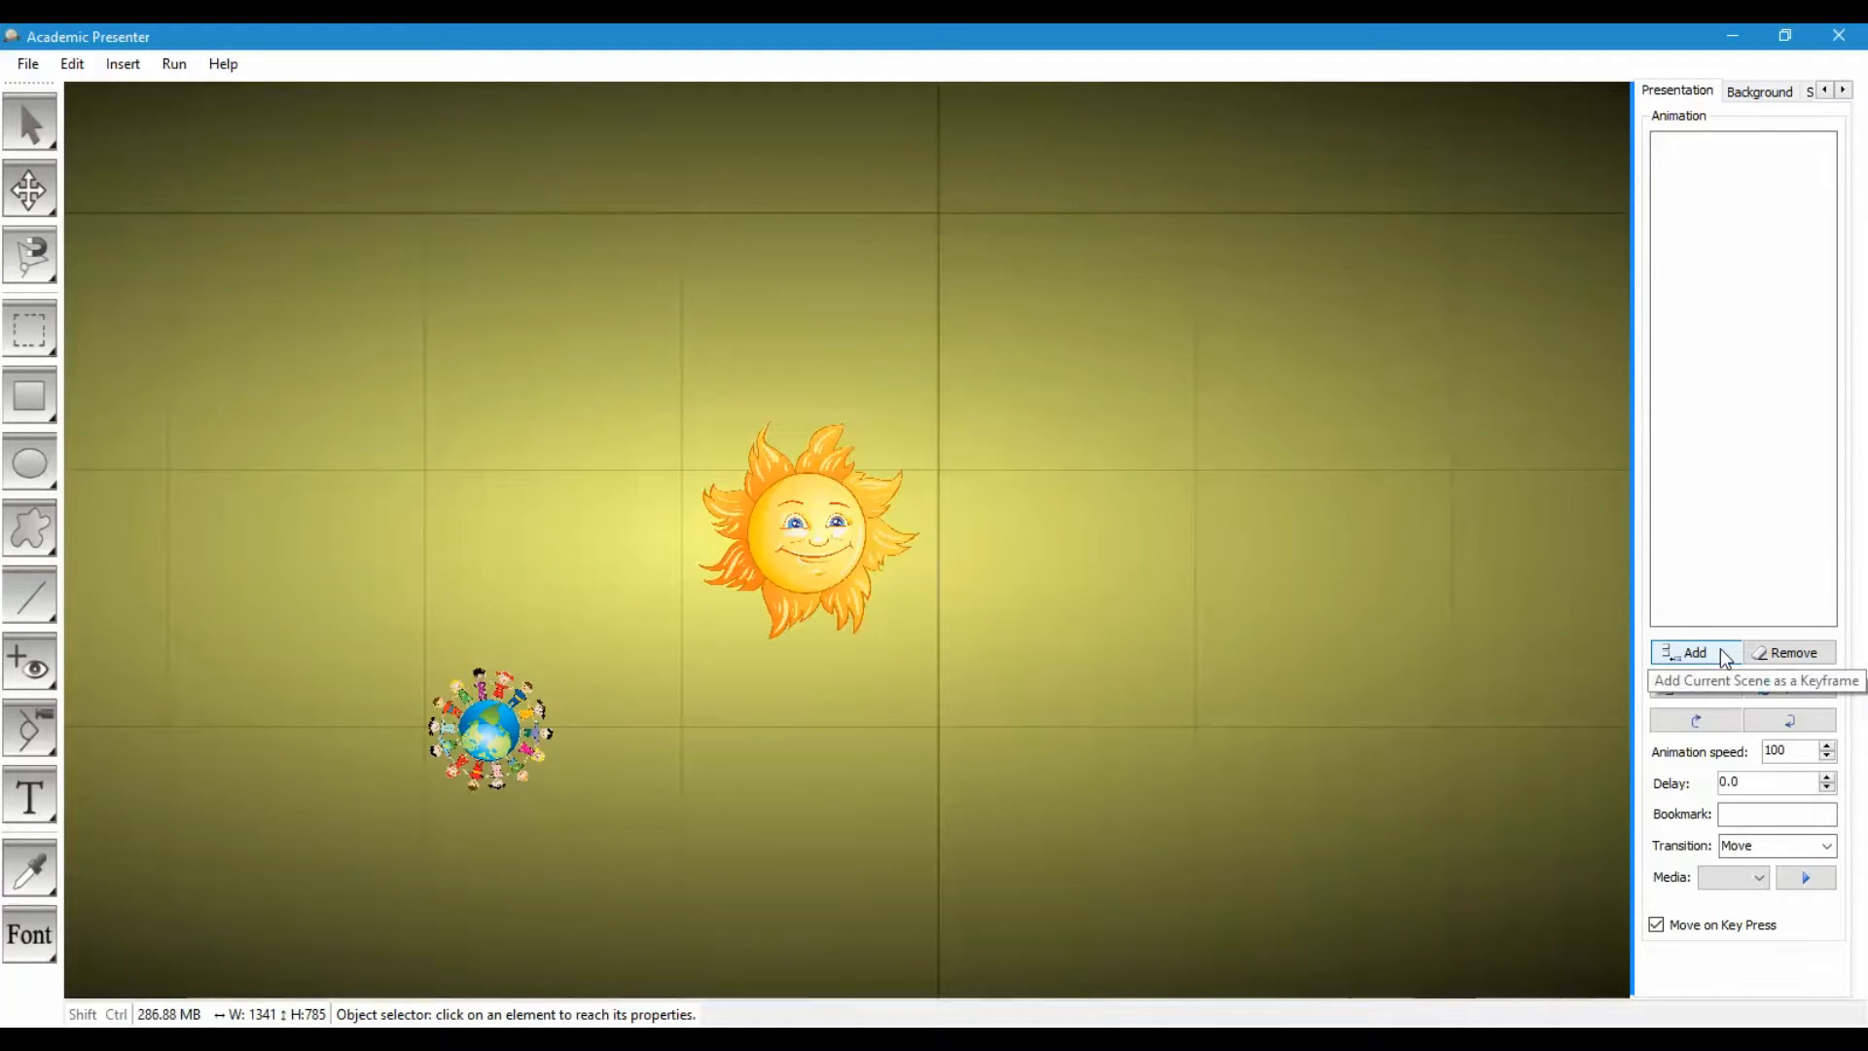
click(1692, 651)
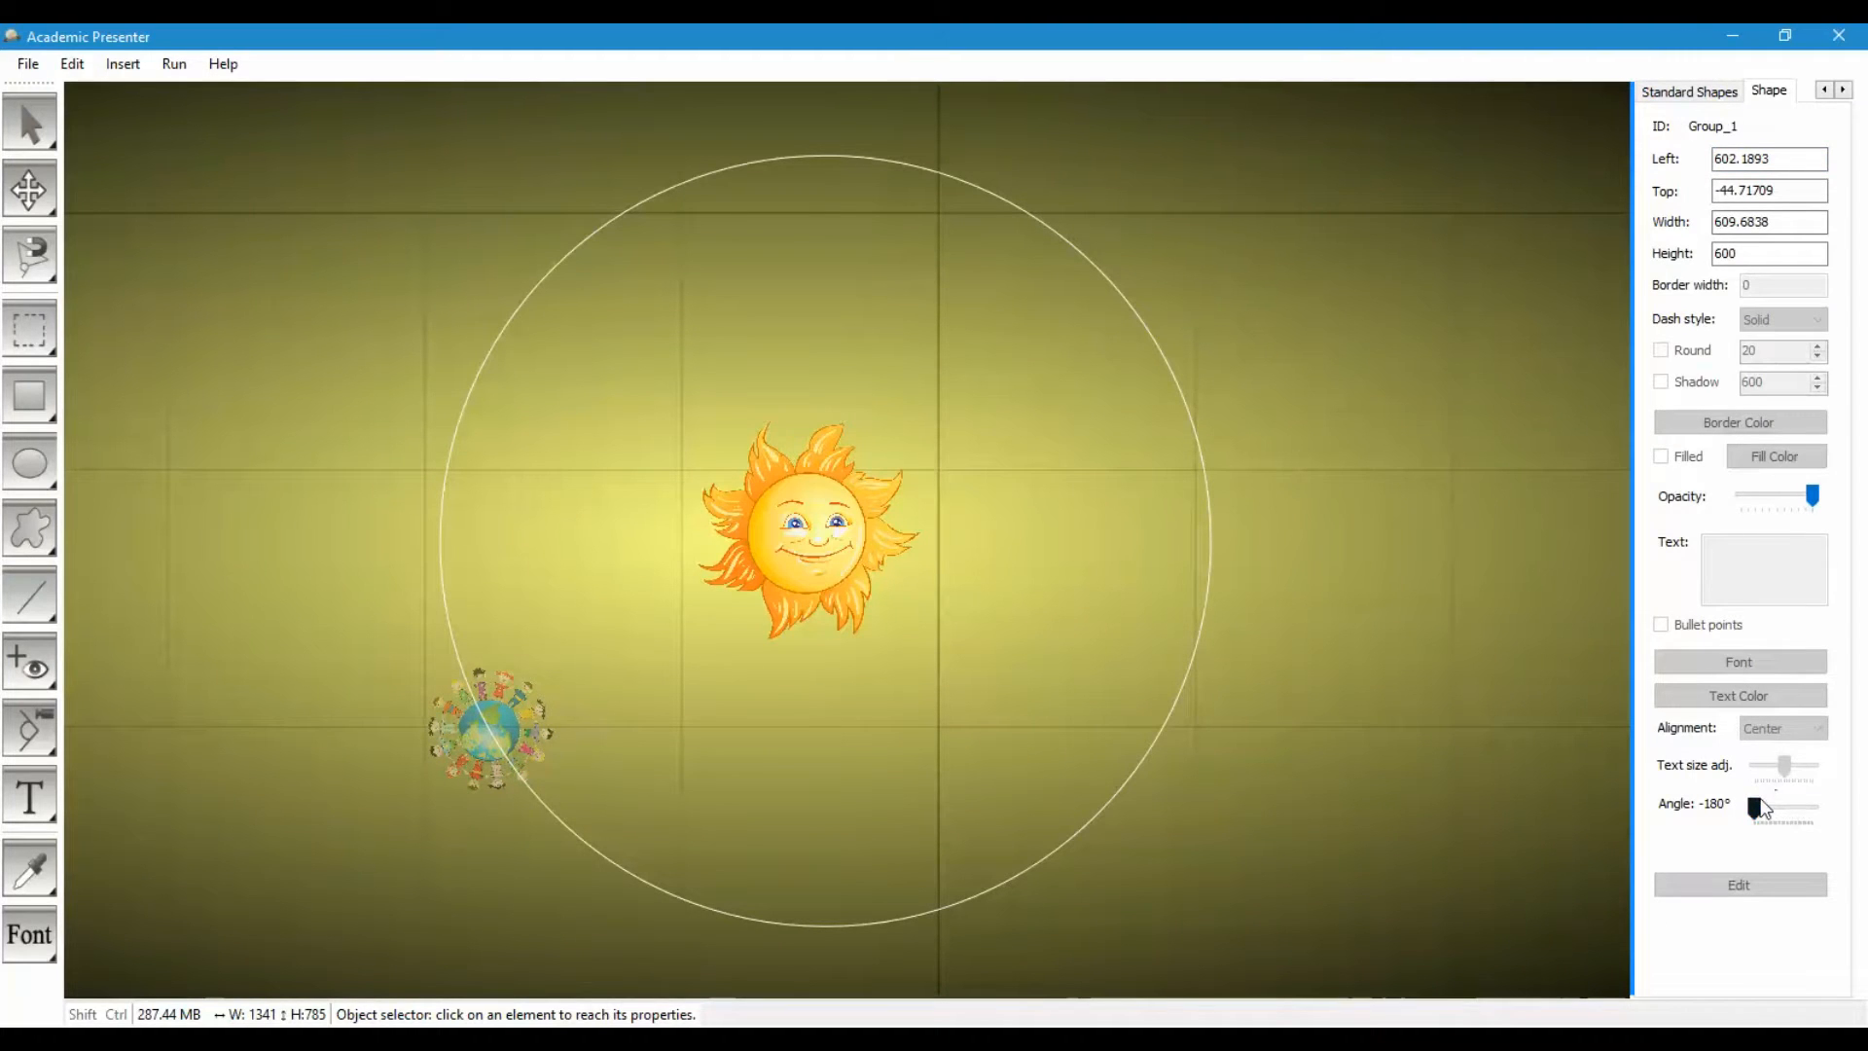
Restore the -180° lower-left position and record it as keyframe #2.
drag(1756, 810, 1799, 807)
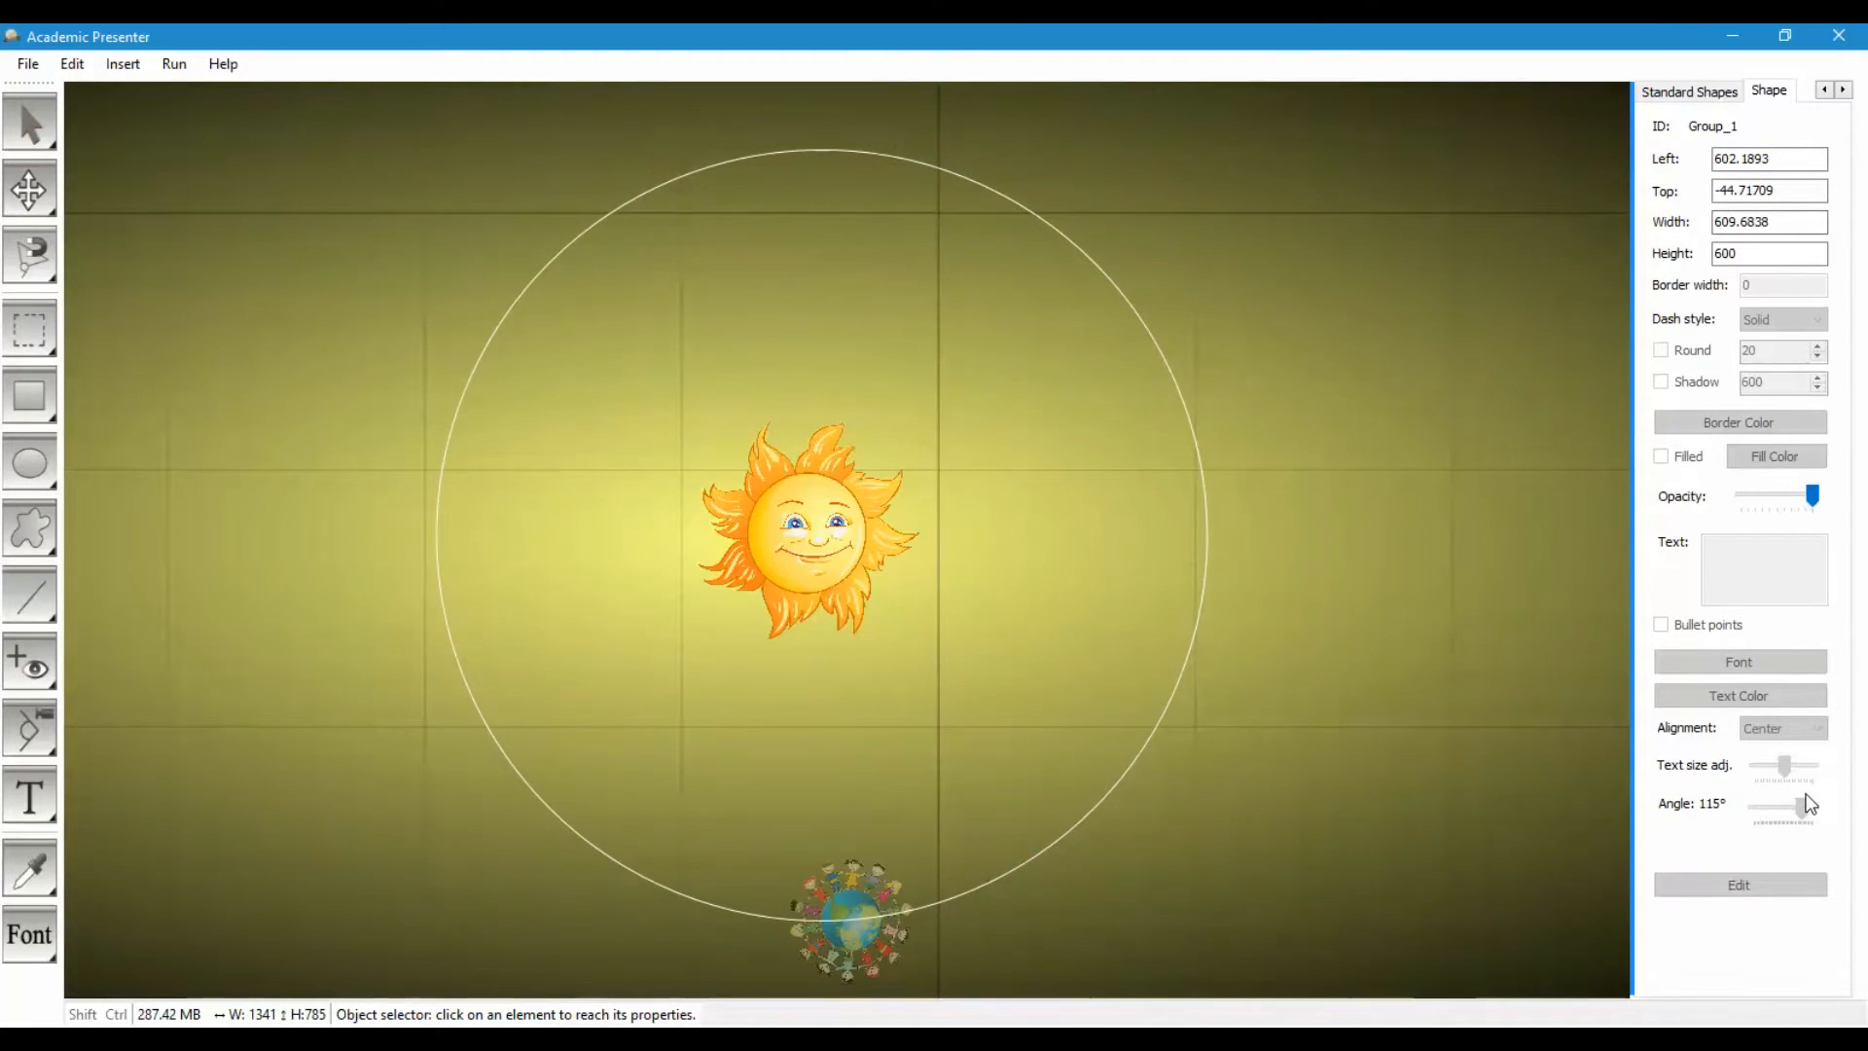
drag(1781, 806, 1804, 806)
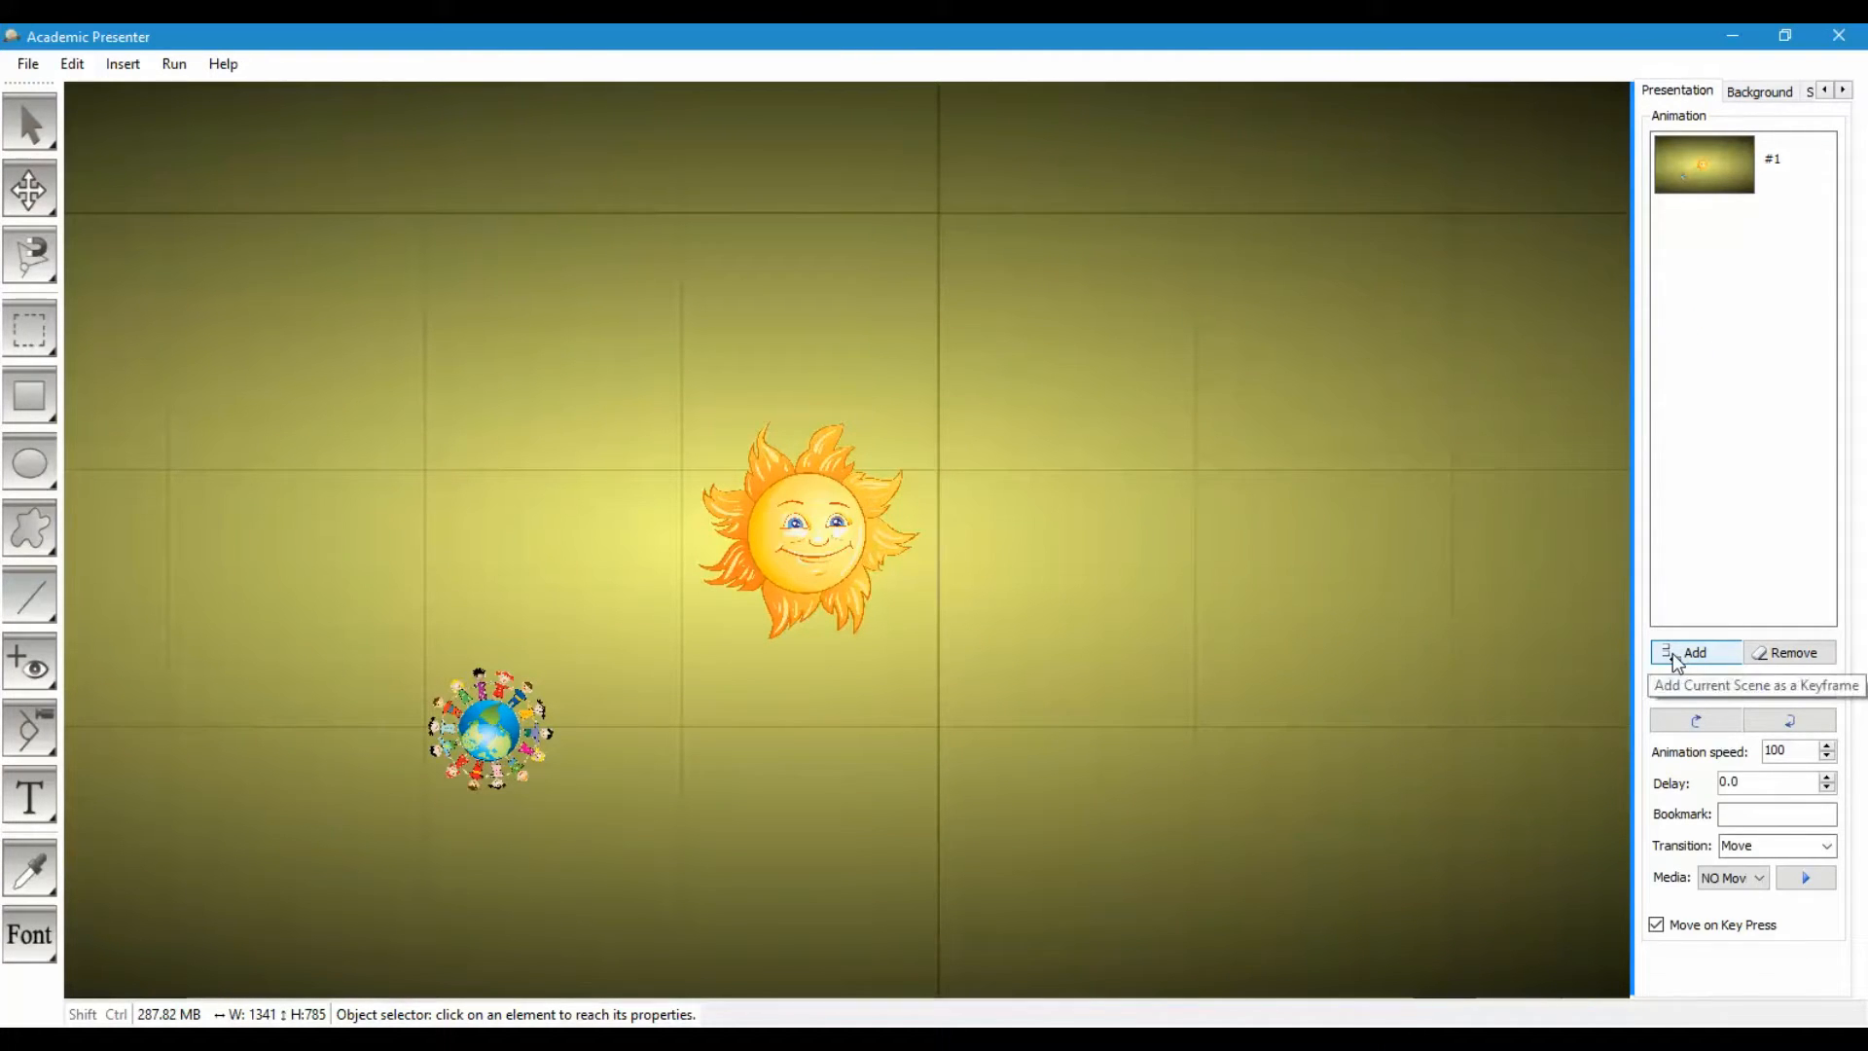
click(1694, 652)
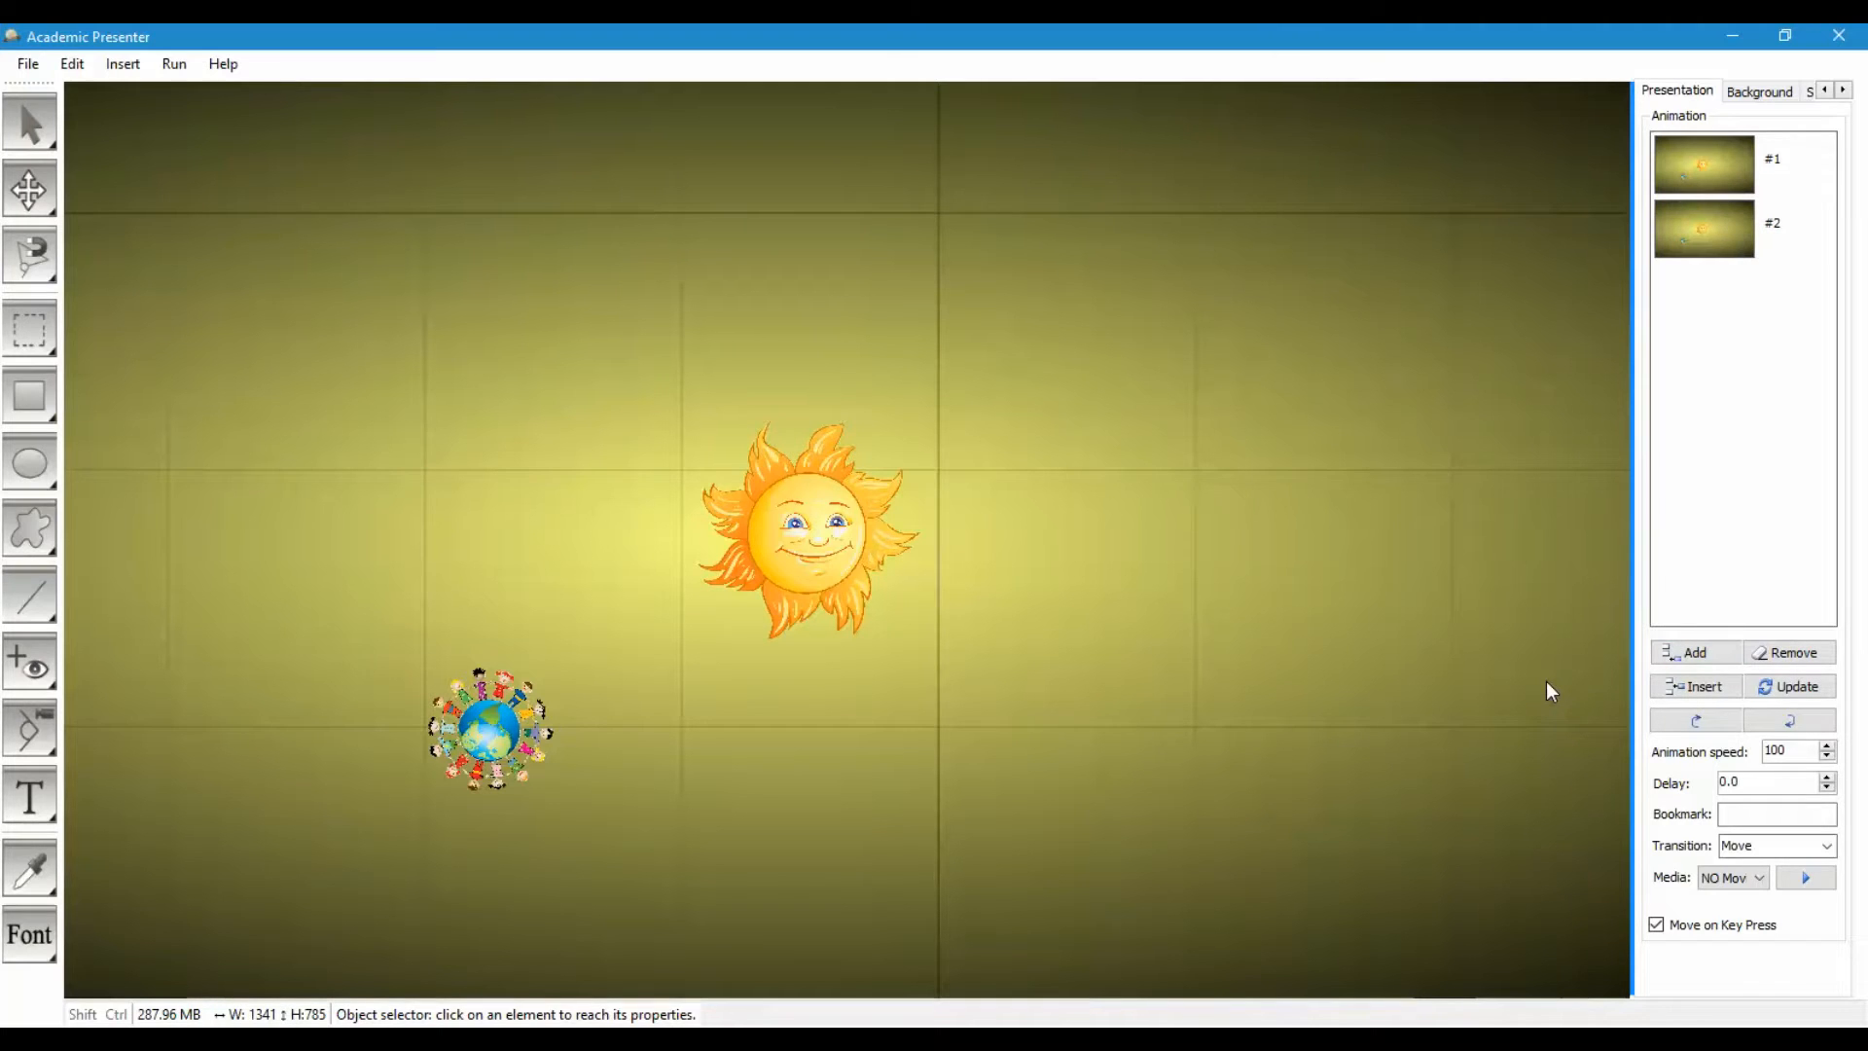
Rotate the orbit group to 180° and add the scene as keyframe #3.
click(488, 727)
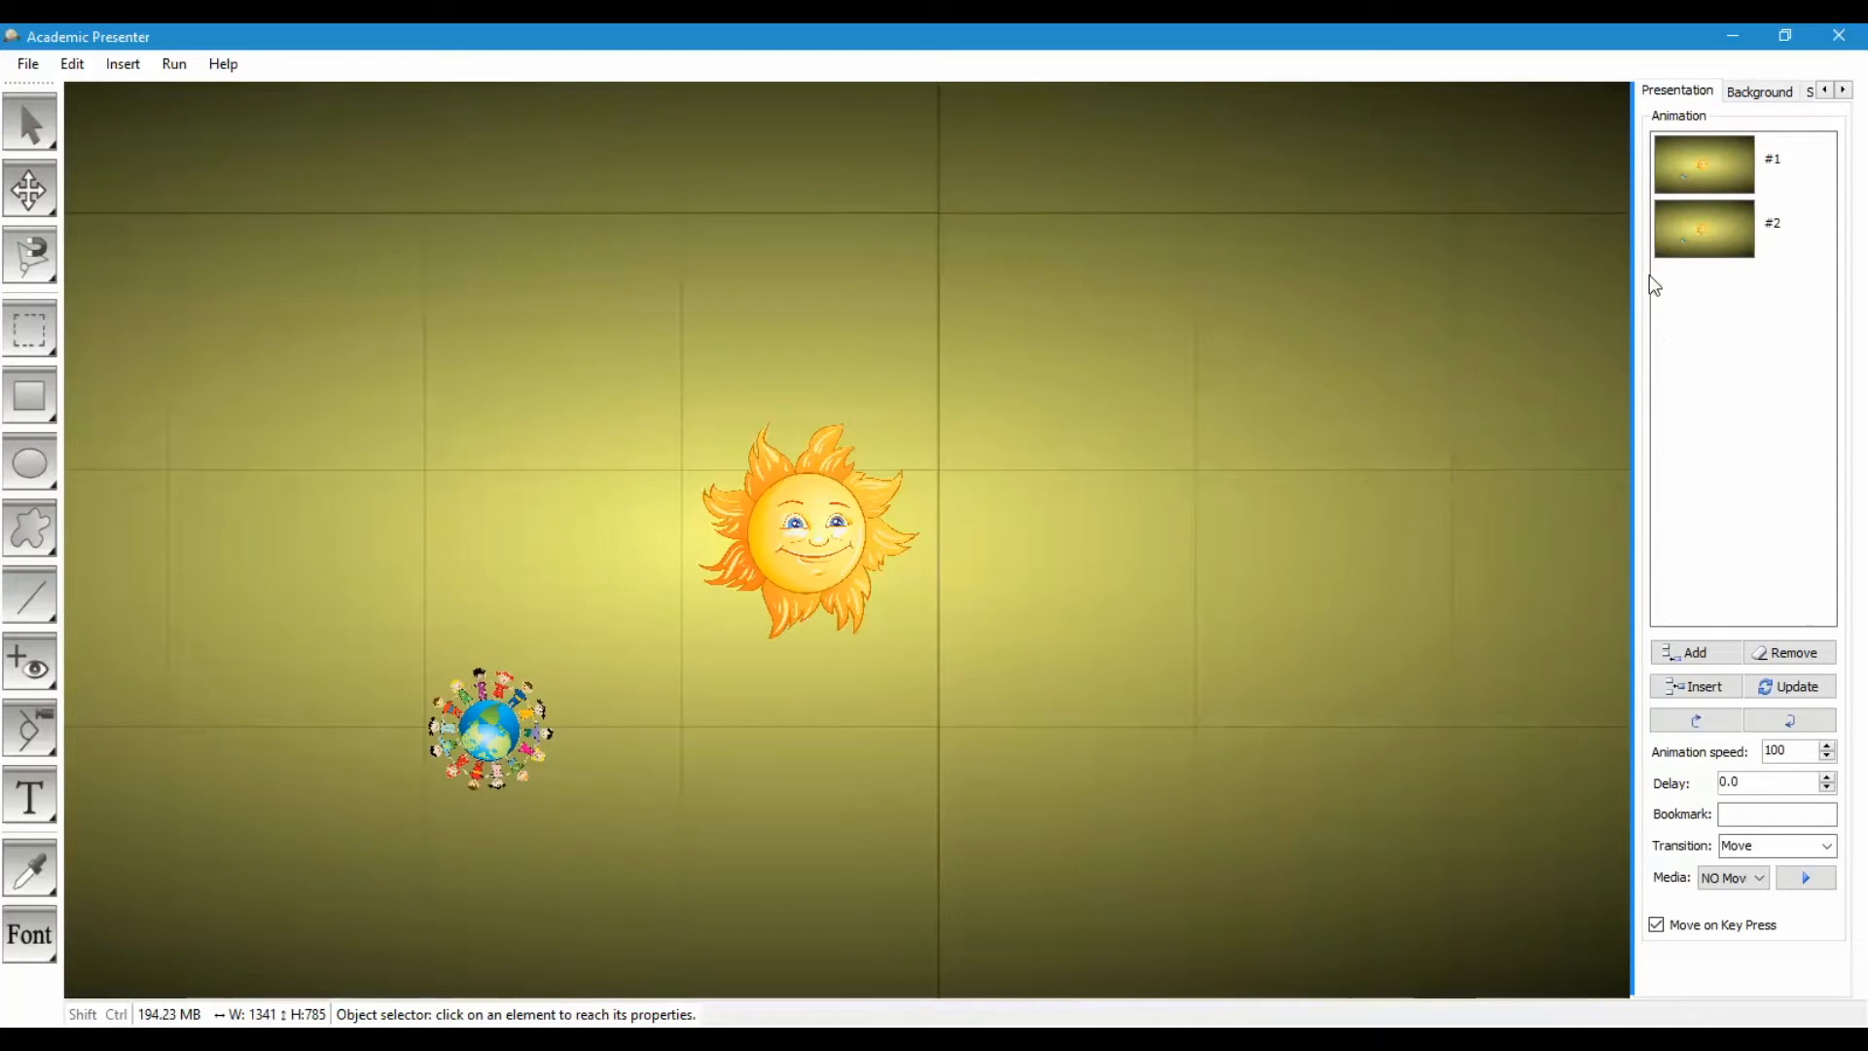
mouse_move(1027, 467)
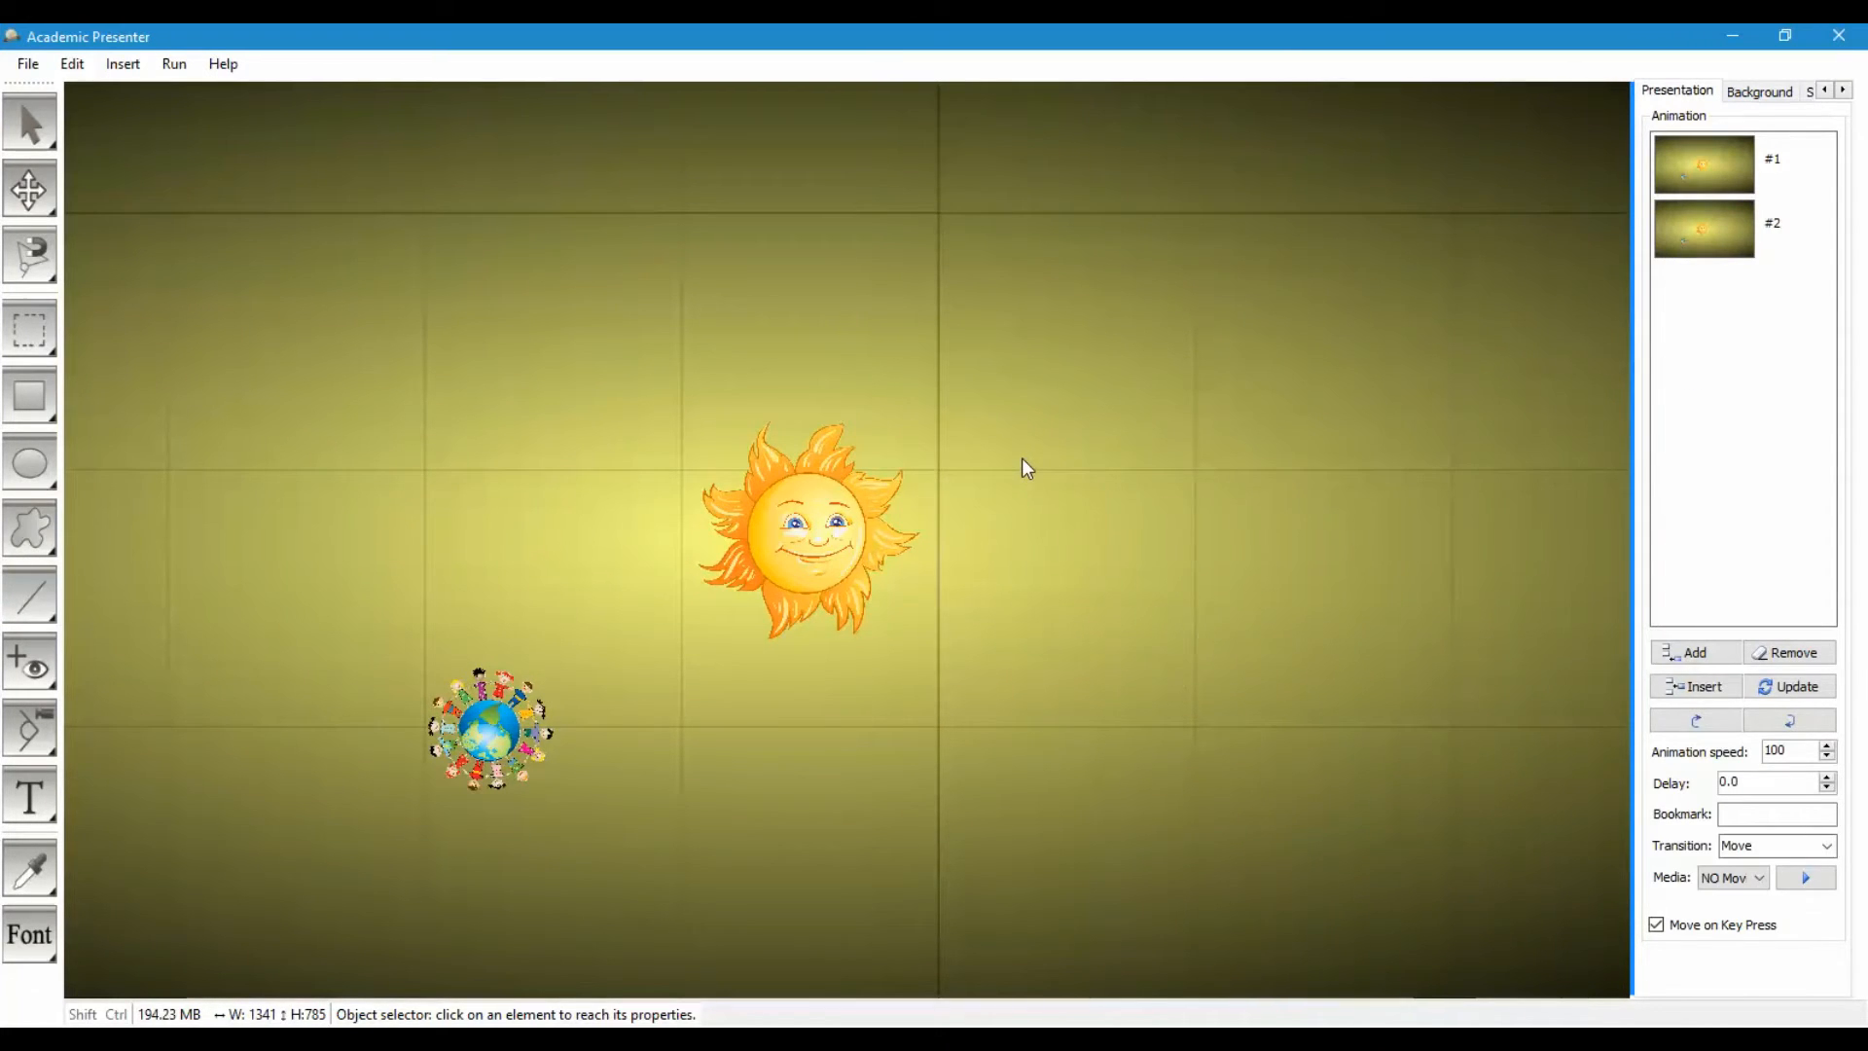
click(488, 728)
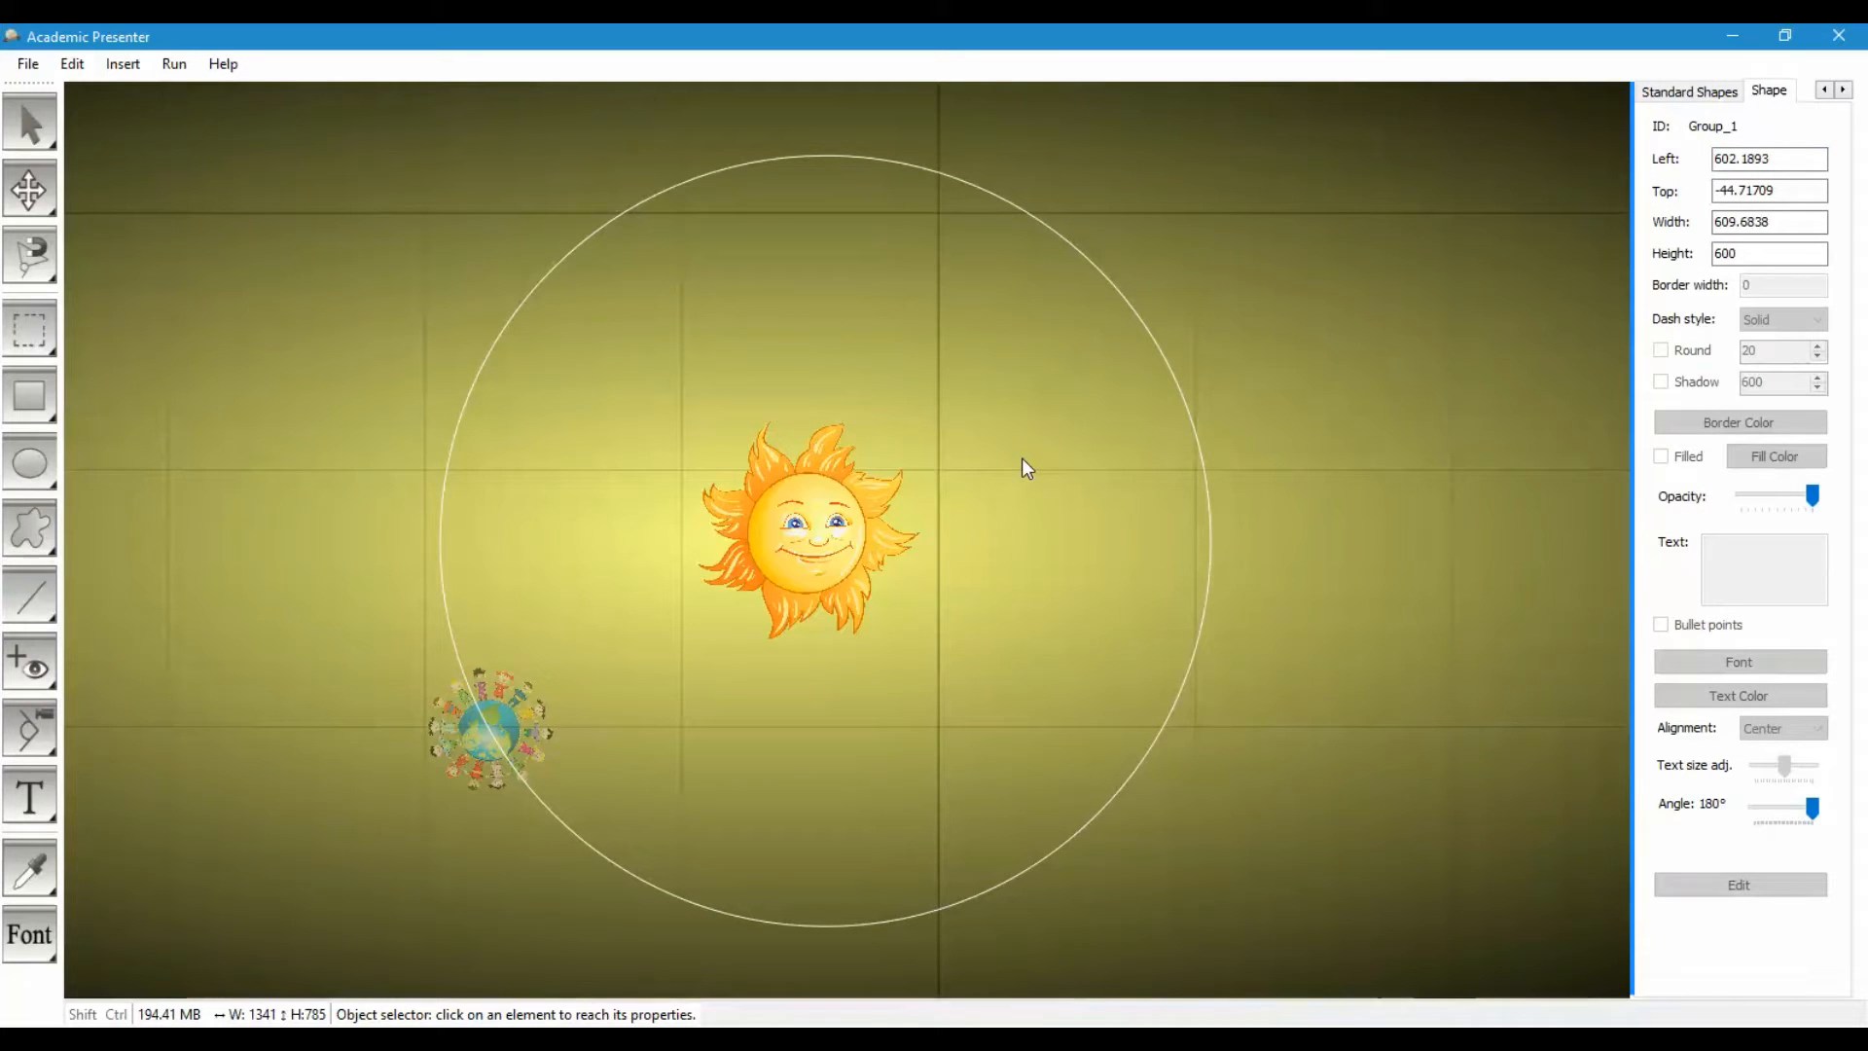
mouse_move(1485, 603)
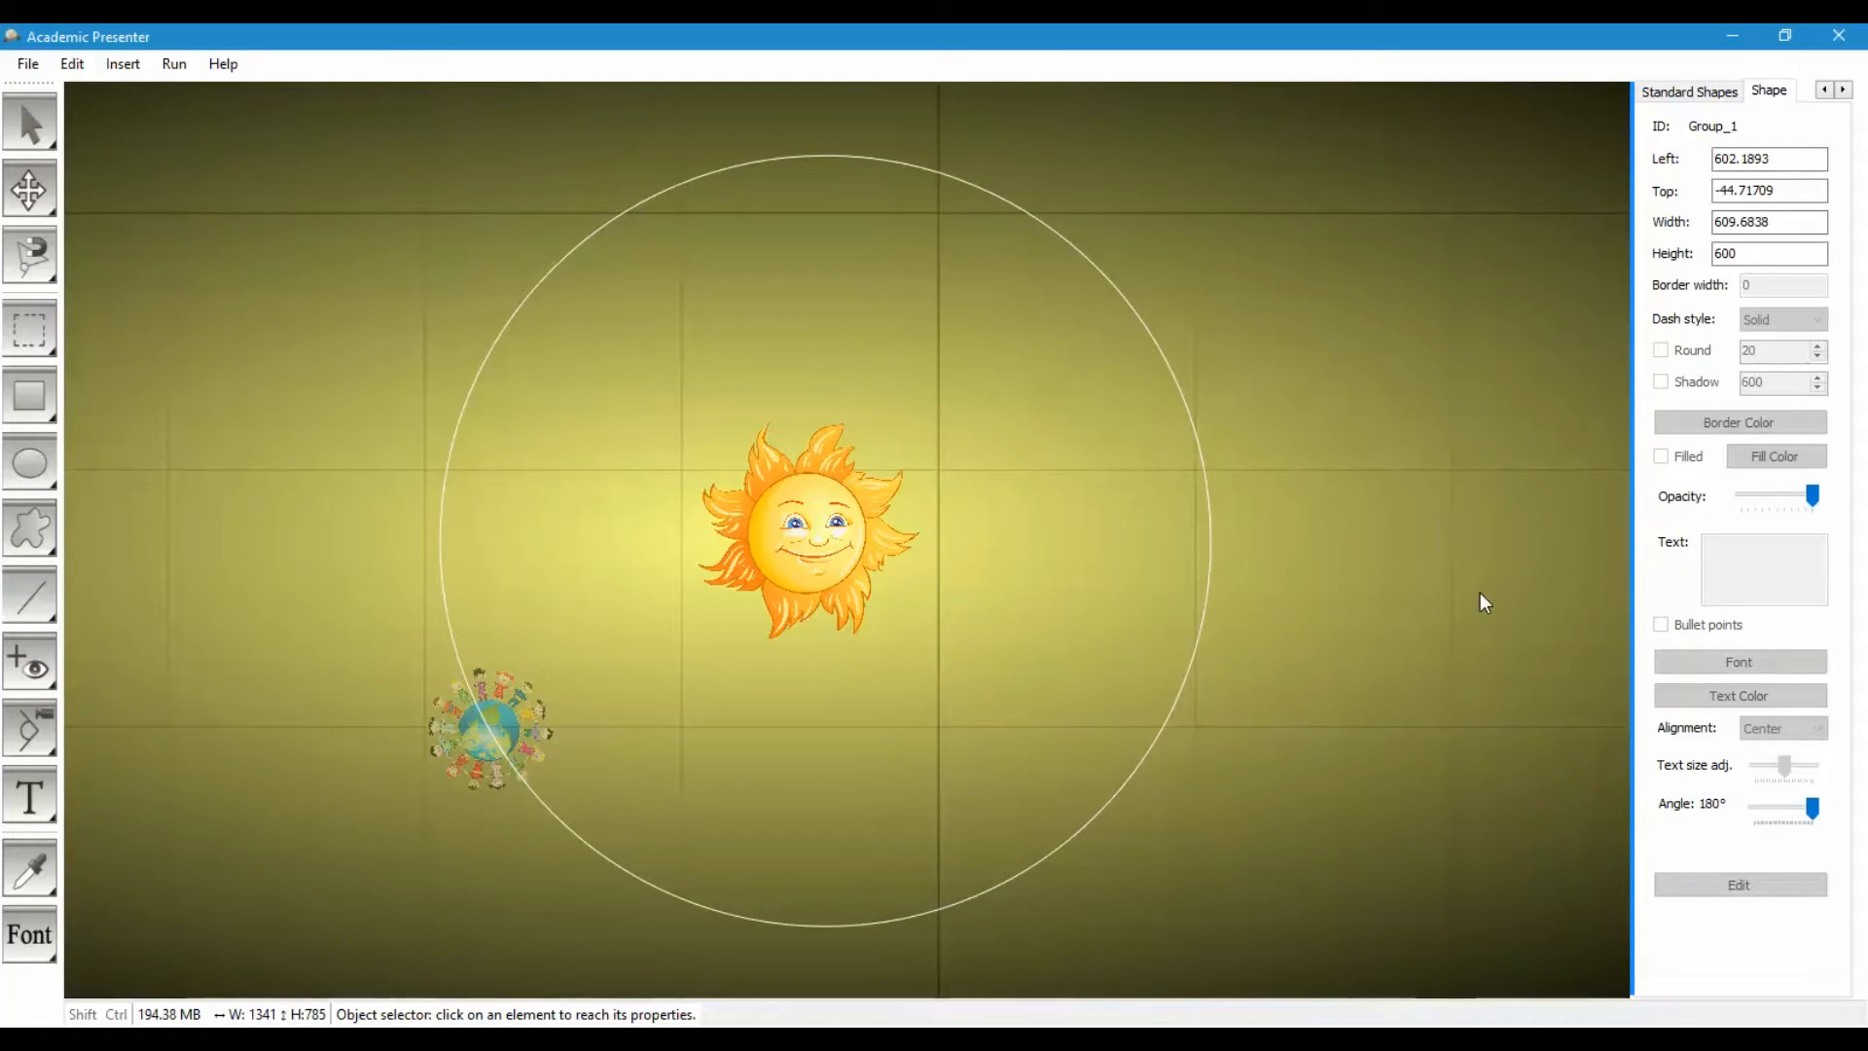
mouse_move(1810, 811)
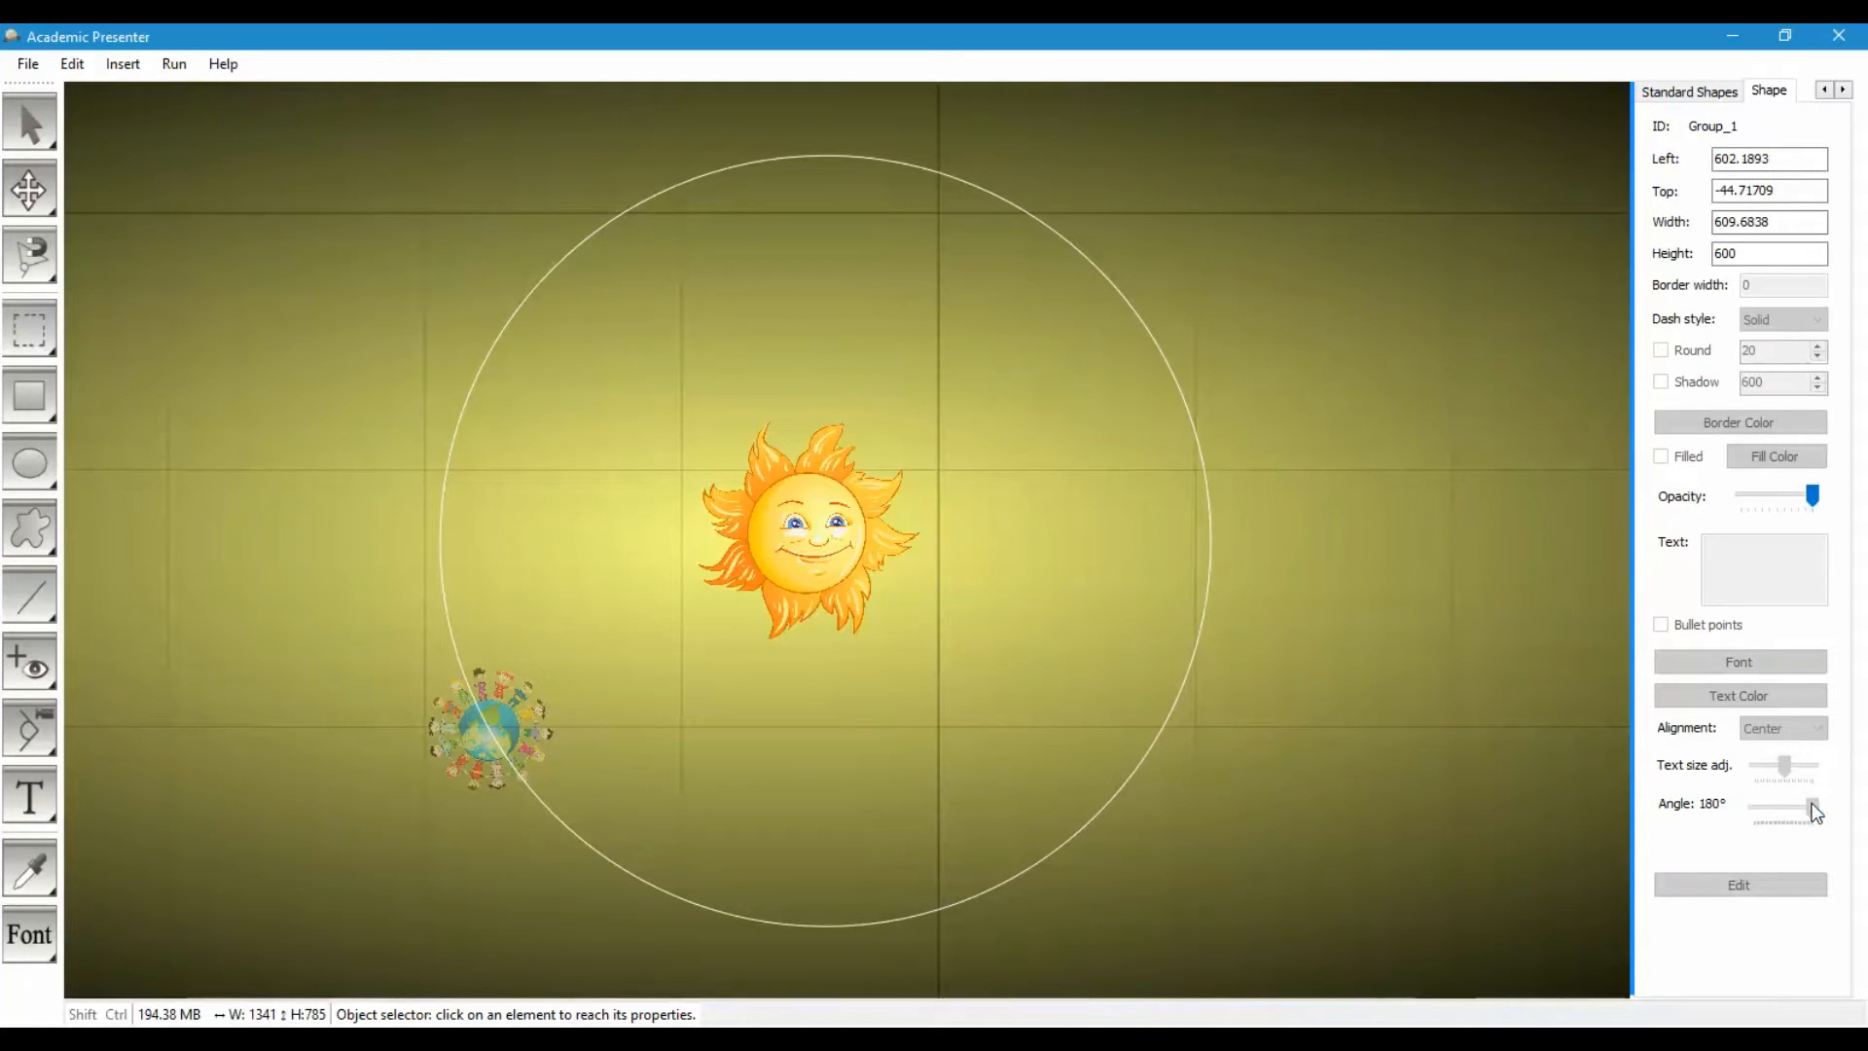
drag(1811, 807, 1751, 807)
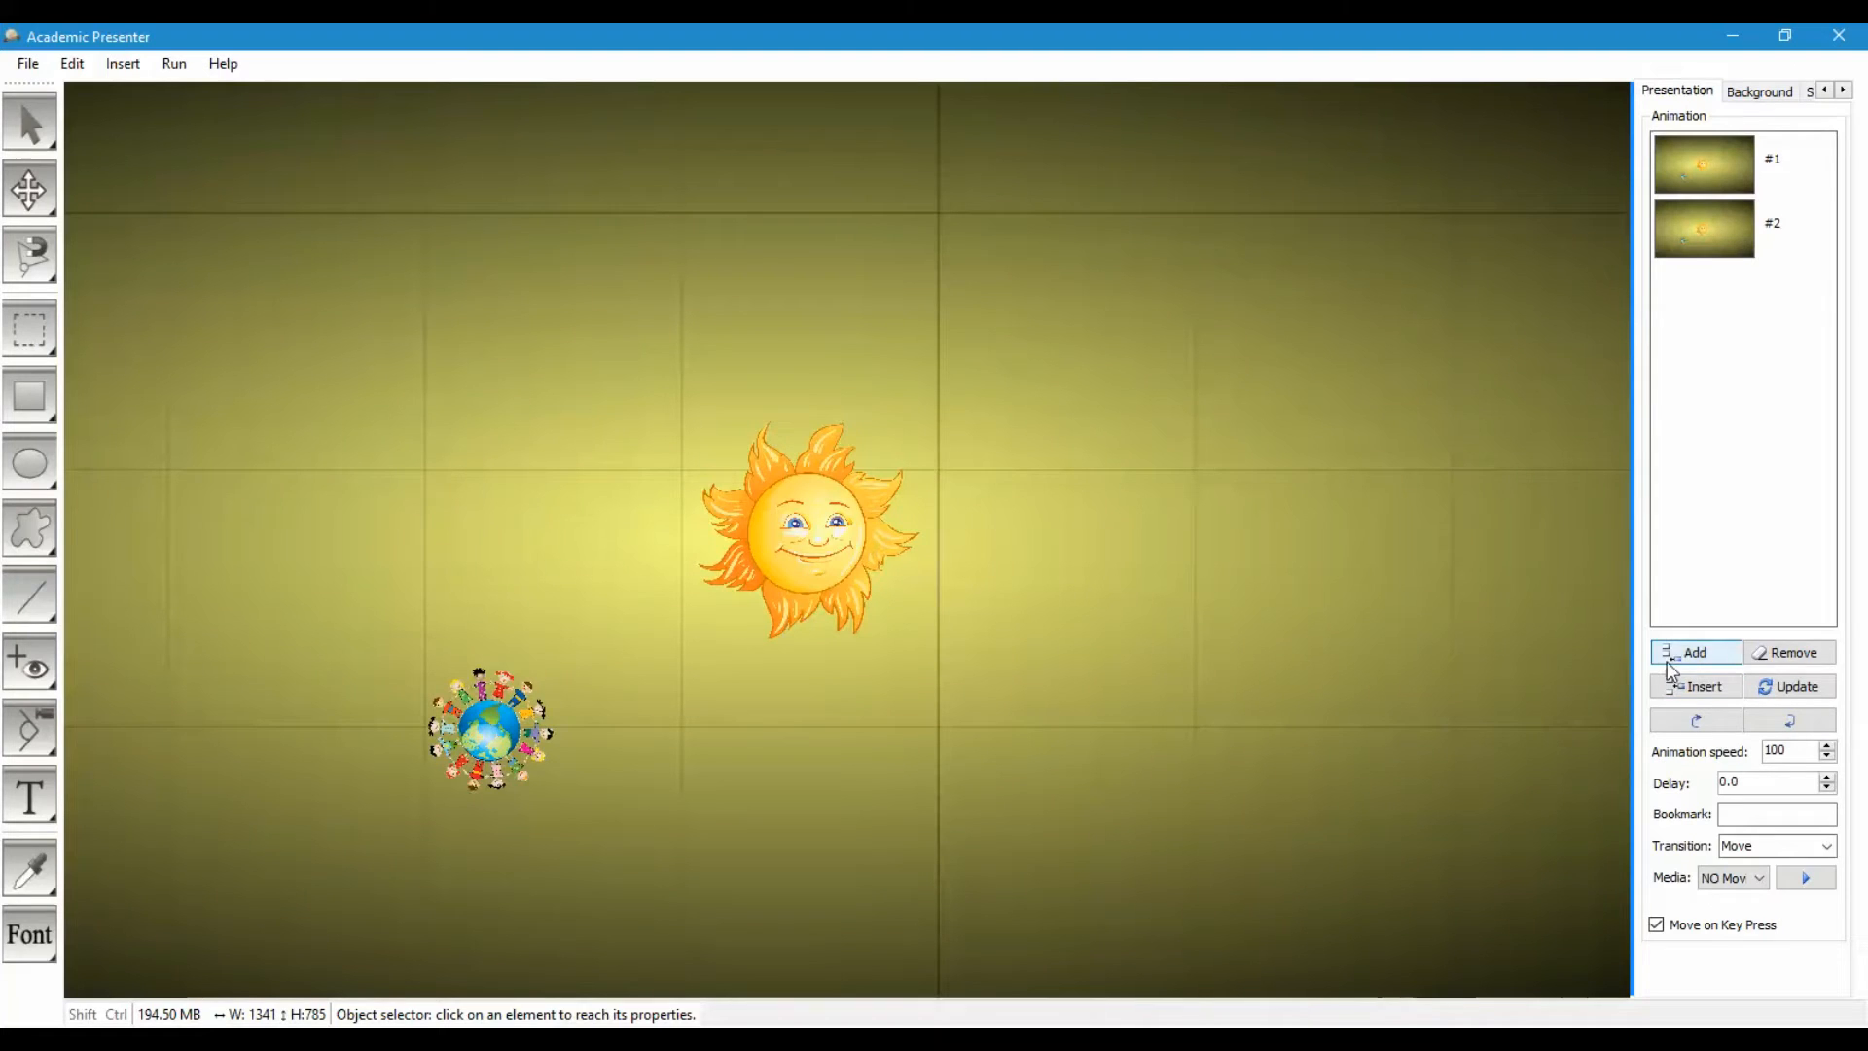
click(1693, 651)
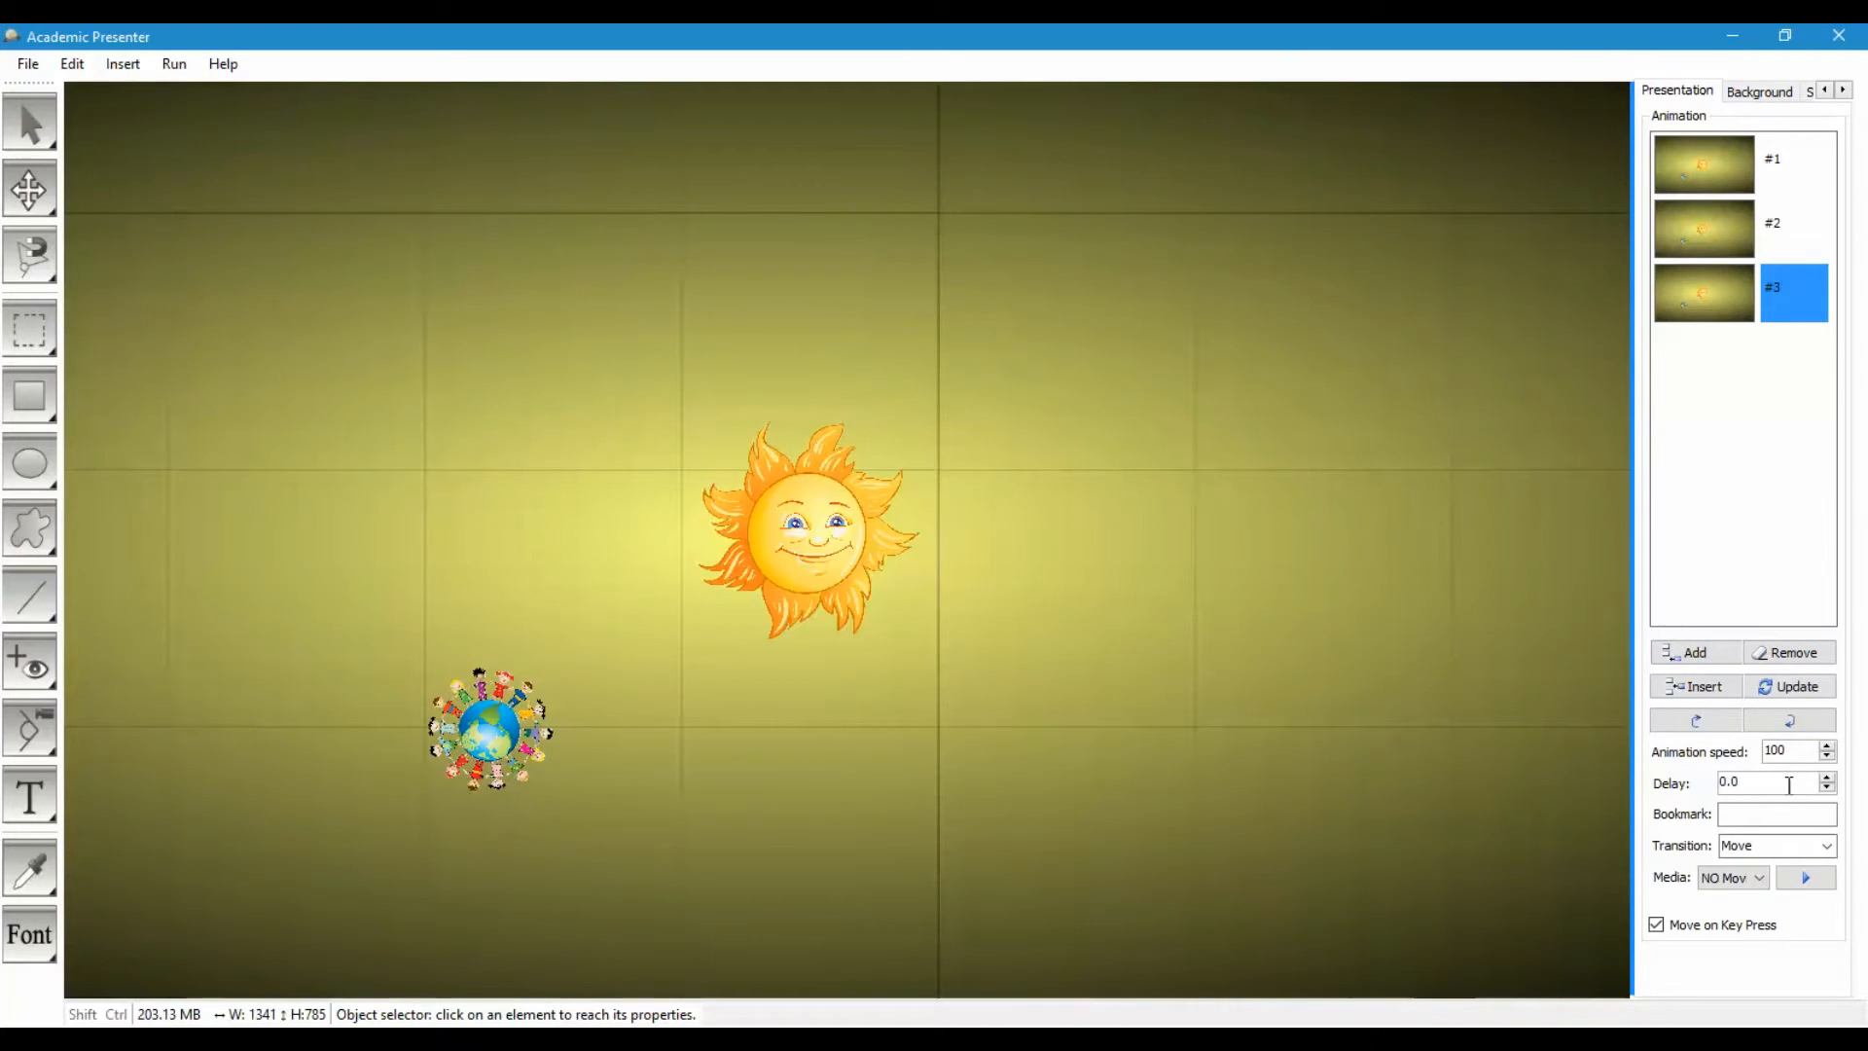
Set keyframe #3's animation speed to 1 and update it.
click(1774, 750)
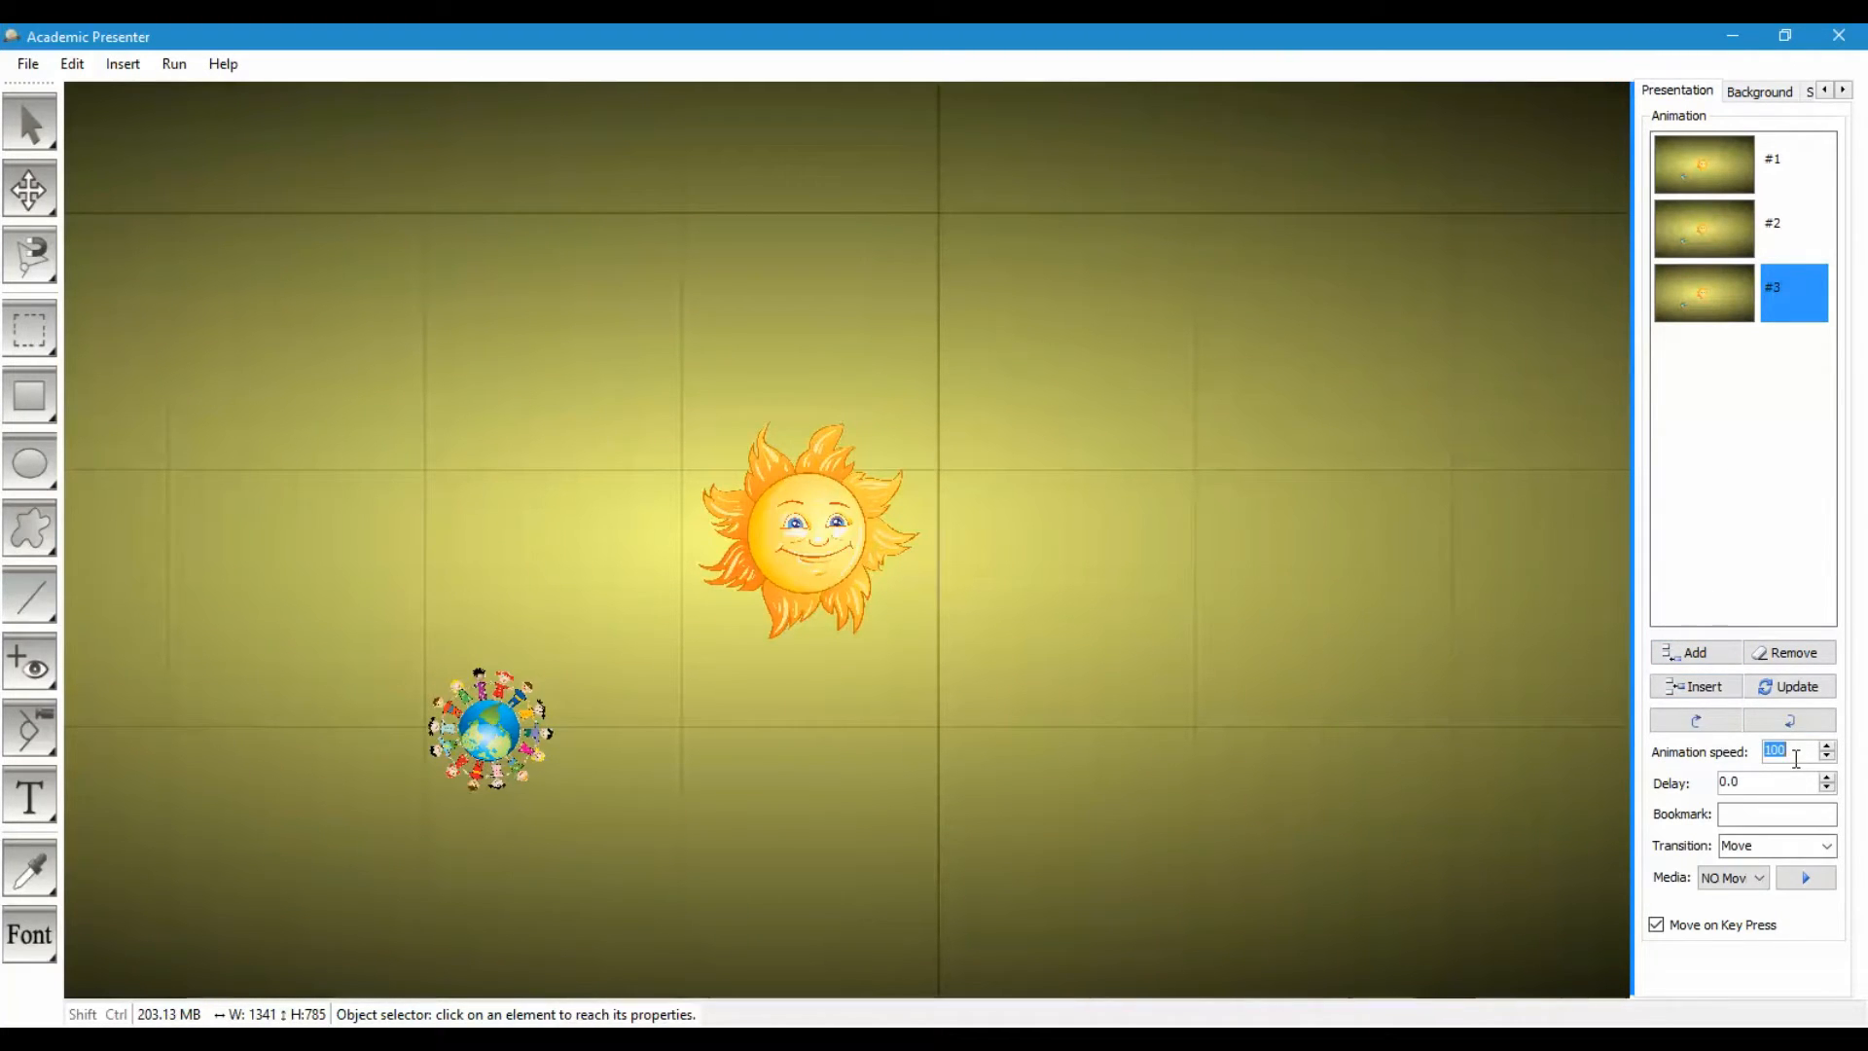
click(1789, 684)
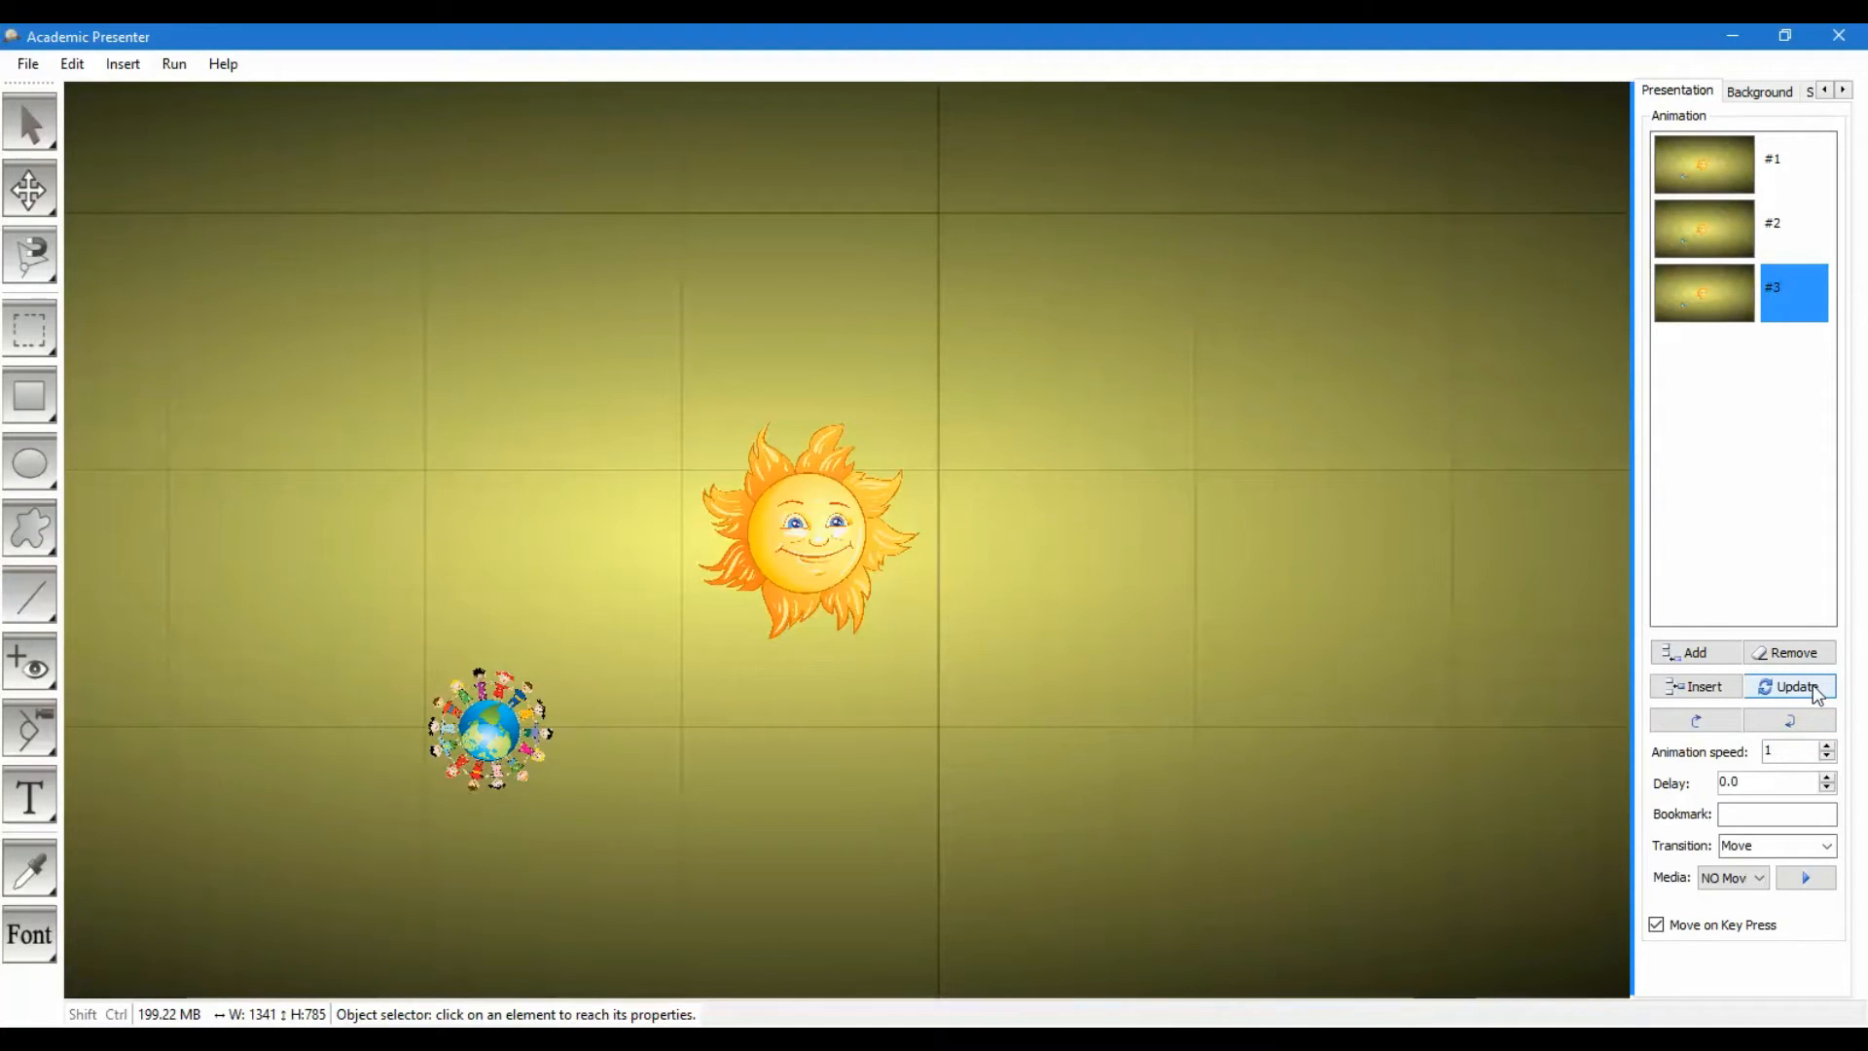
click(1797, 685)
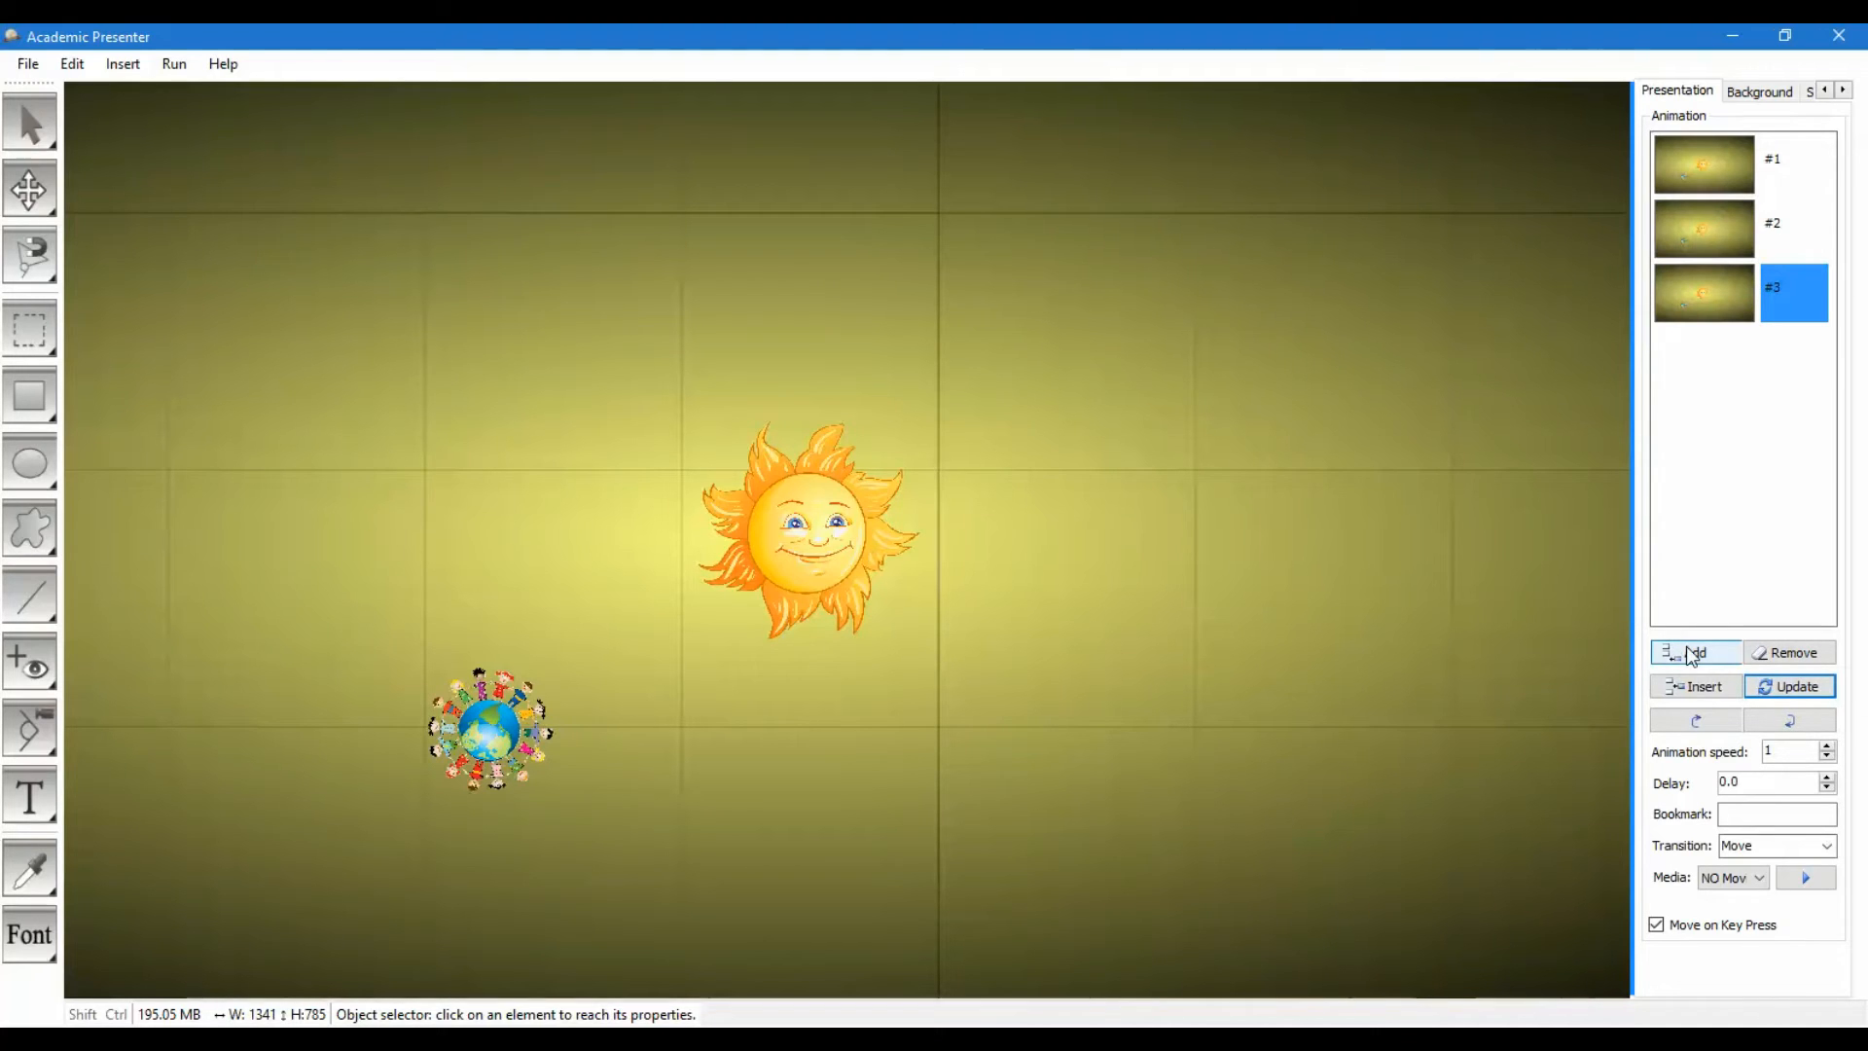
Turn the group from -180° to 180° and record keyframe #4.
click(1694, 652)
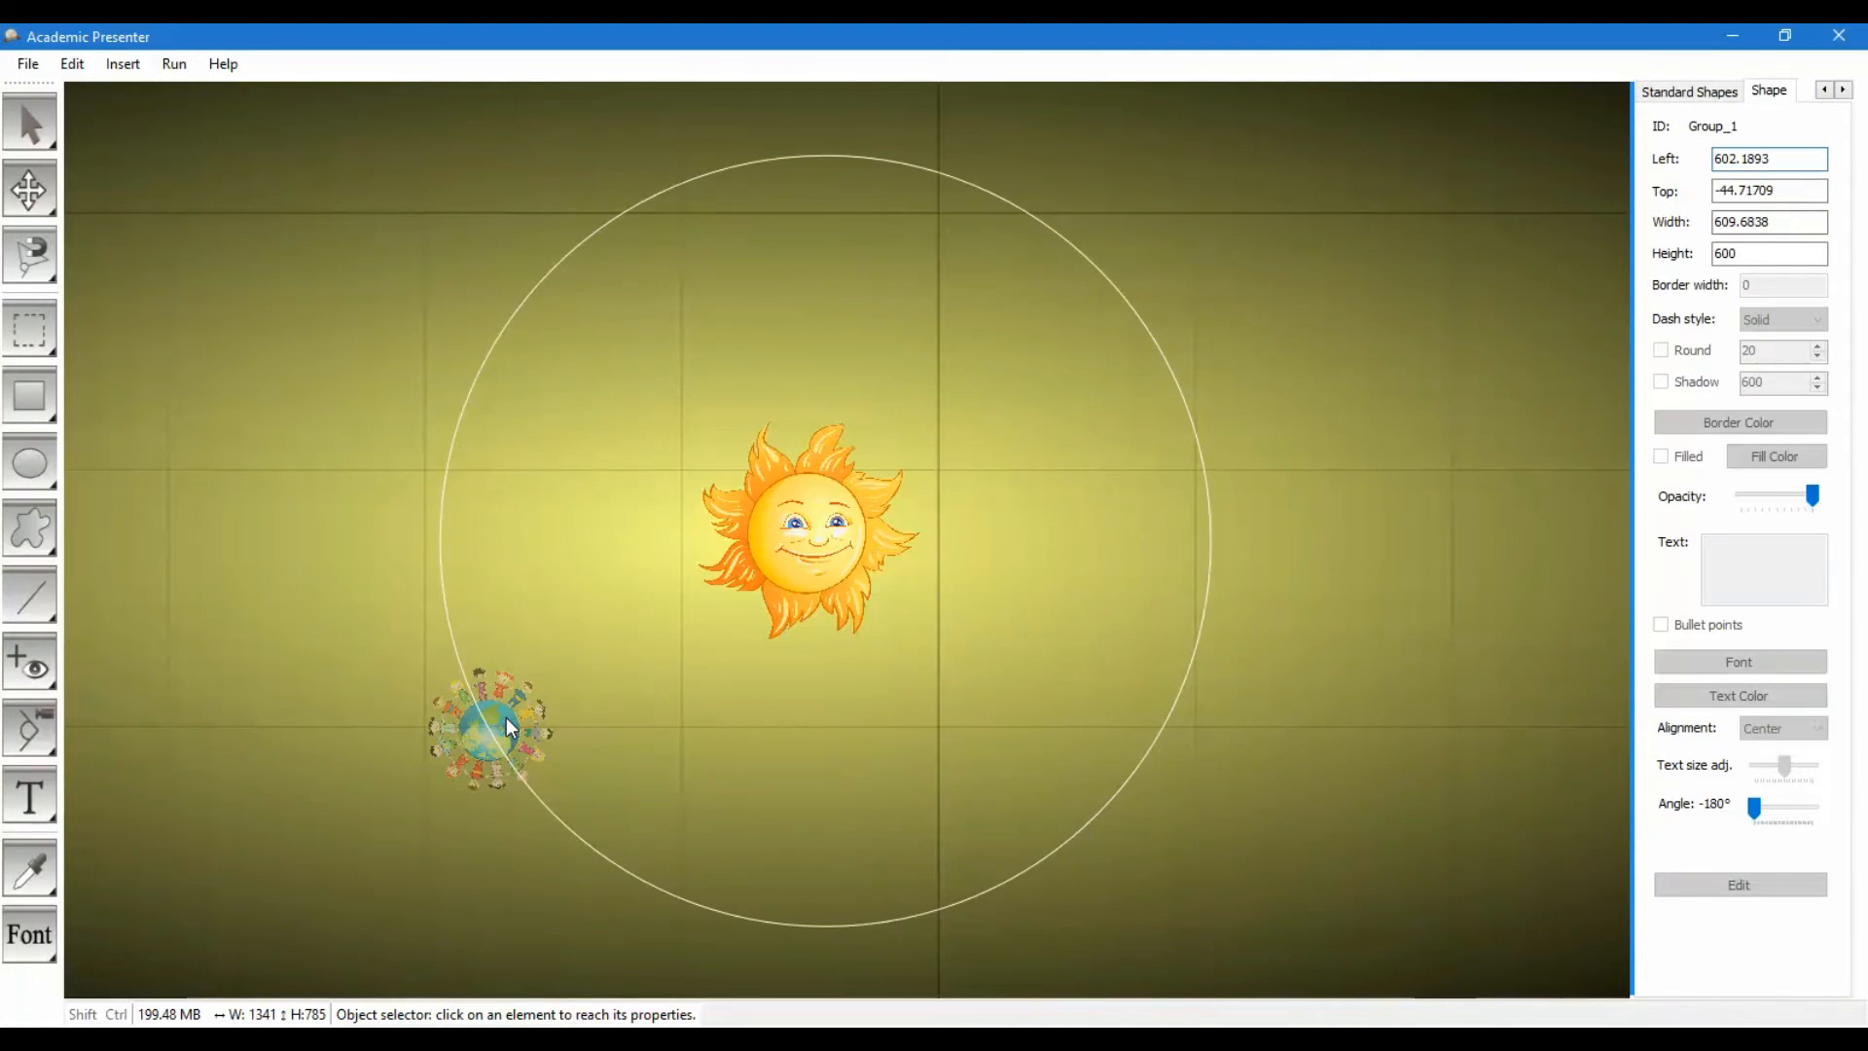
drag(1755, 810, 1810, 811)
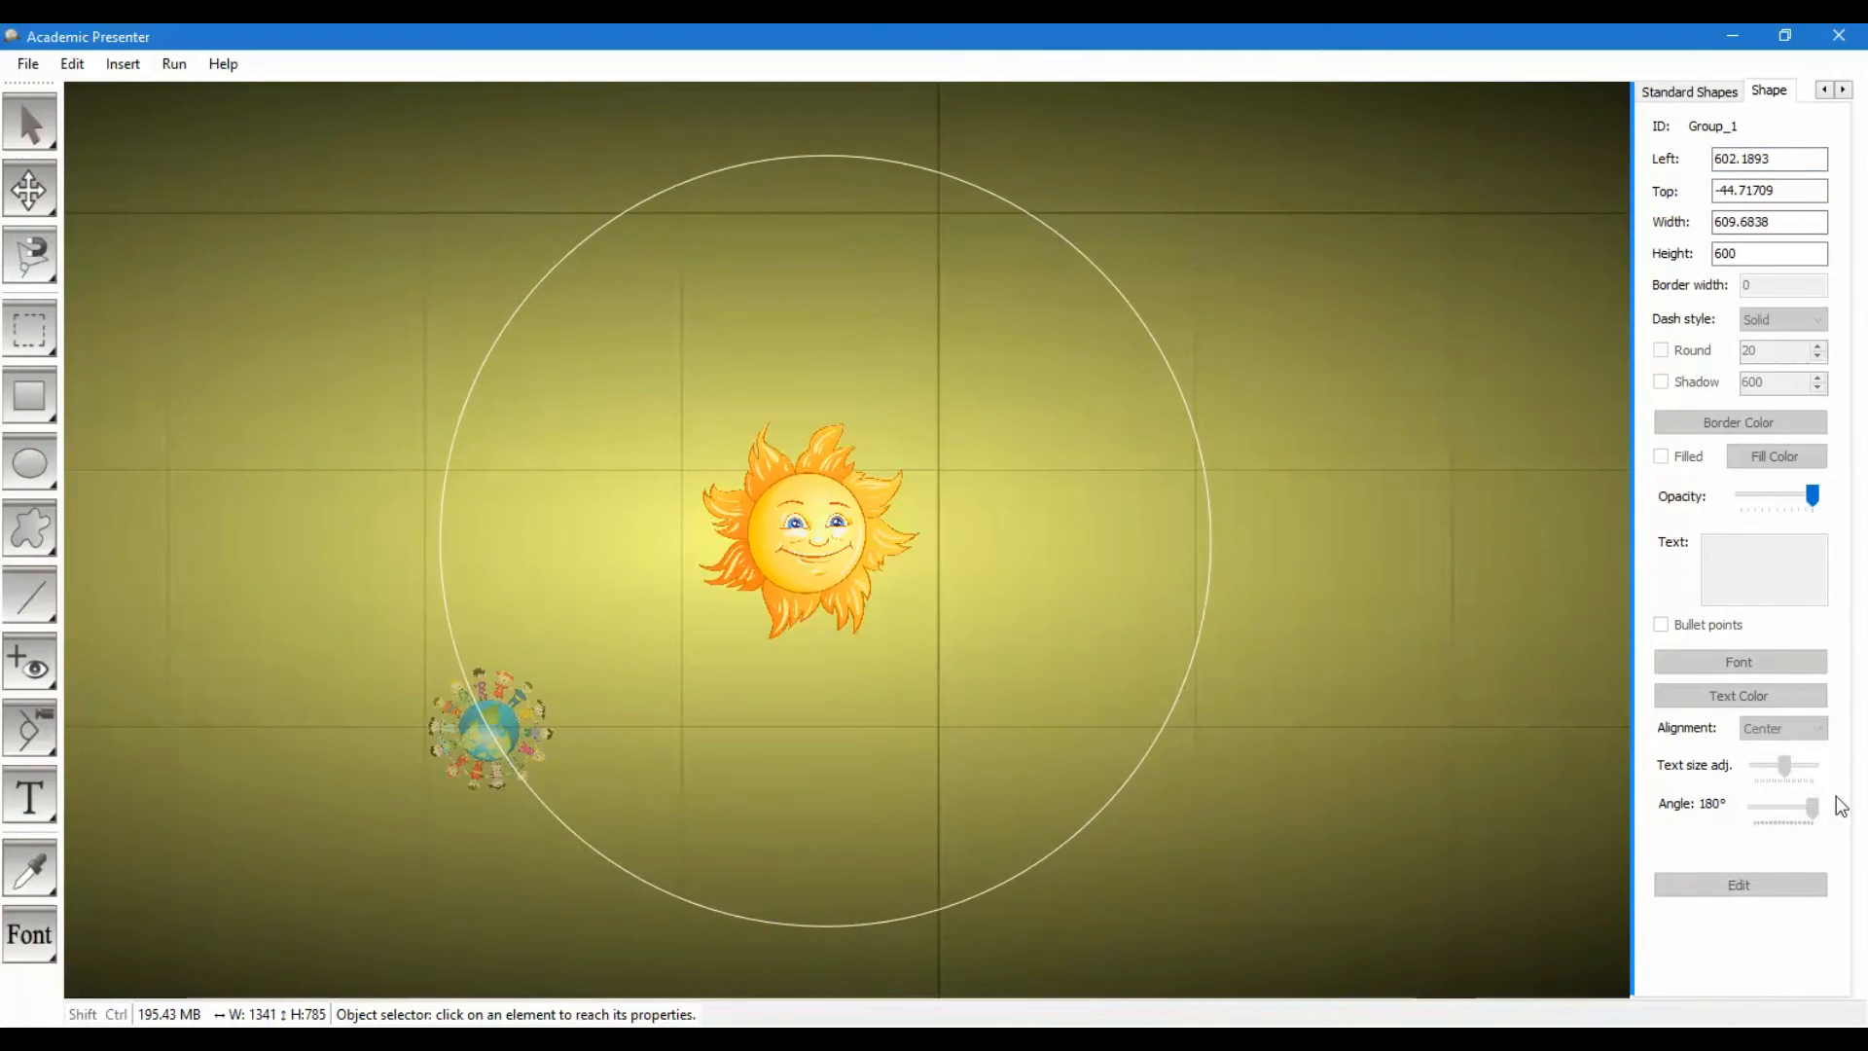
click(1675, 90)
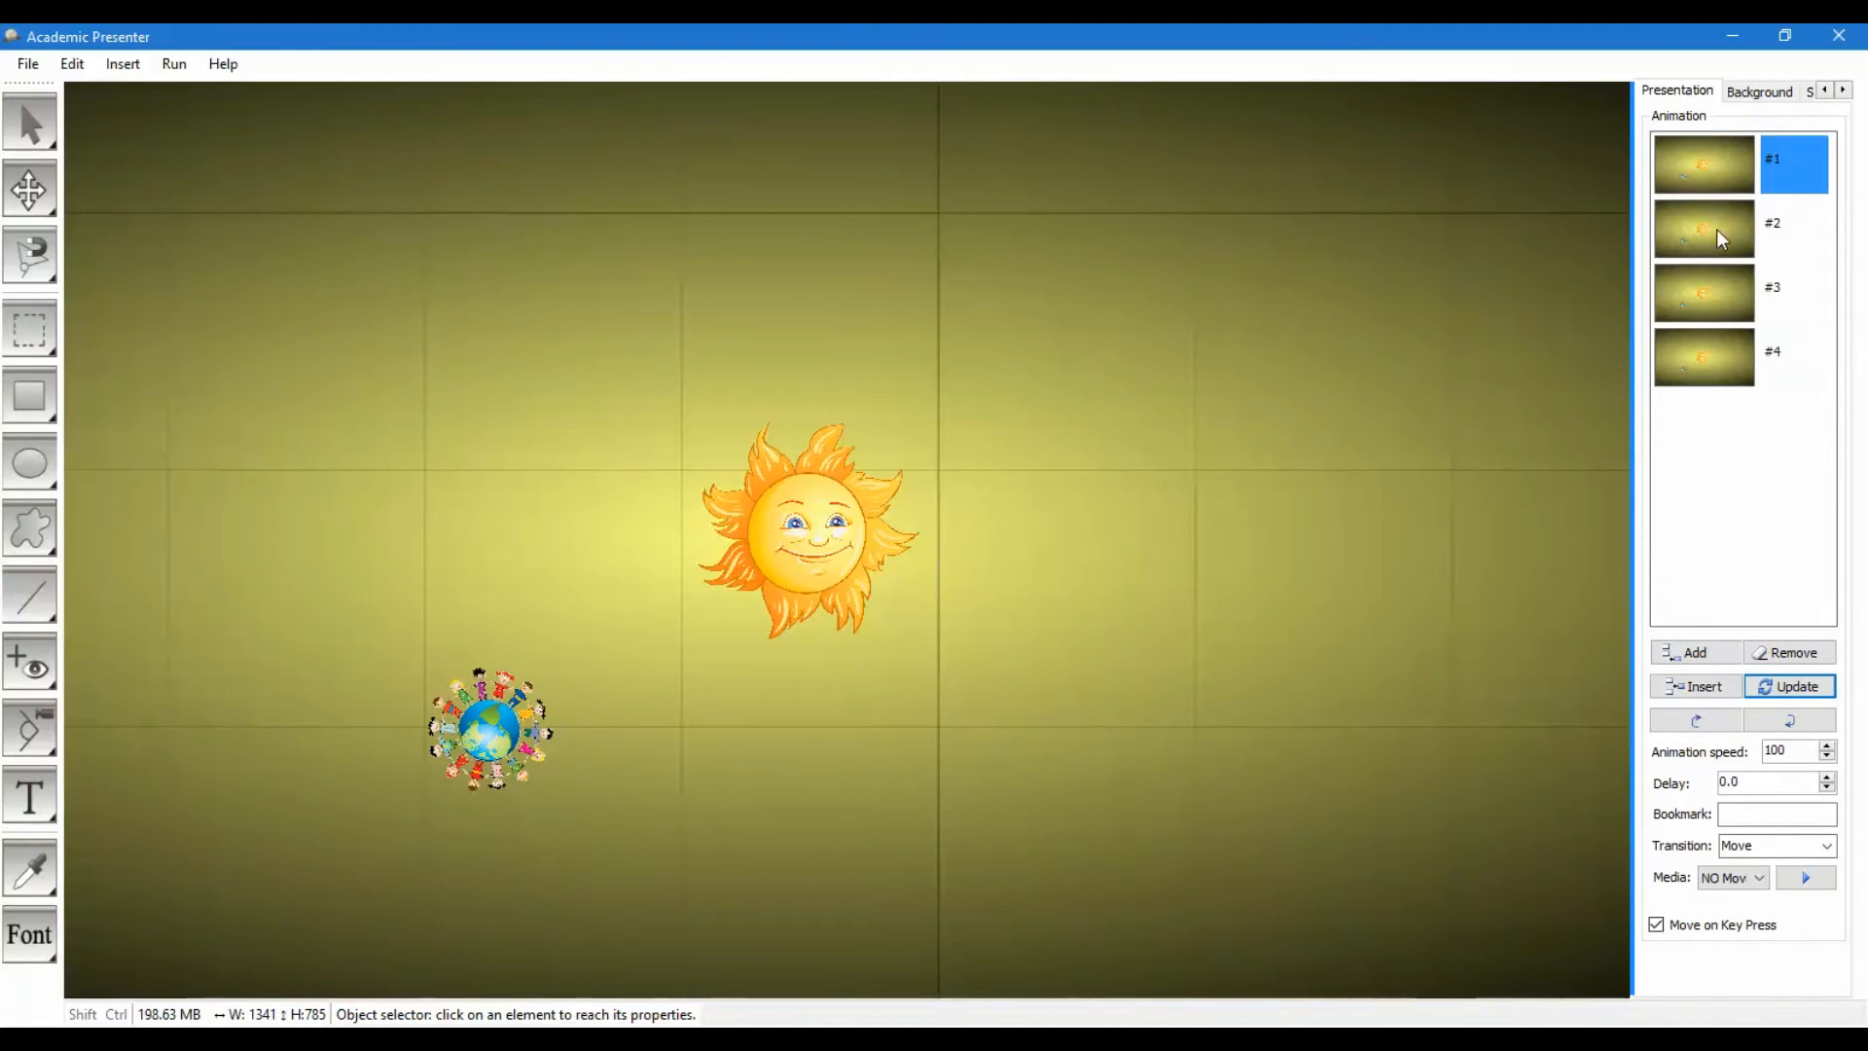
Uncheck Move on Key Press for keyframes #2, #3 and #4, updating the settings.
click(1703, 227)
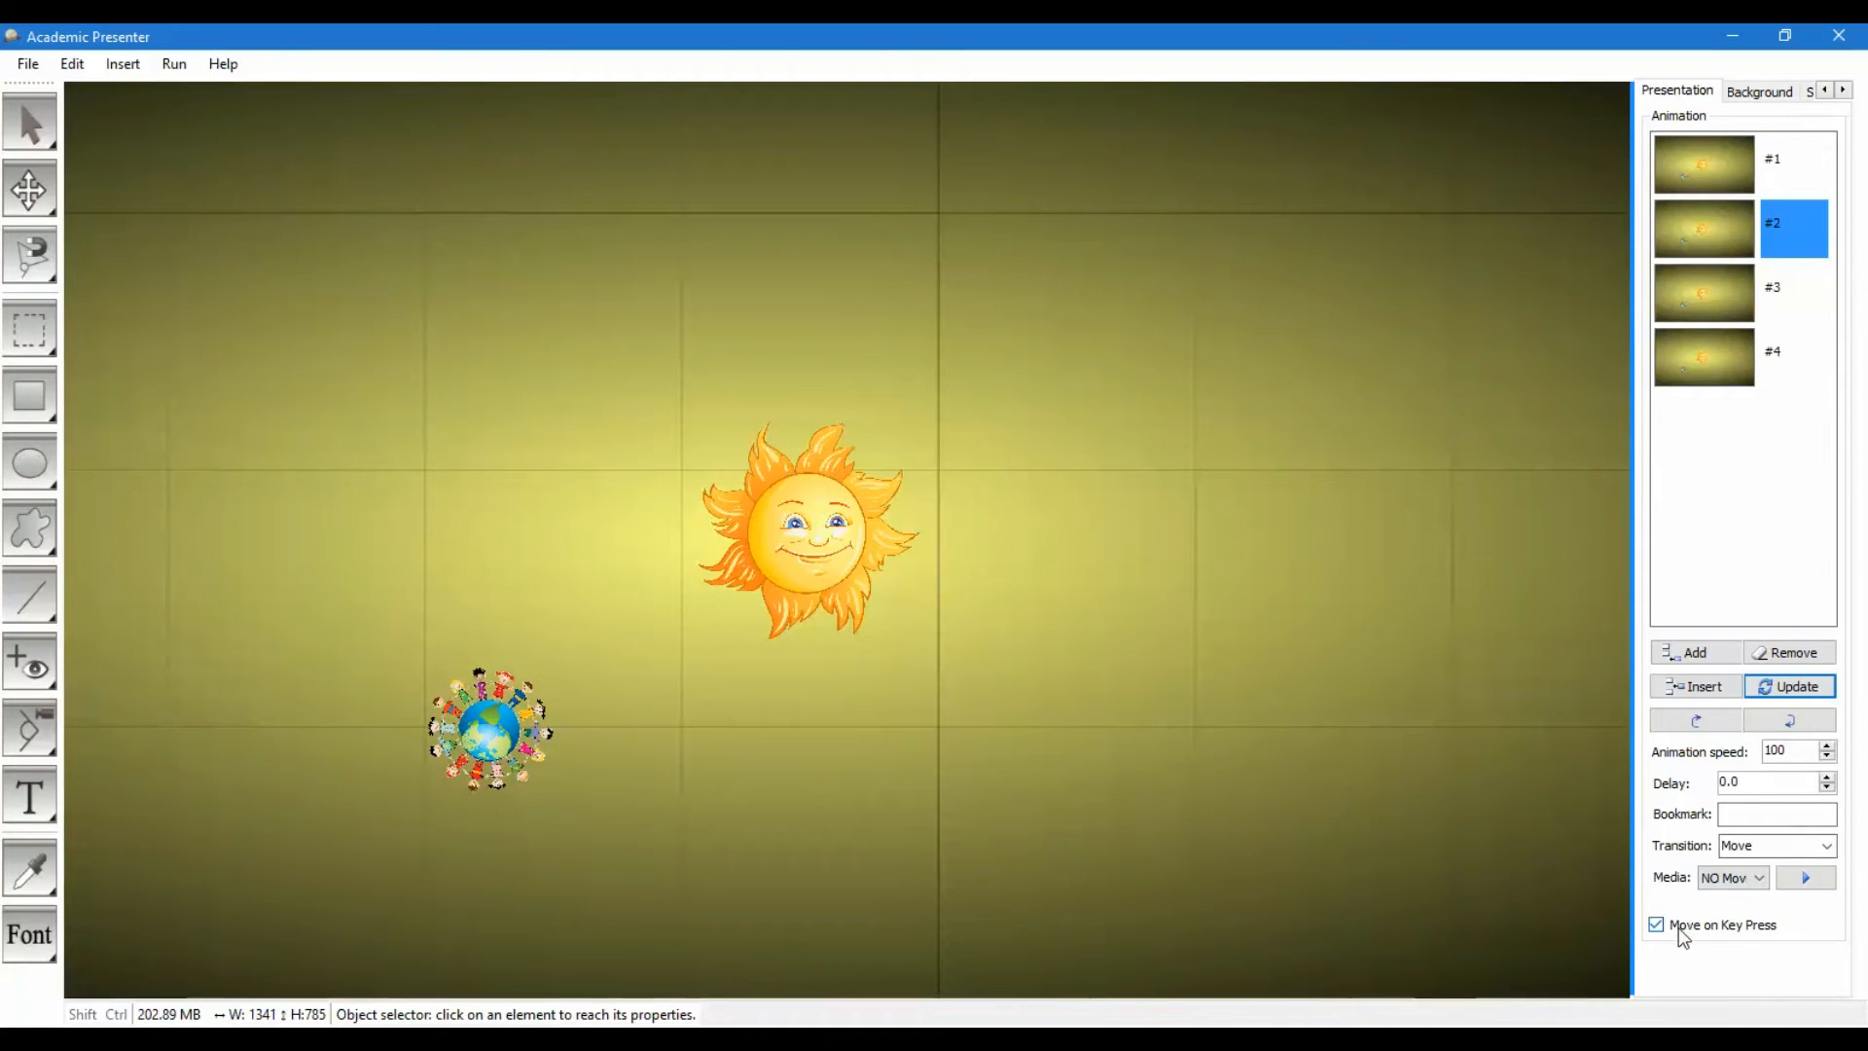
click(1655, 924)
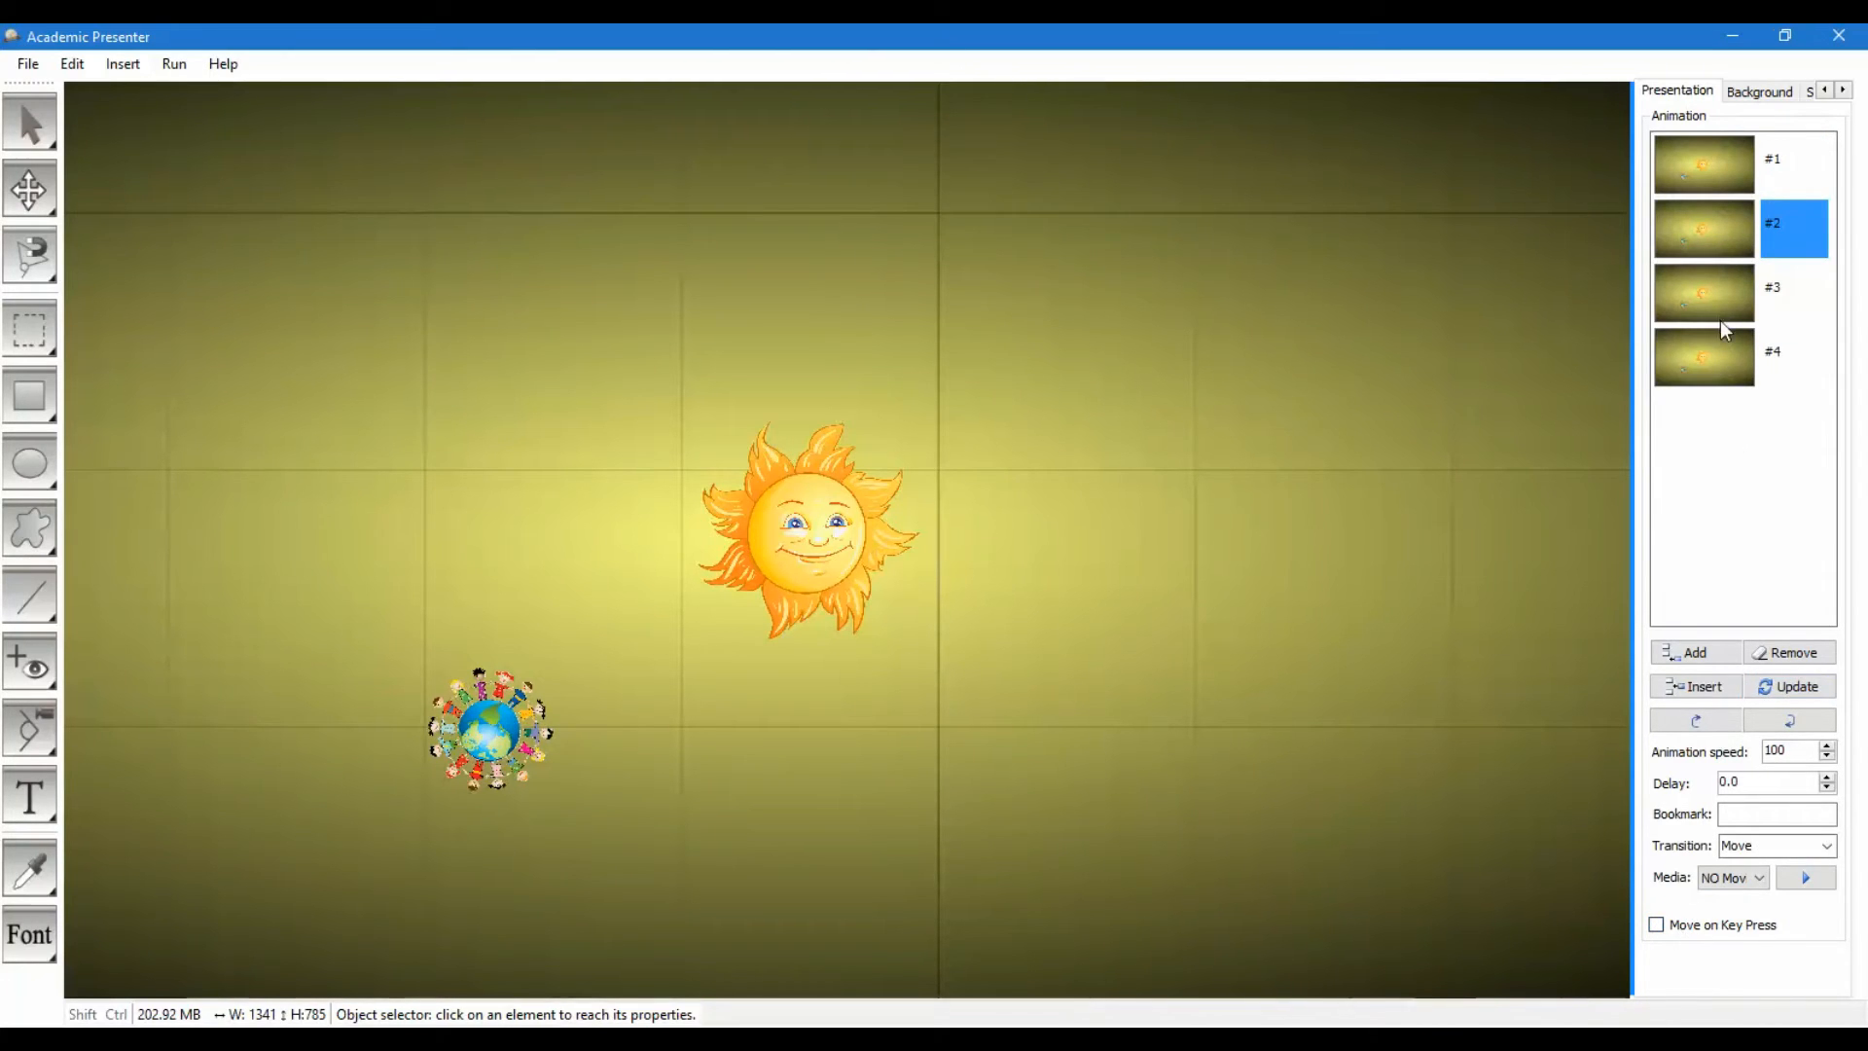
click(1657, 924)
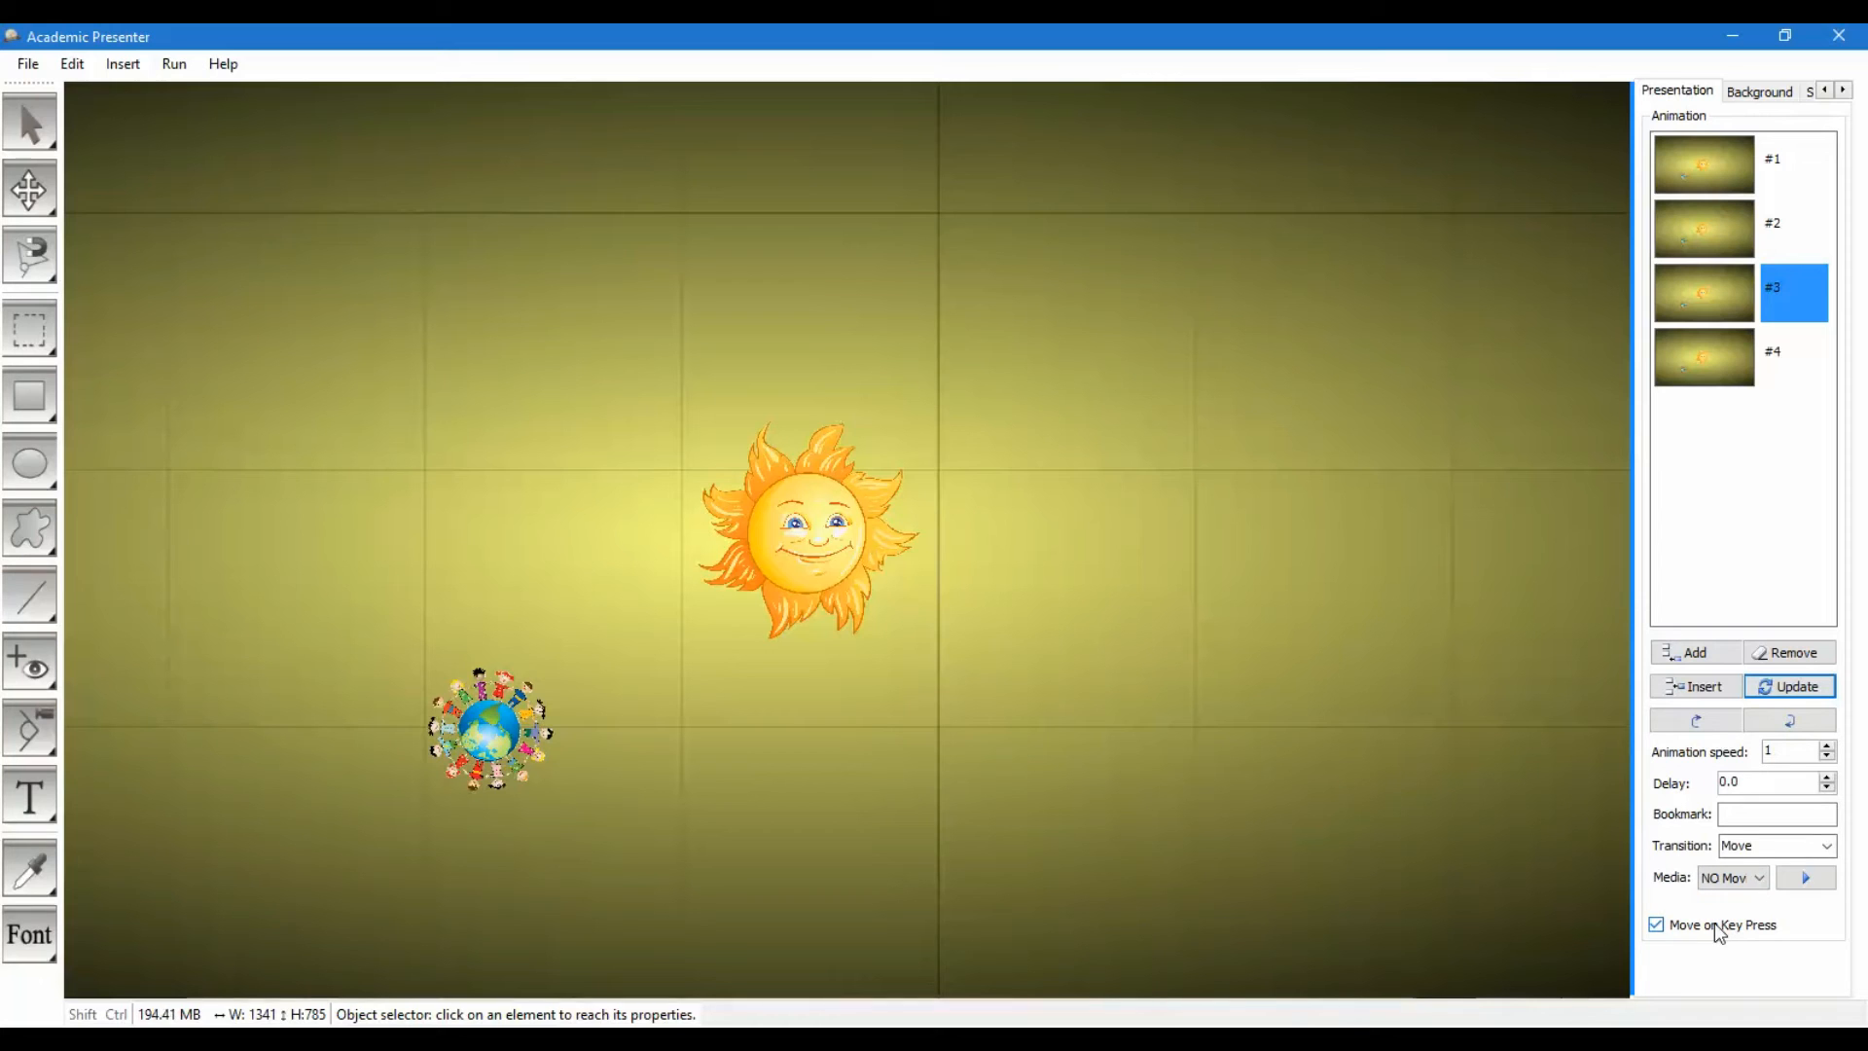
click(1656, 924)
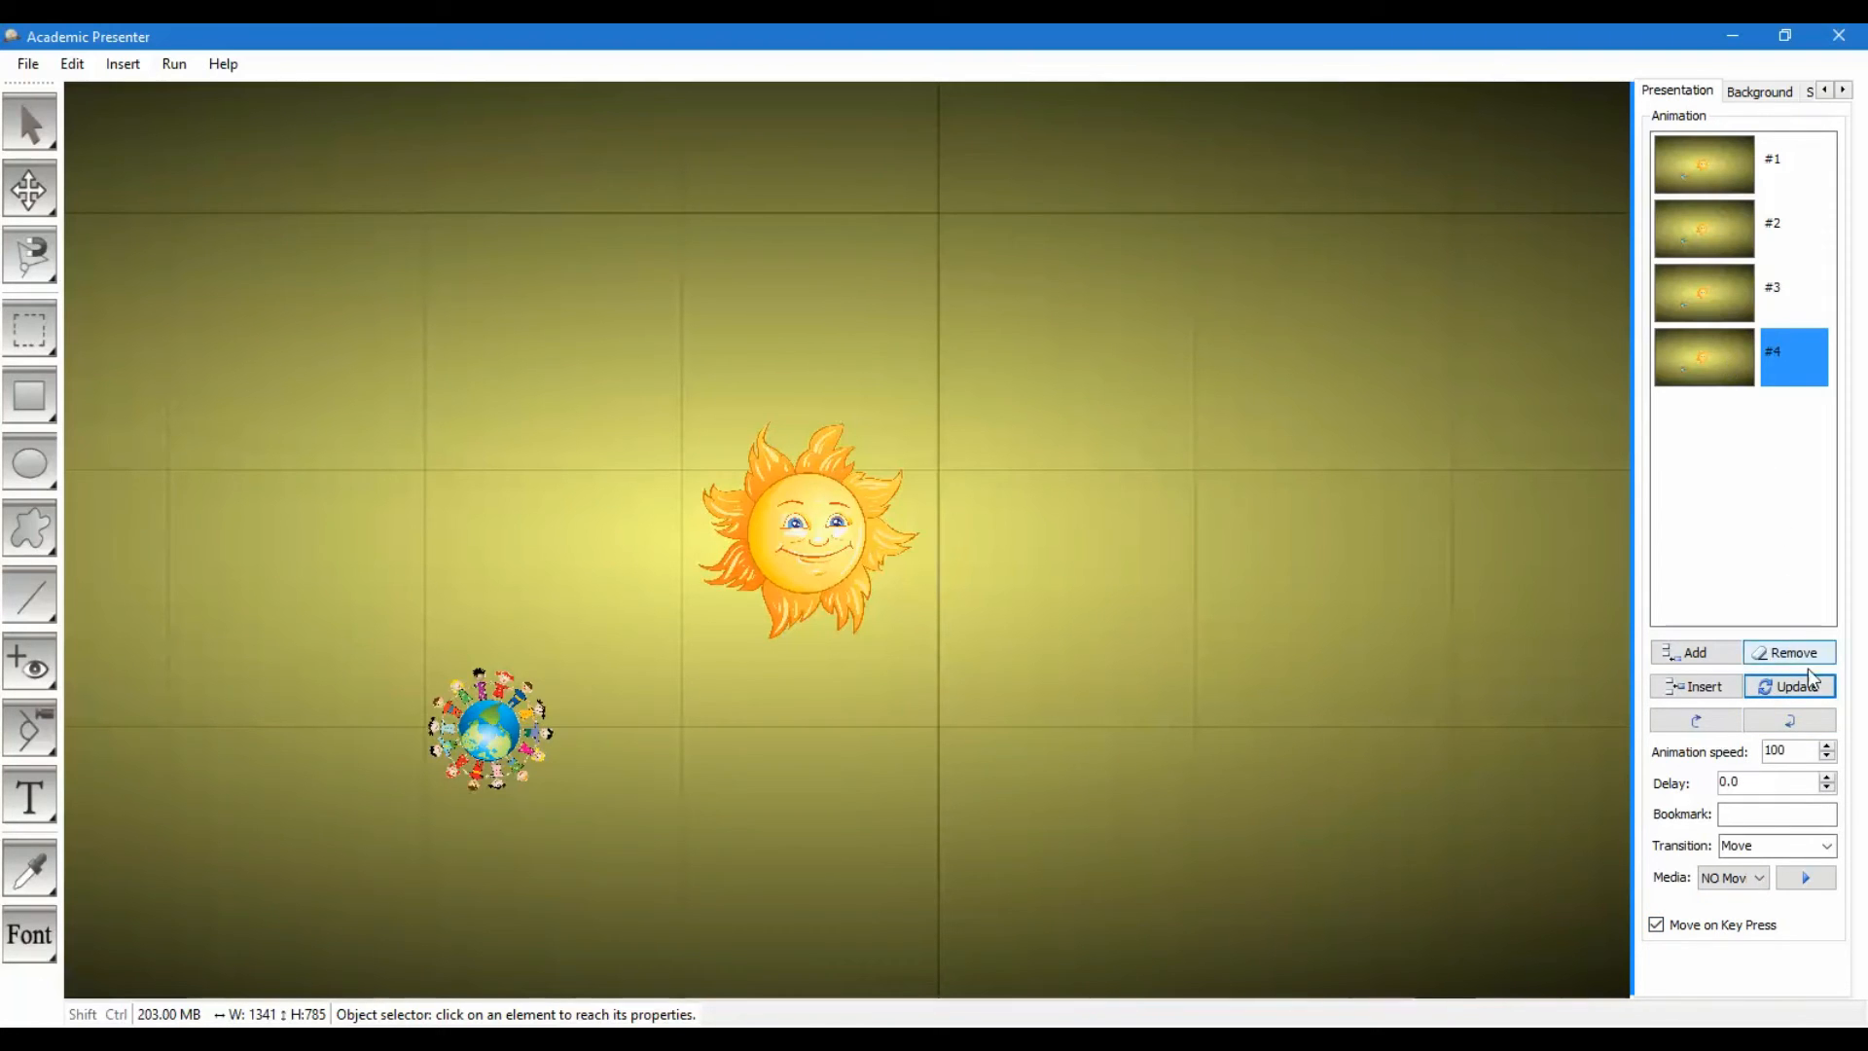
click(1786, 686)
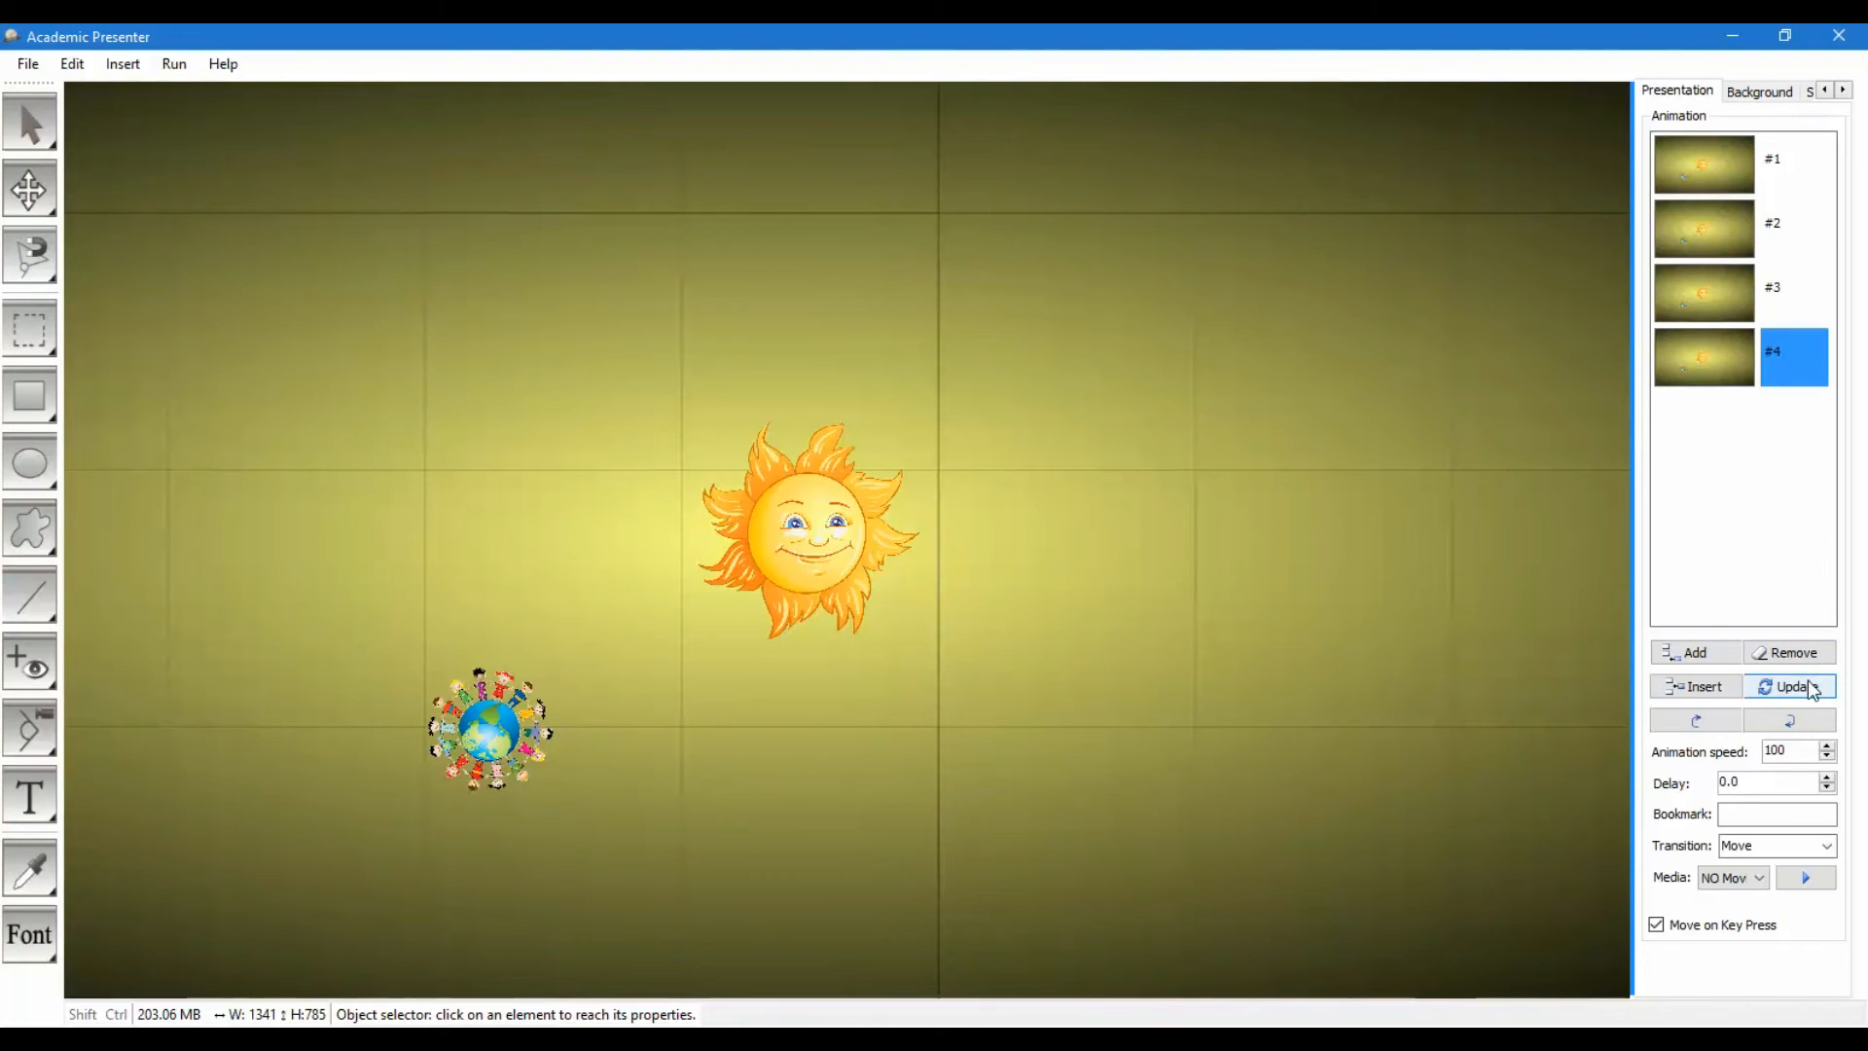
click(1788, 685)
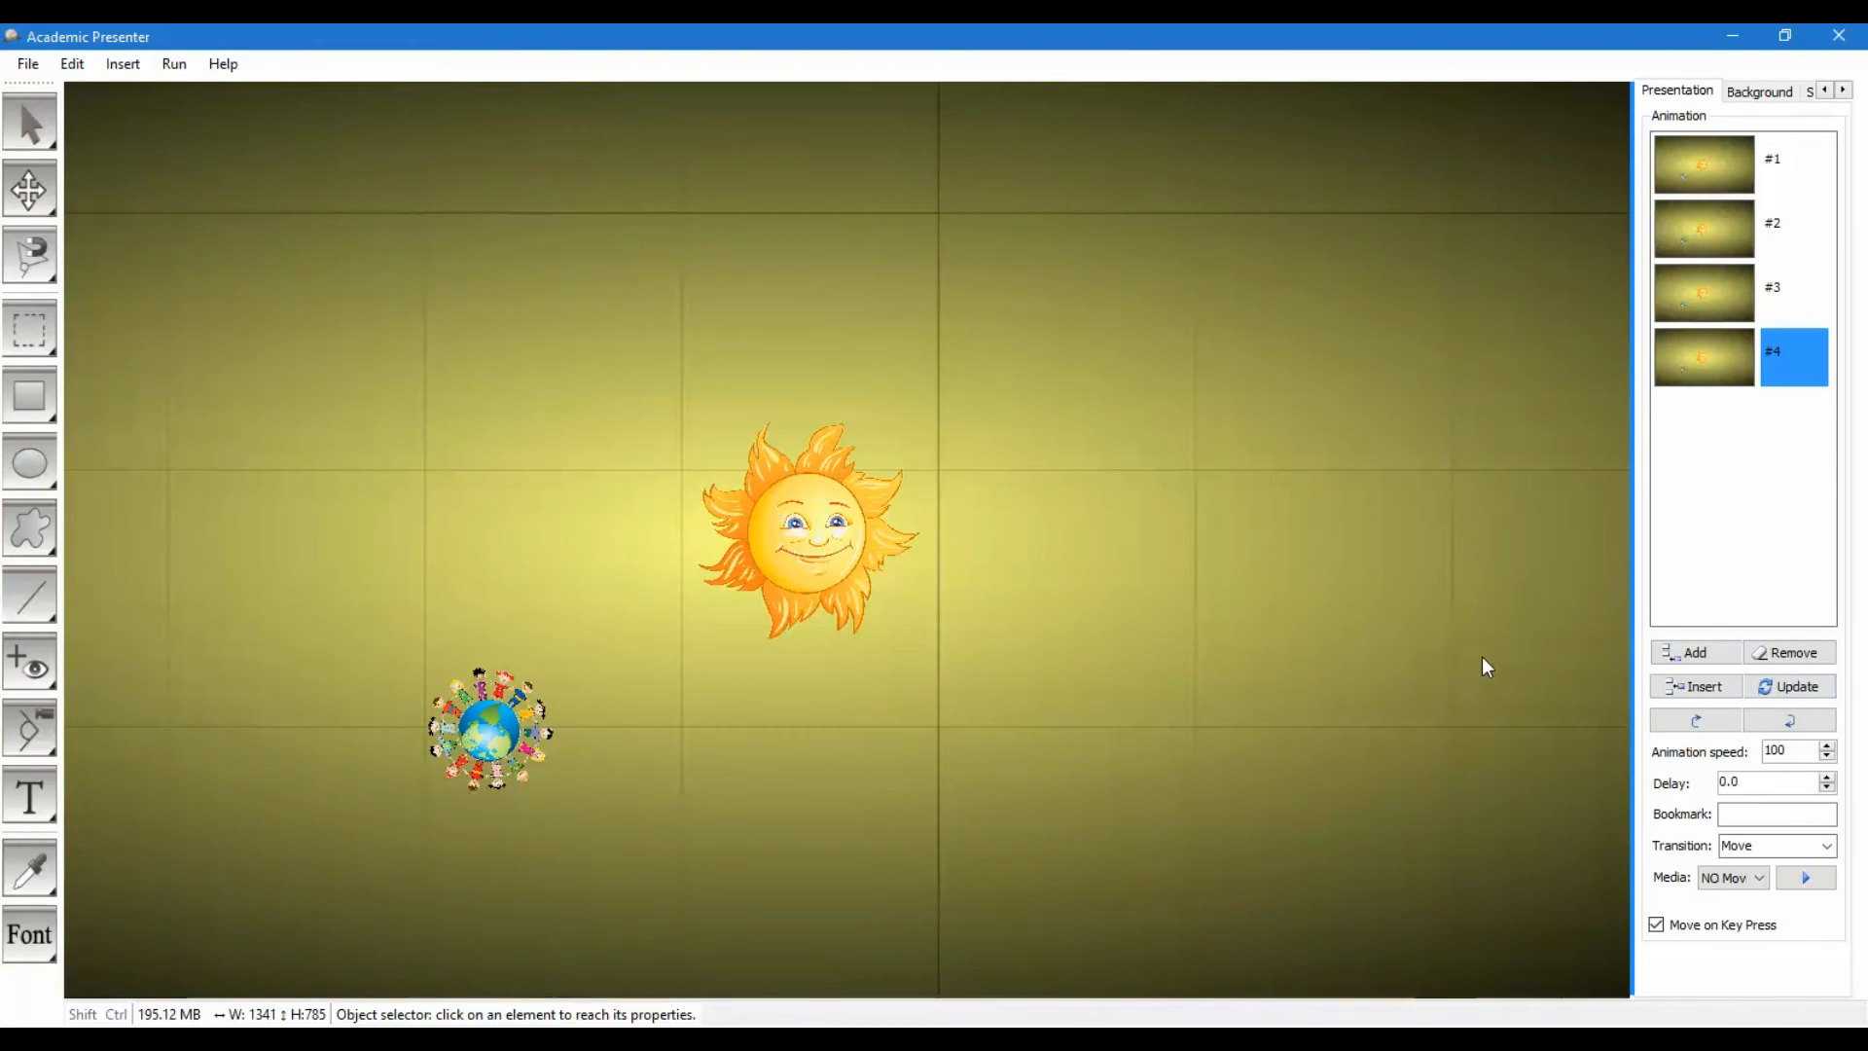
click(1704, 292)
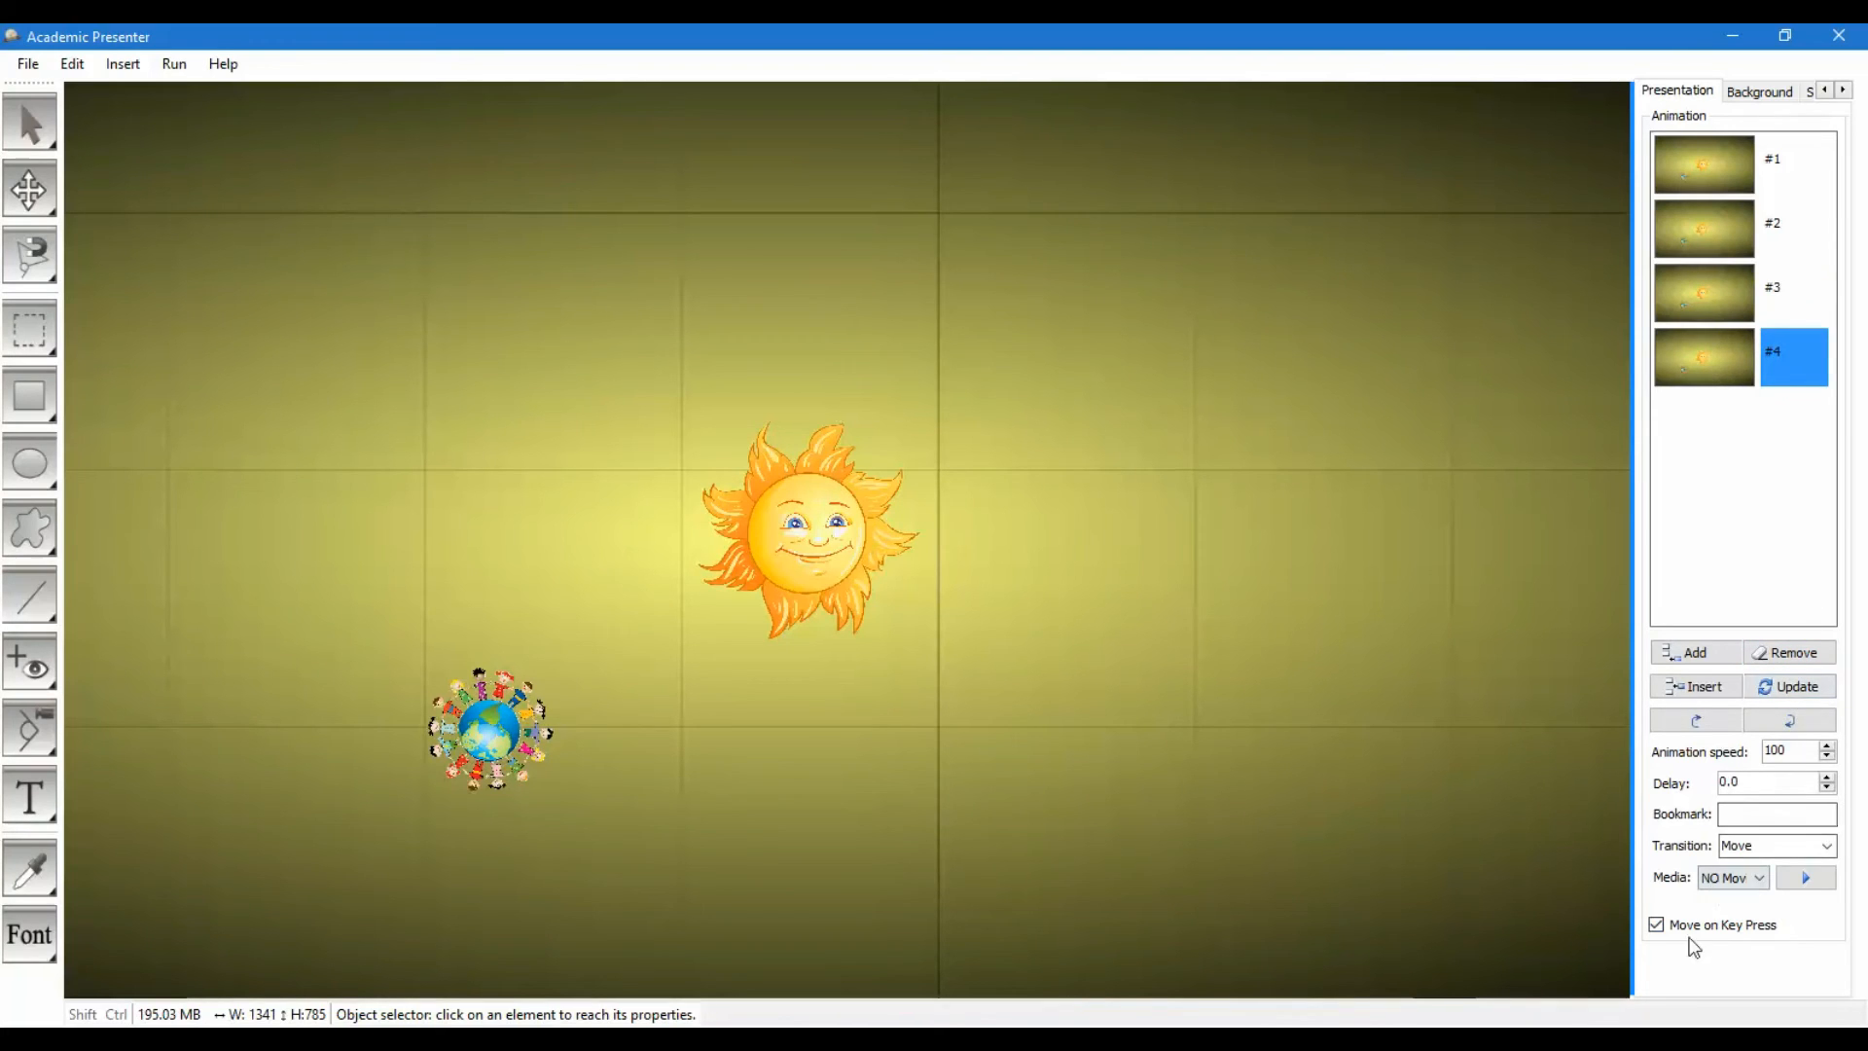
click(1656, 924)
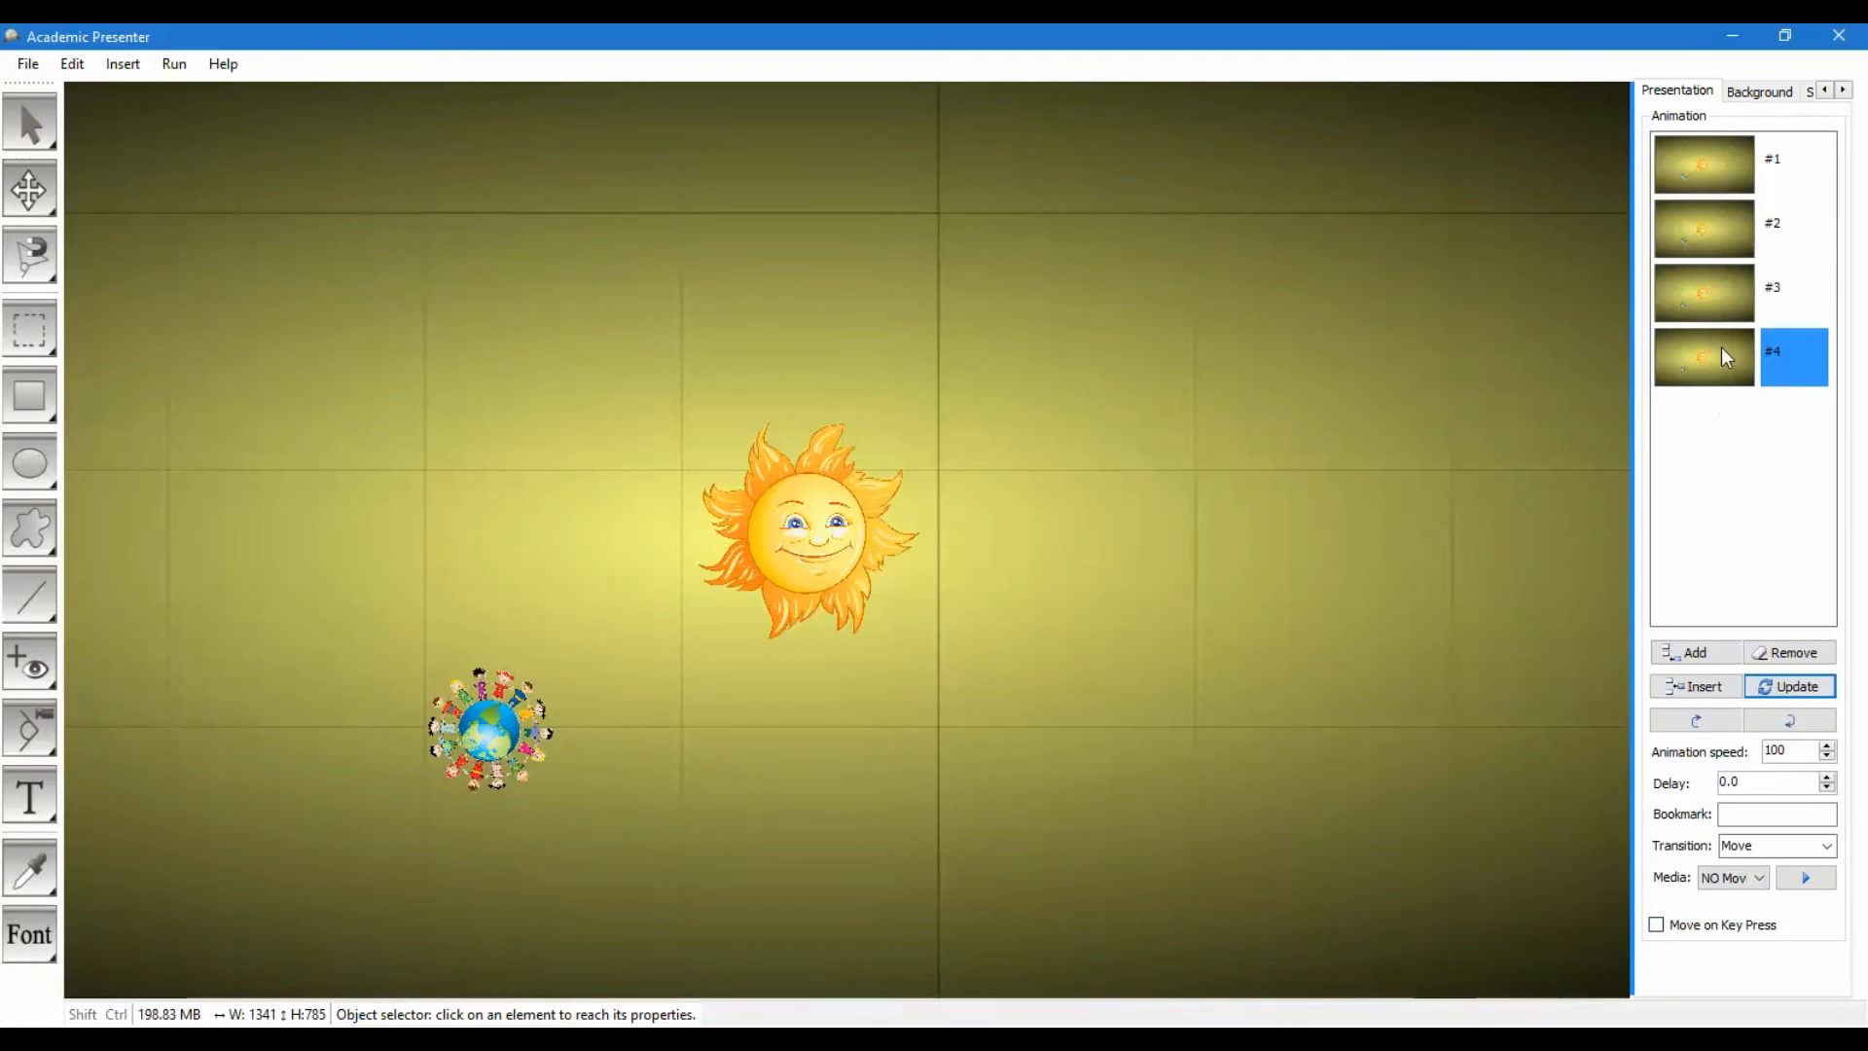